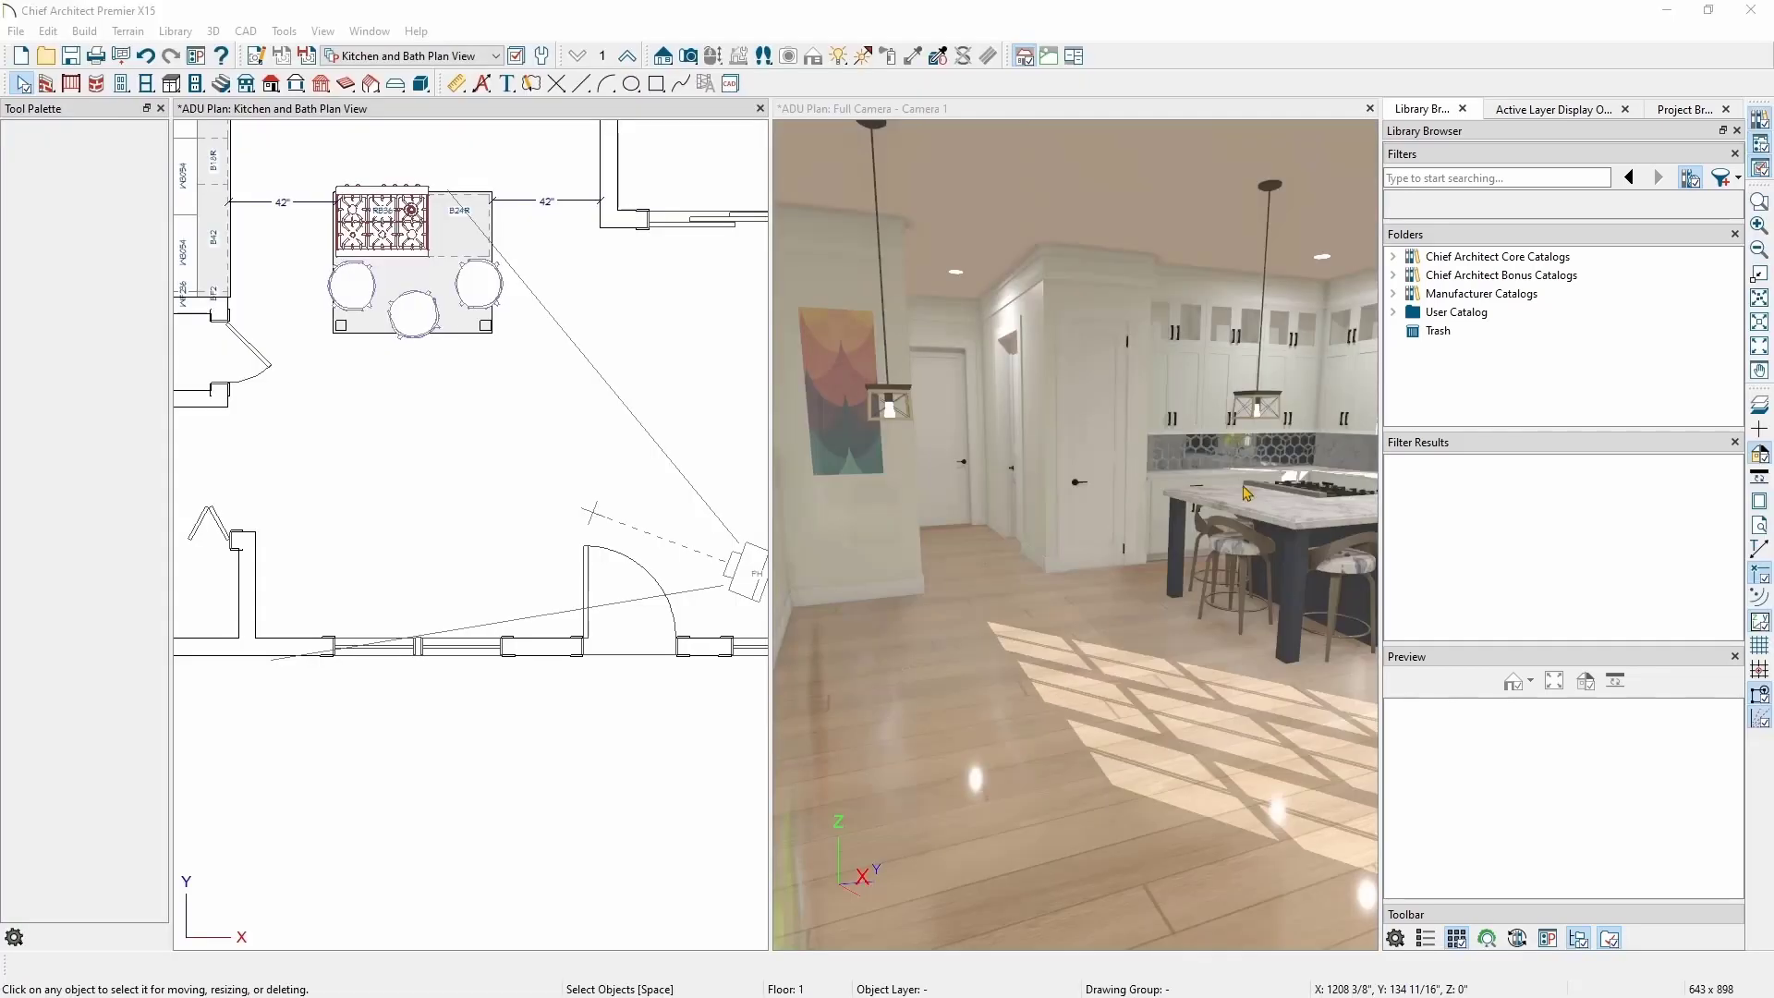
Step: Check the Active Layer Display Options, return to the Library Browser and reach its panel-visibility options
{"action": "left_click", "coordinate": [1552, 109]}
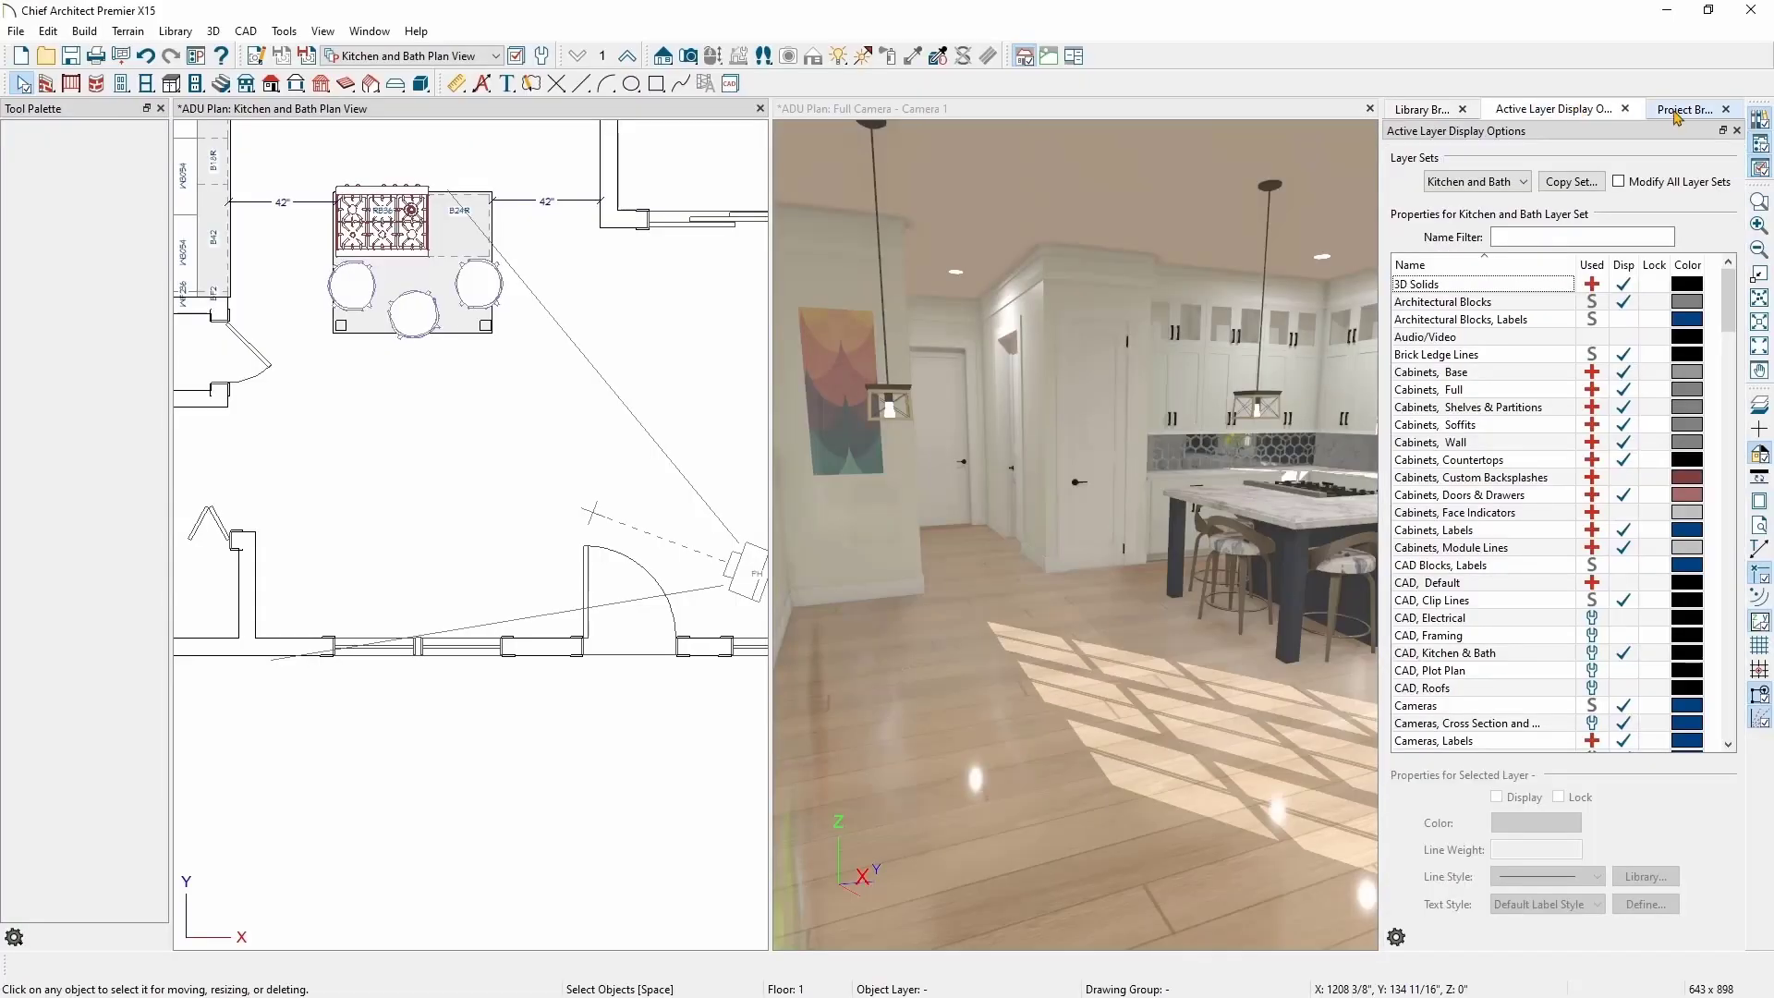
{"action": "left_click", "coordinate": [1423, 109]}
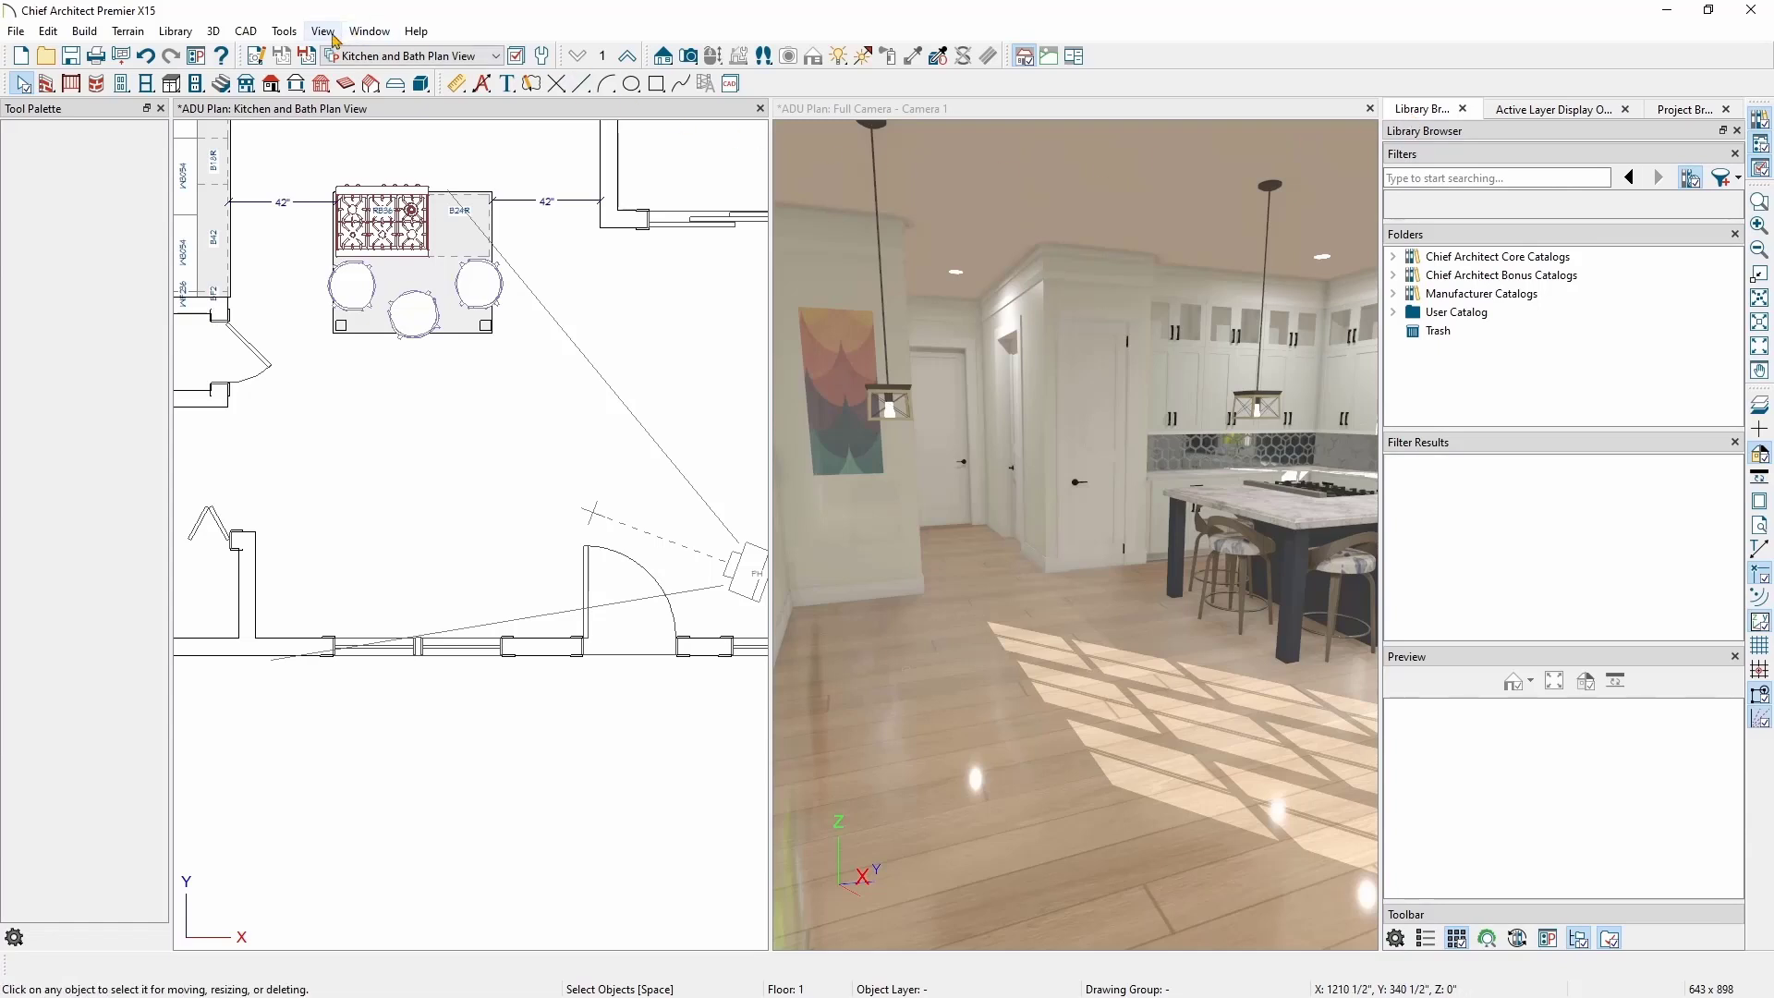
{"action": "left_click", "coordinate": [322, 31]}
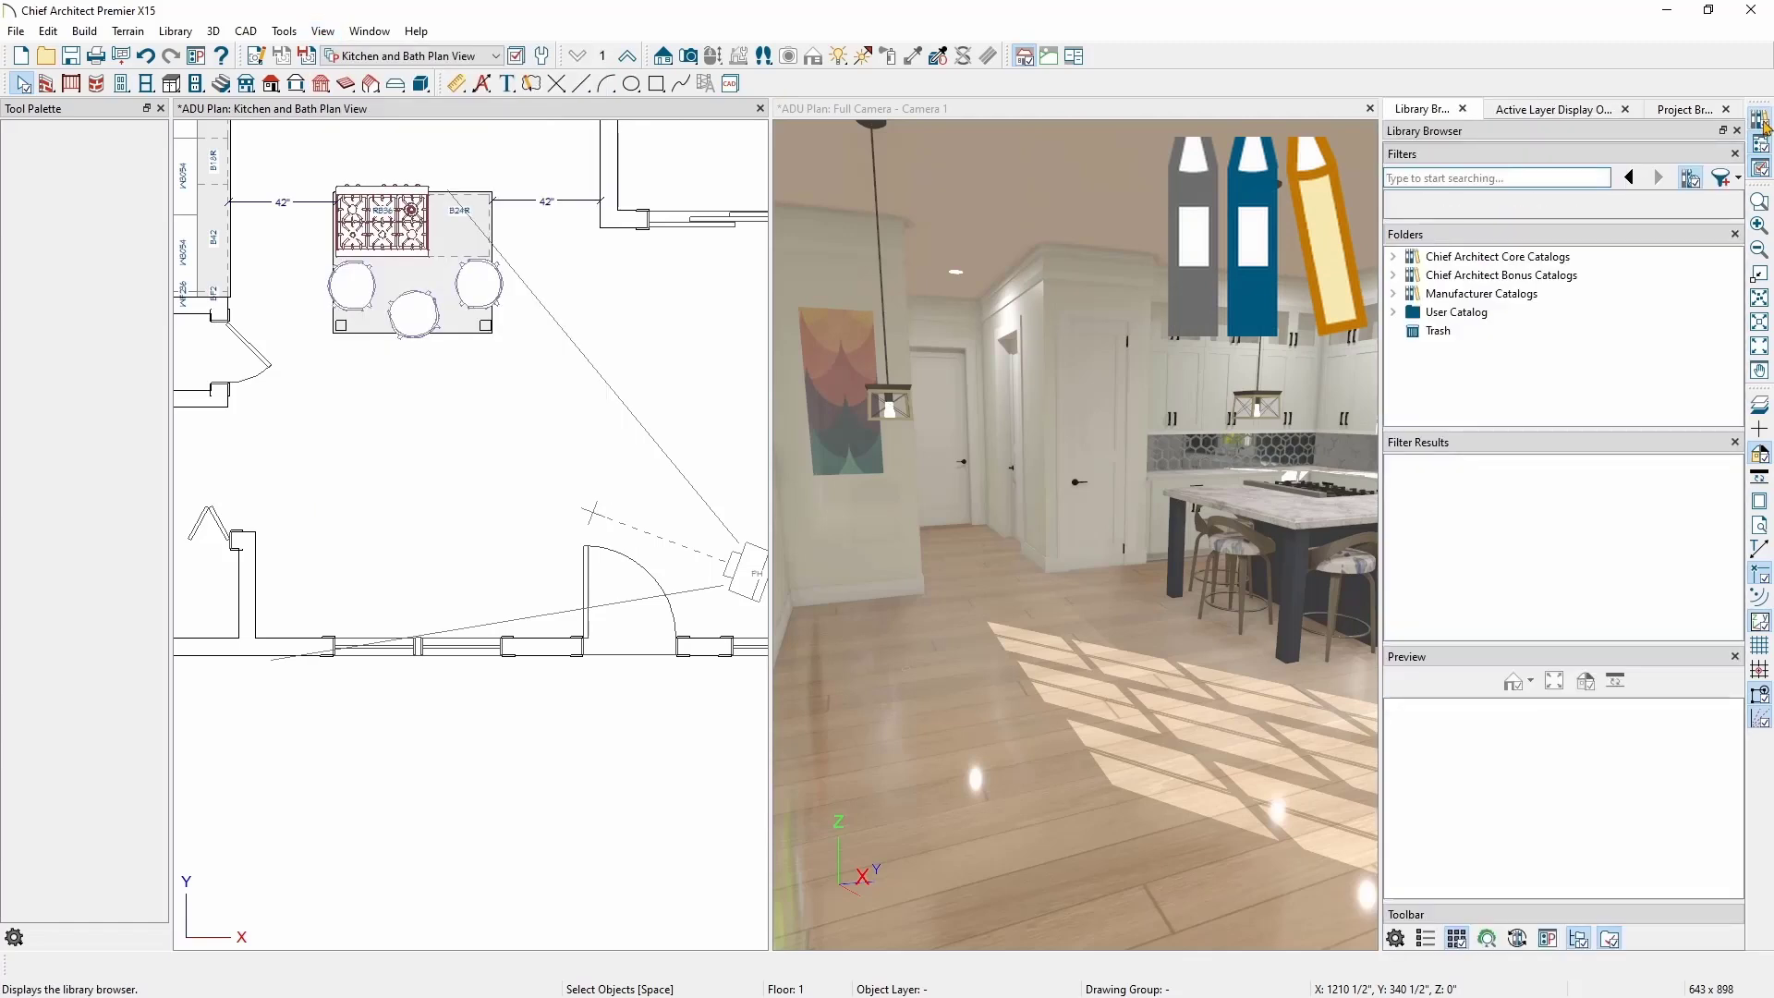
{"action": "mouse_move", "coordinate": [1761, 119]}
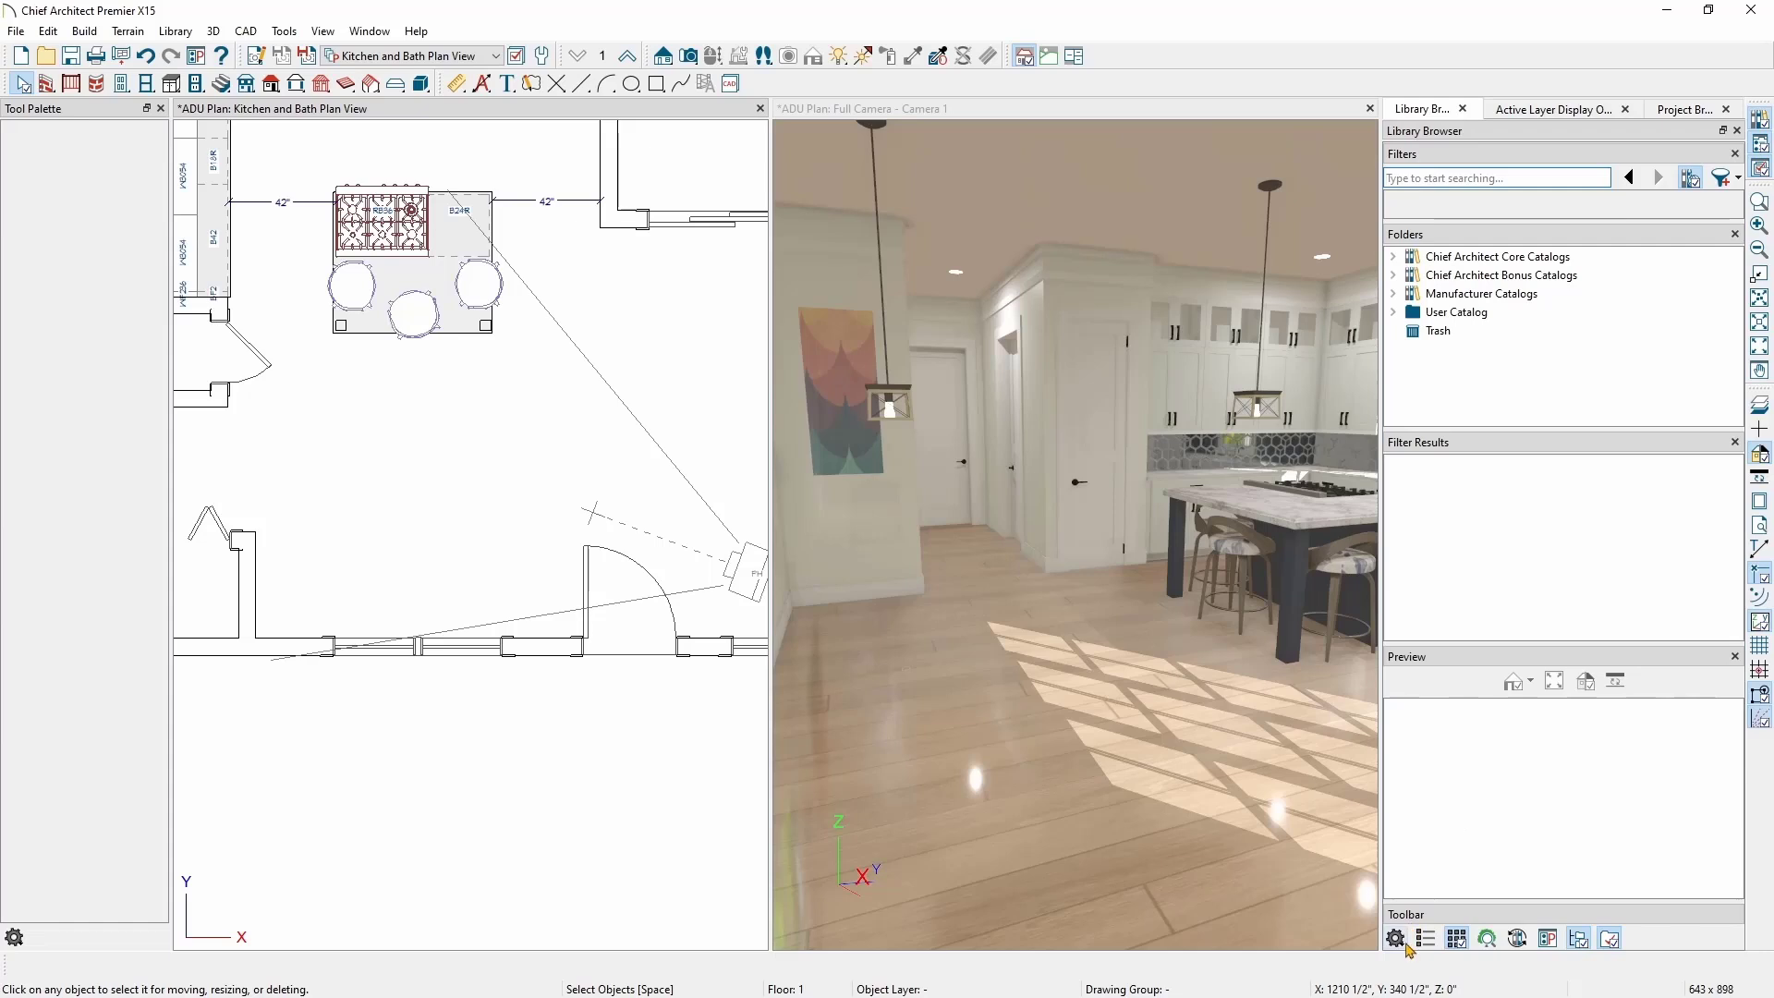
{"action": "left_click", "coordinate": [1397, 939]}
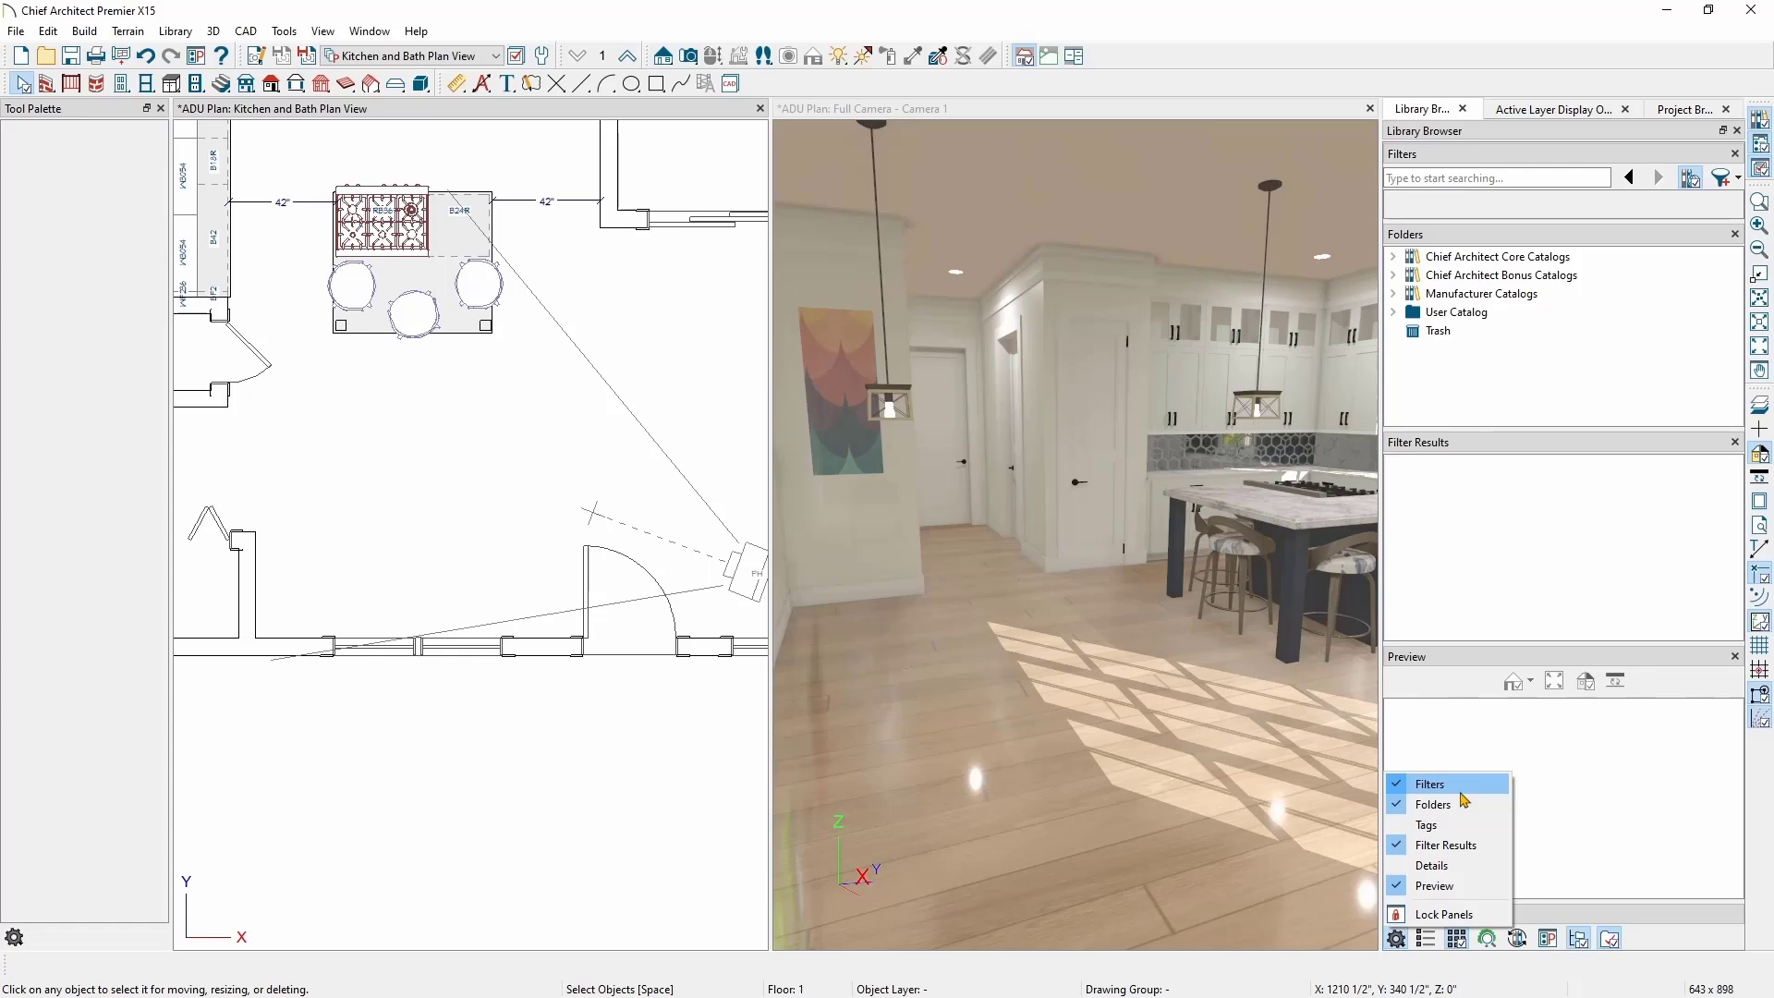
{"action": "mouse_move", "coordinate": [1580, 594]}
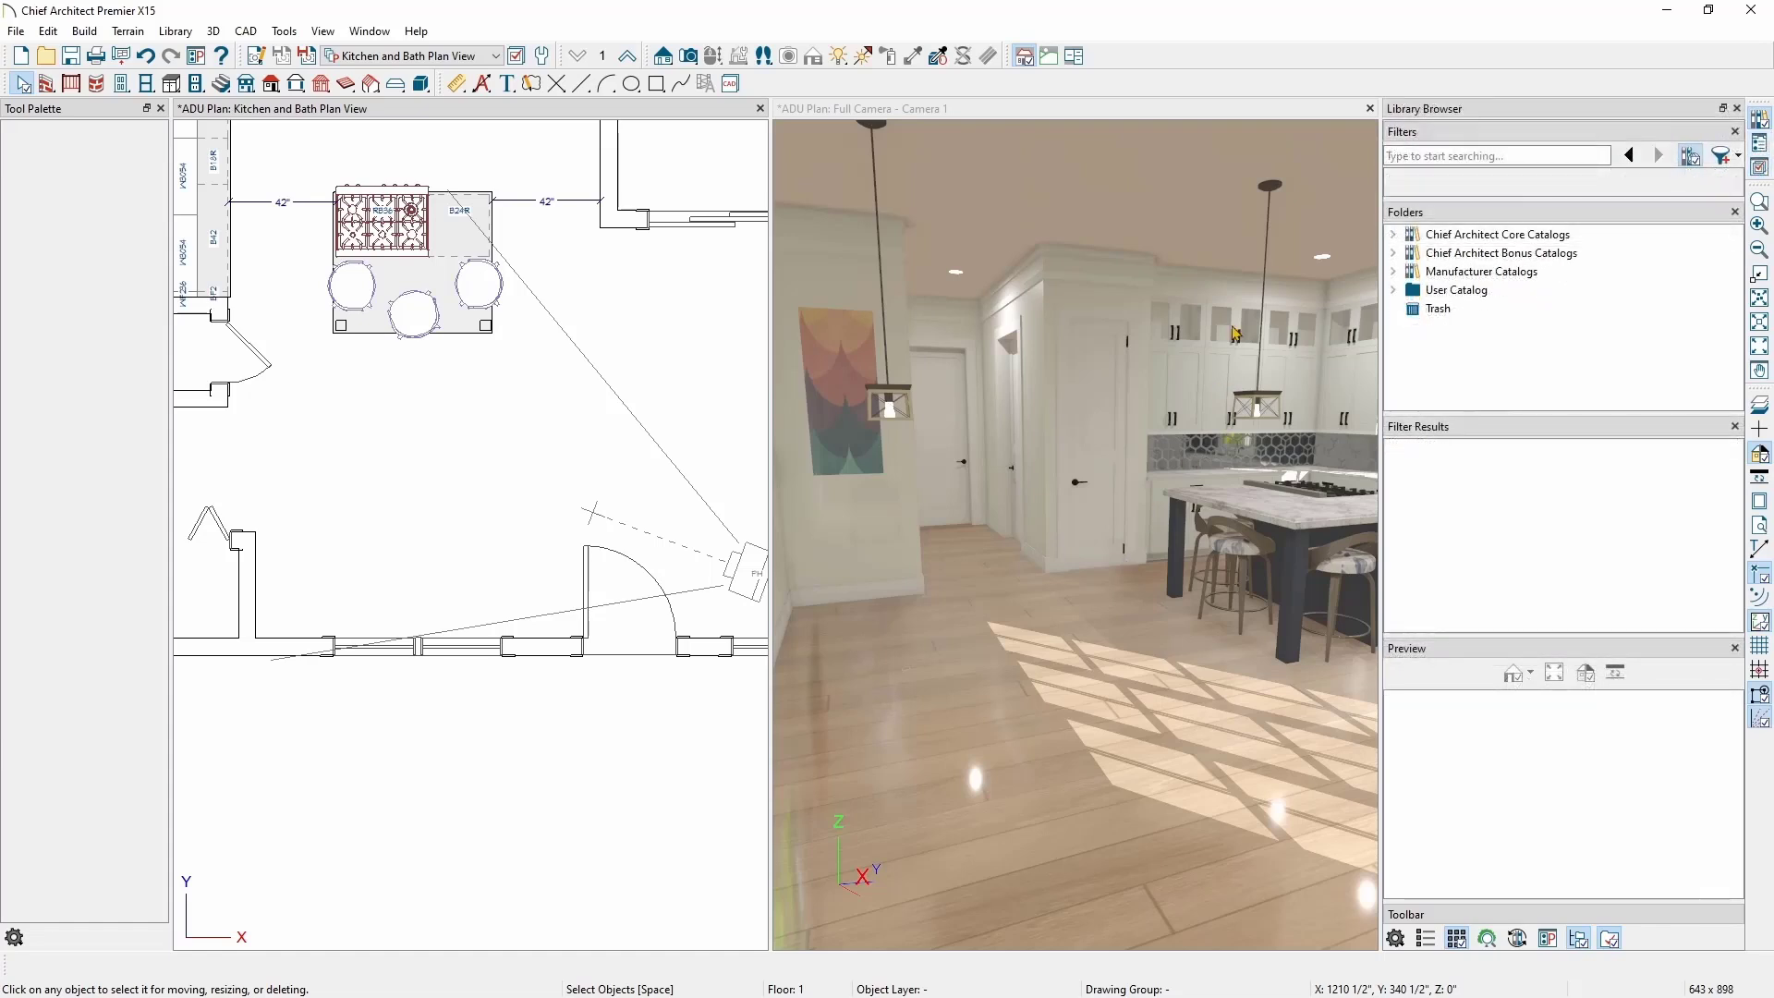
Step: Search 'dining table', choose the round Shaker Pedestal Table and place it in the open floor area
{"action": "type", "text": "dining table"}
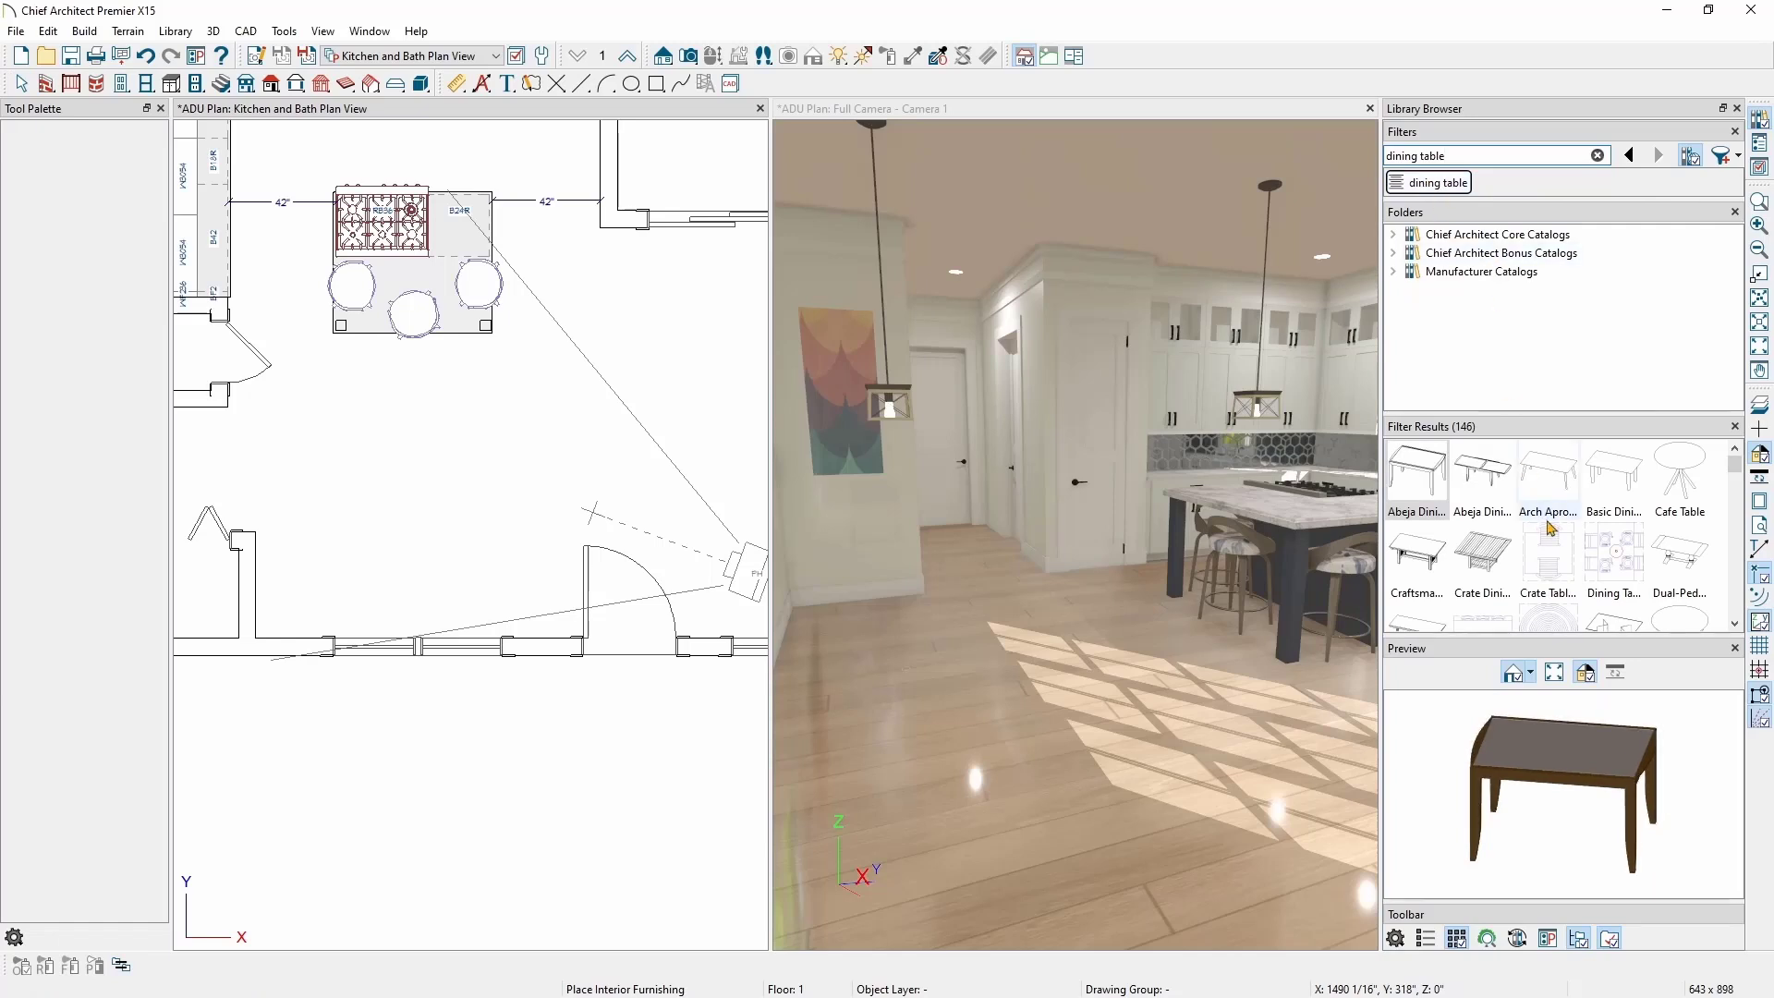
{"action": "scroll", "scroll_direction": "down", "scroll_amount": 3}
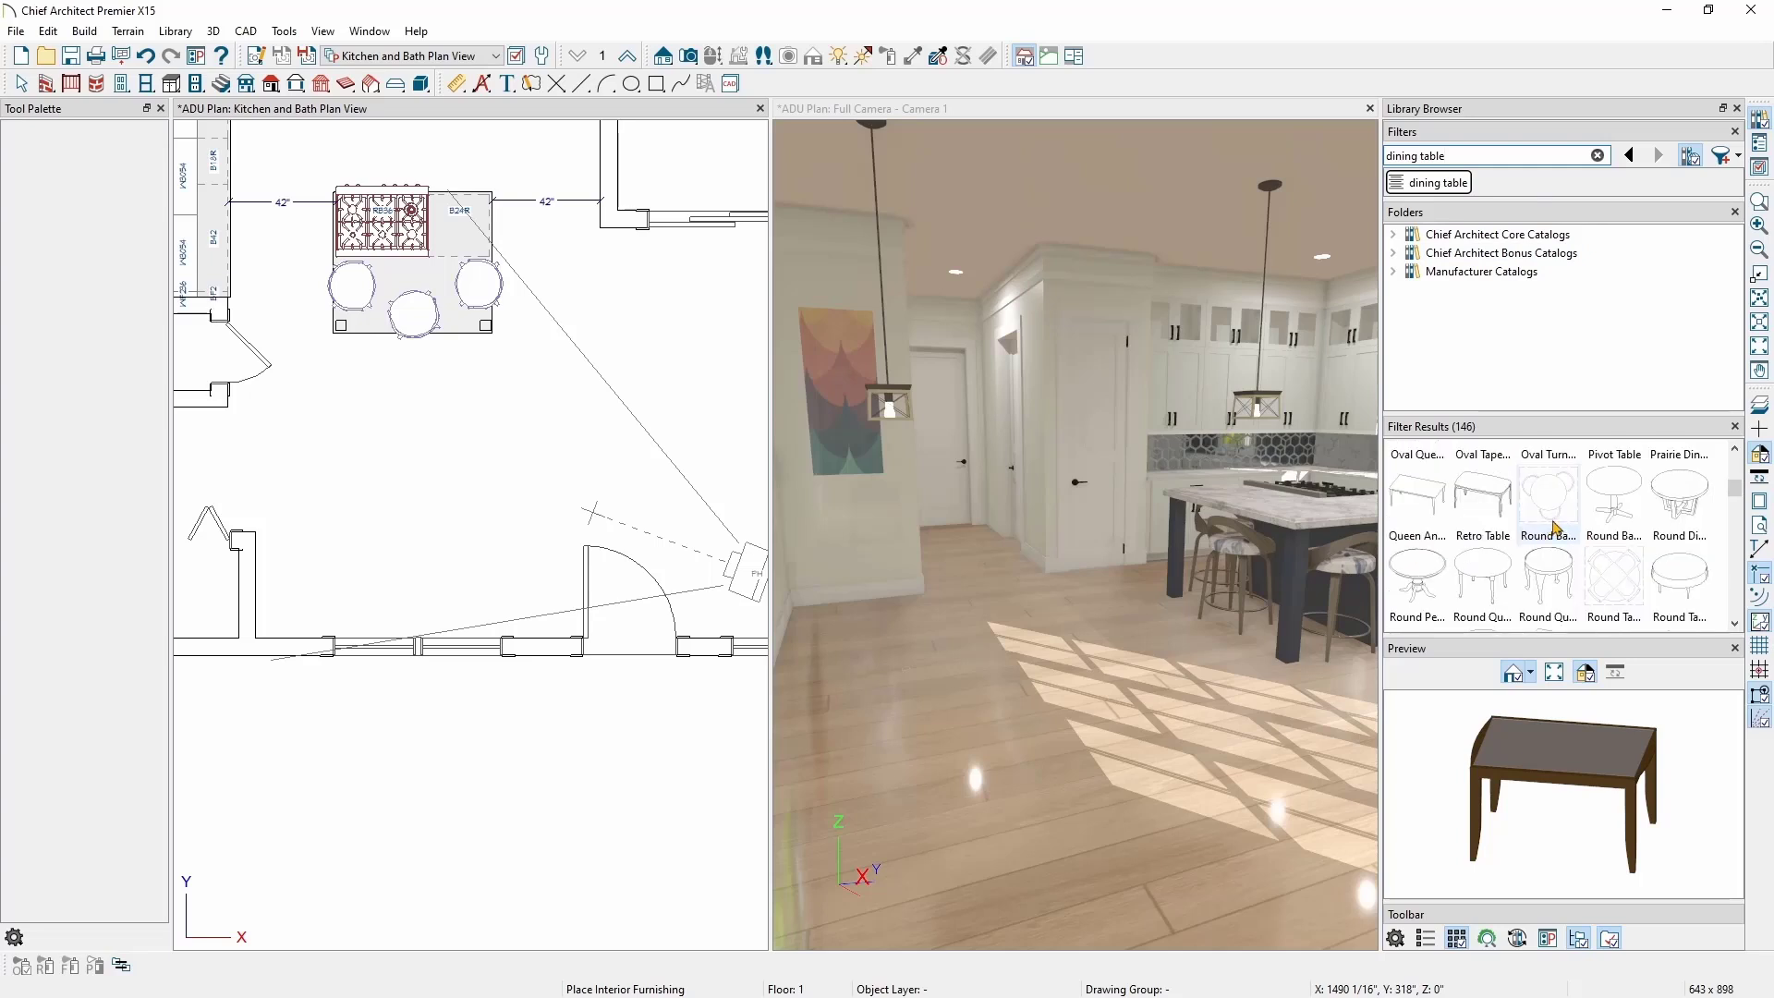
{"action": "scroll", "scroll_direction": "down", "scroll_amount": 3}
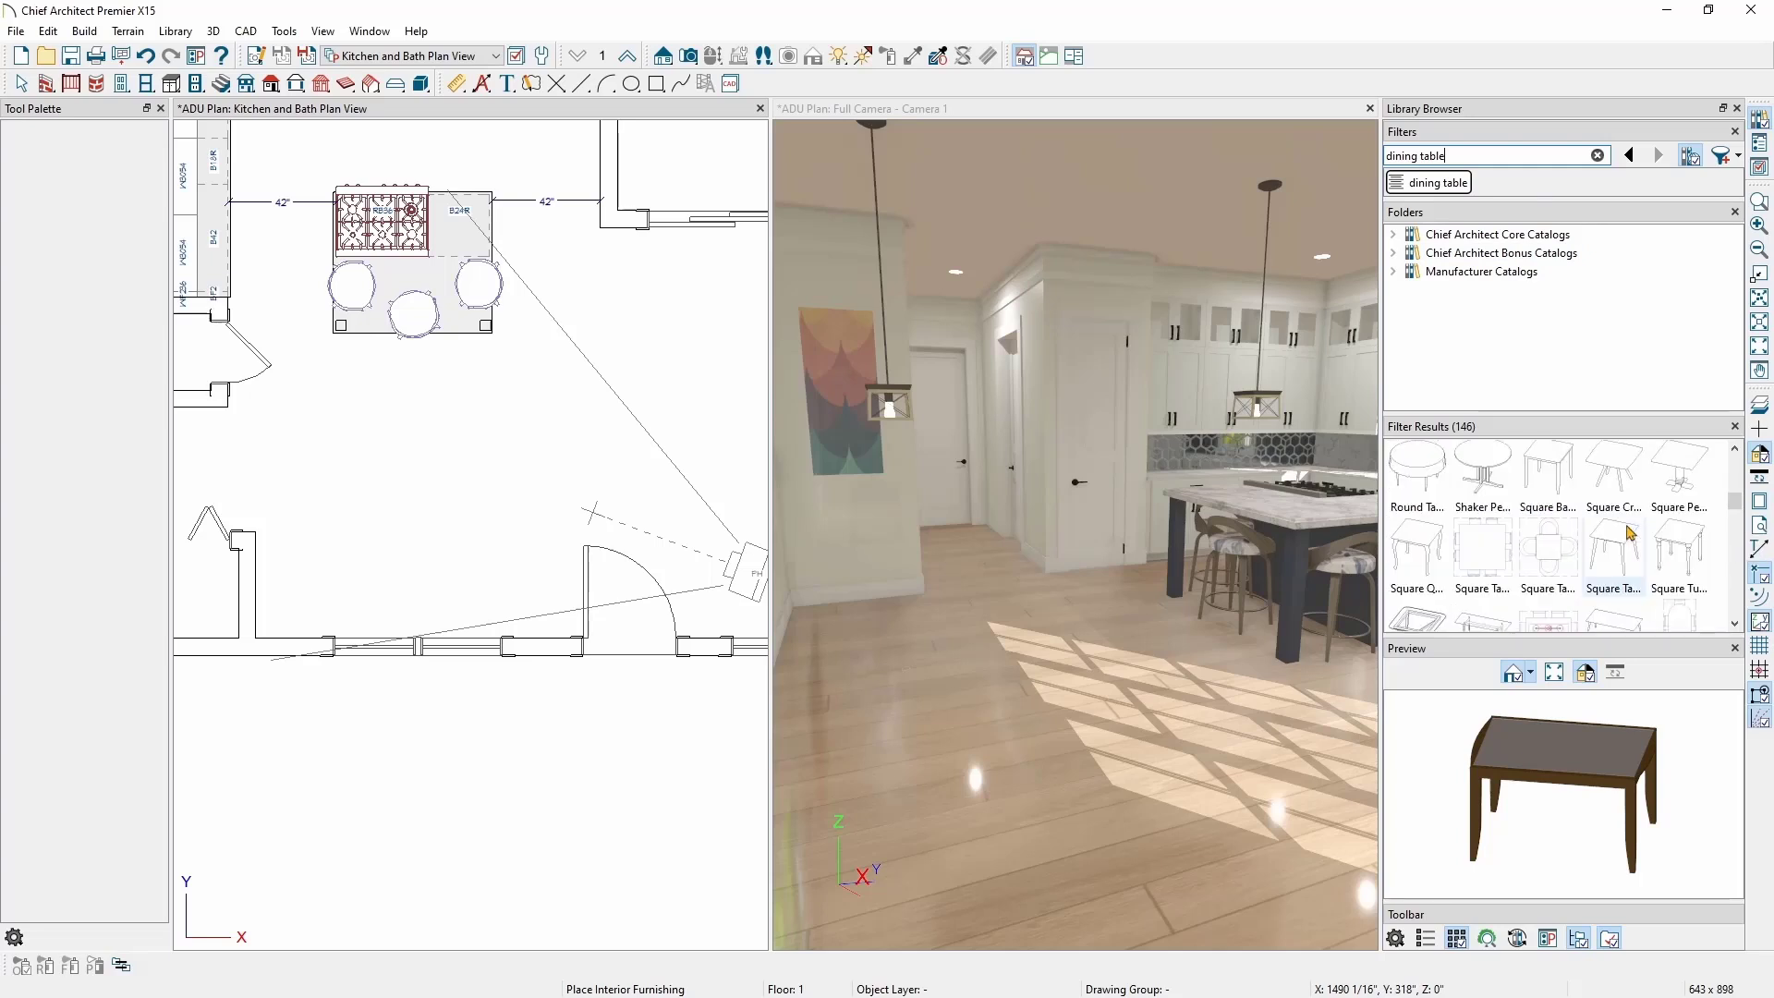
{"action": "left_click", "coordinate": [1482, 467]}
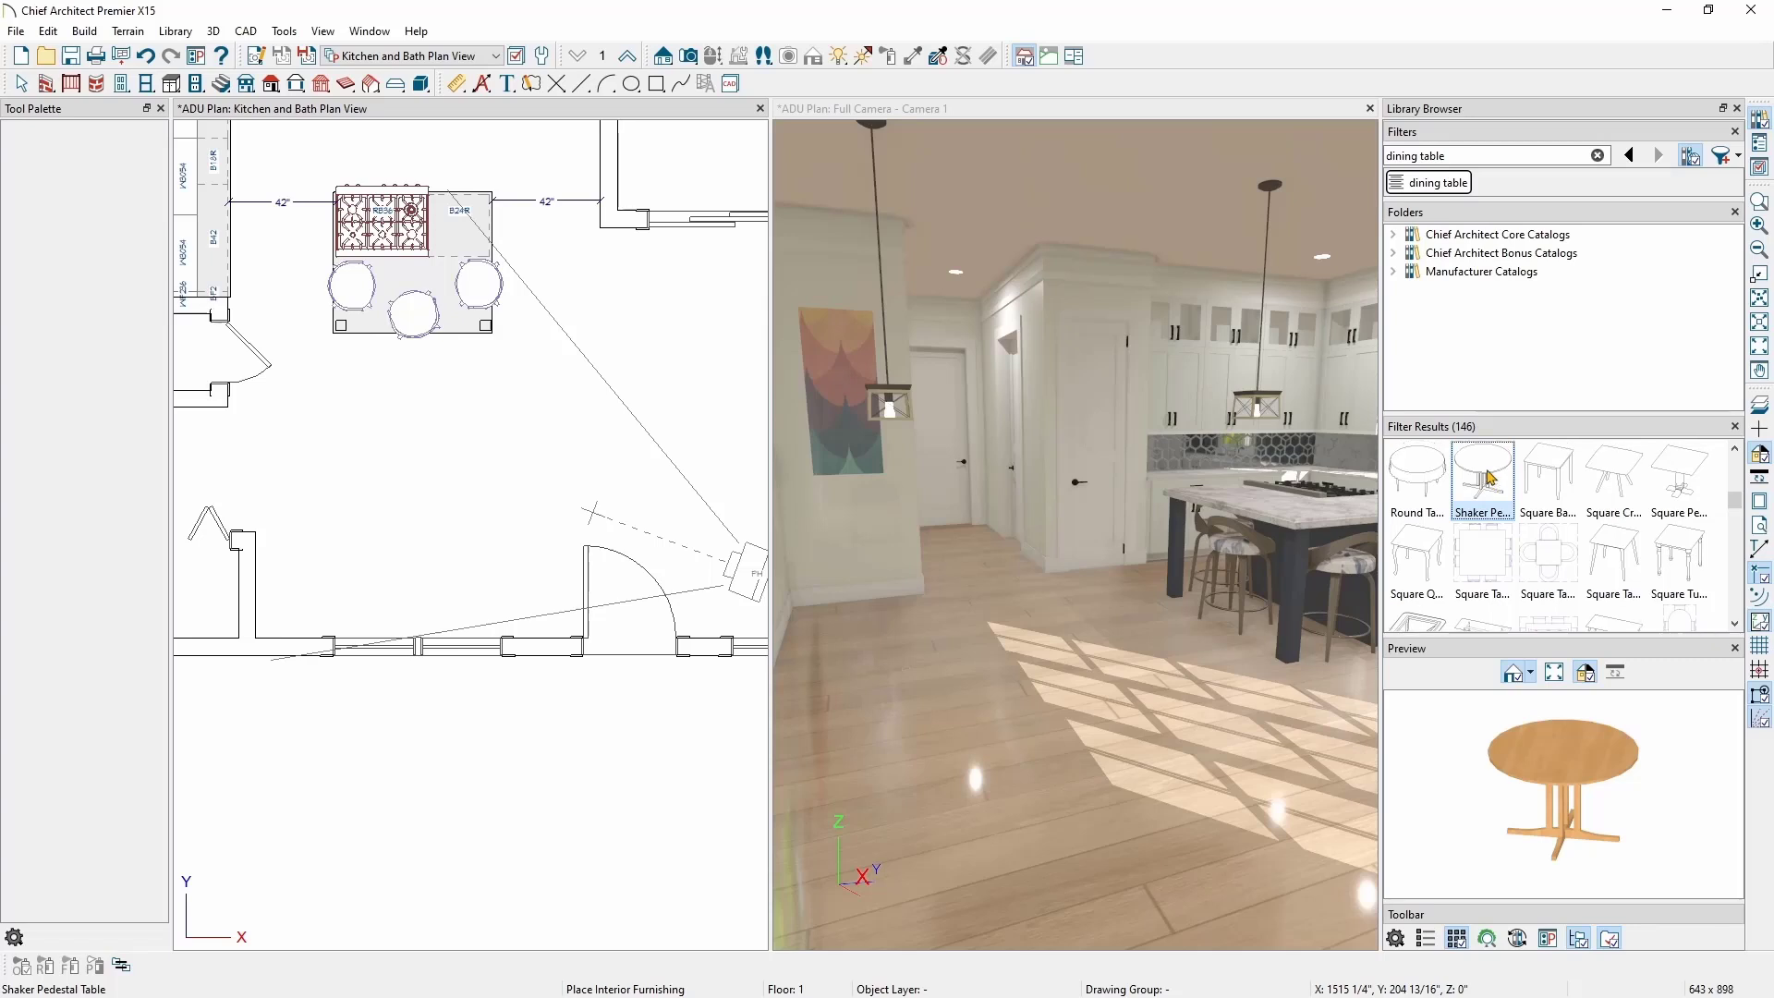
{"action": "left_click", "coordinate": [401, 521]}
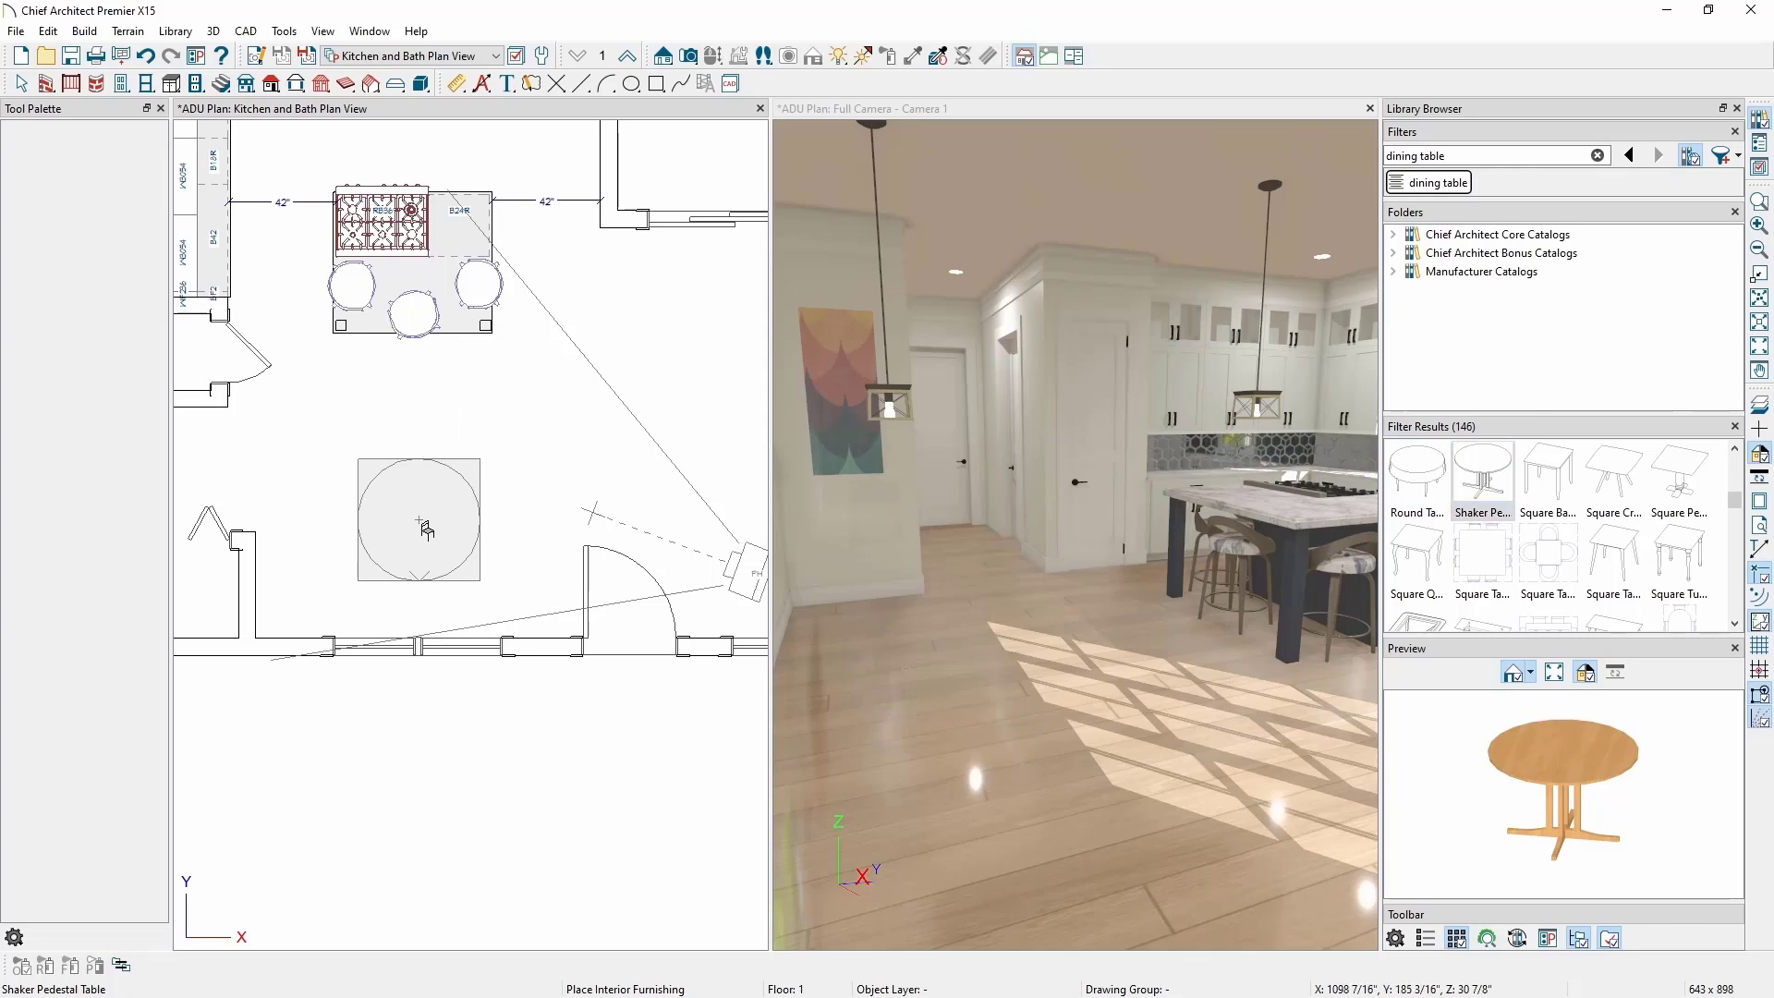
{"action": "left_click", "coordinate": [417, 518]}
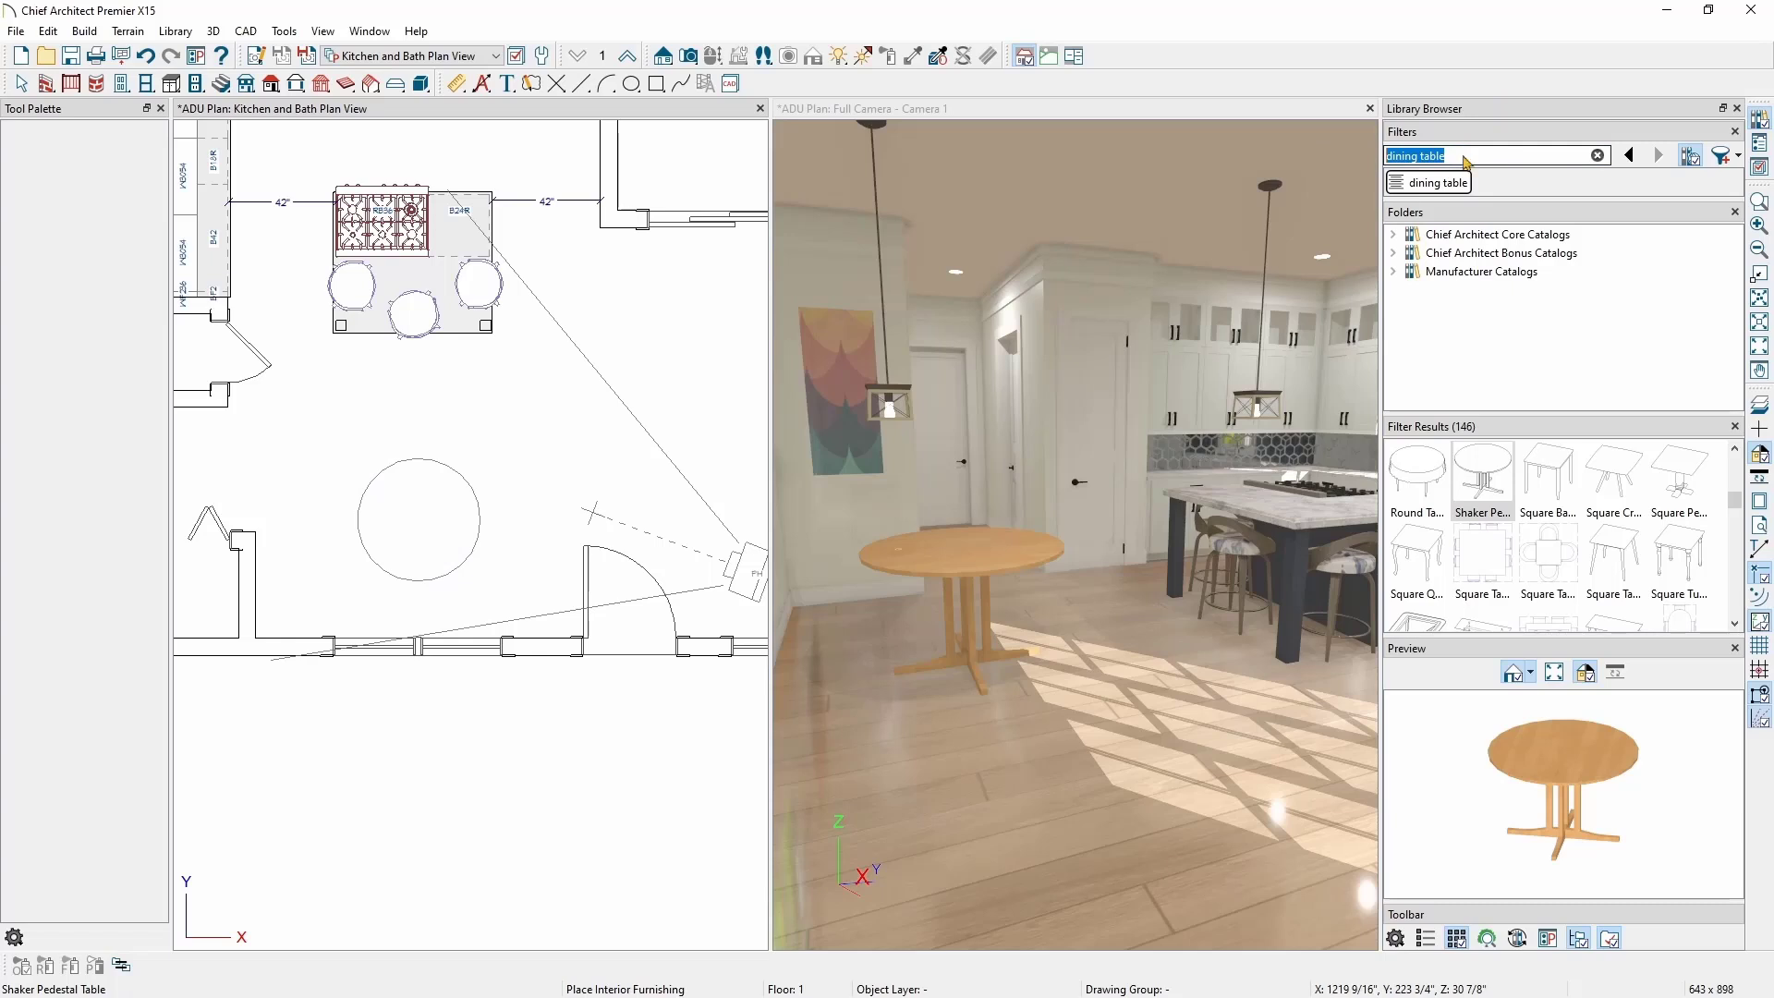
Step: Filter the library to Chairs/Stools via a 'chair' search and drop the dining table filter chip
{"action": "type", "text": "chair"}
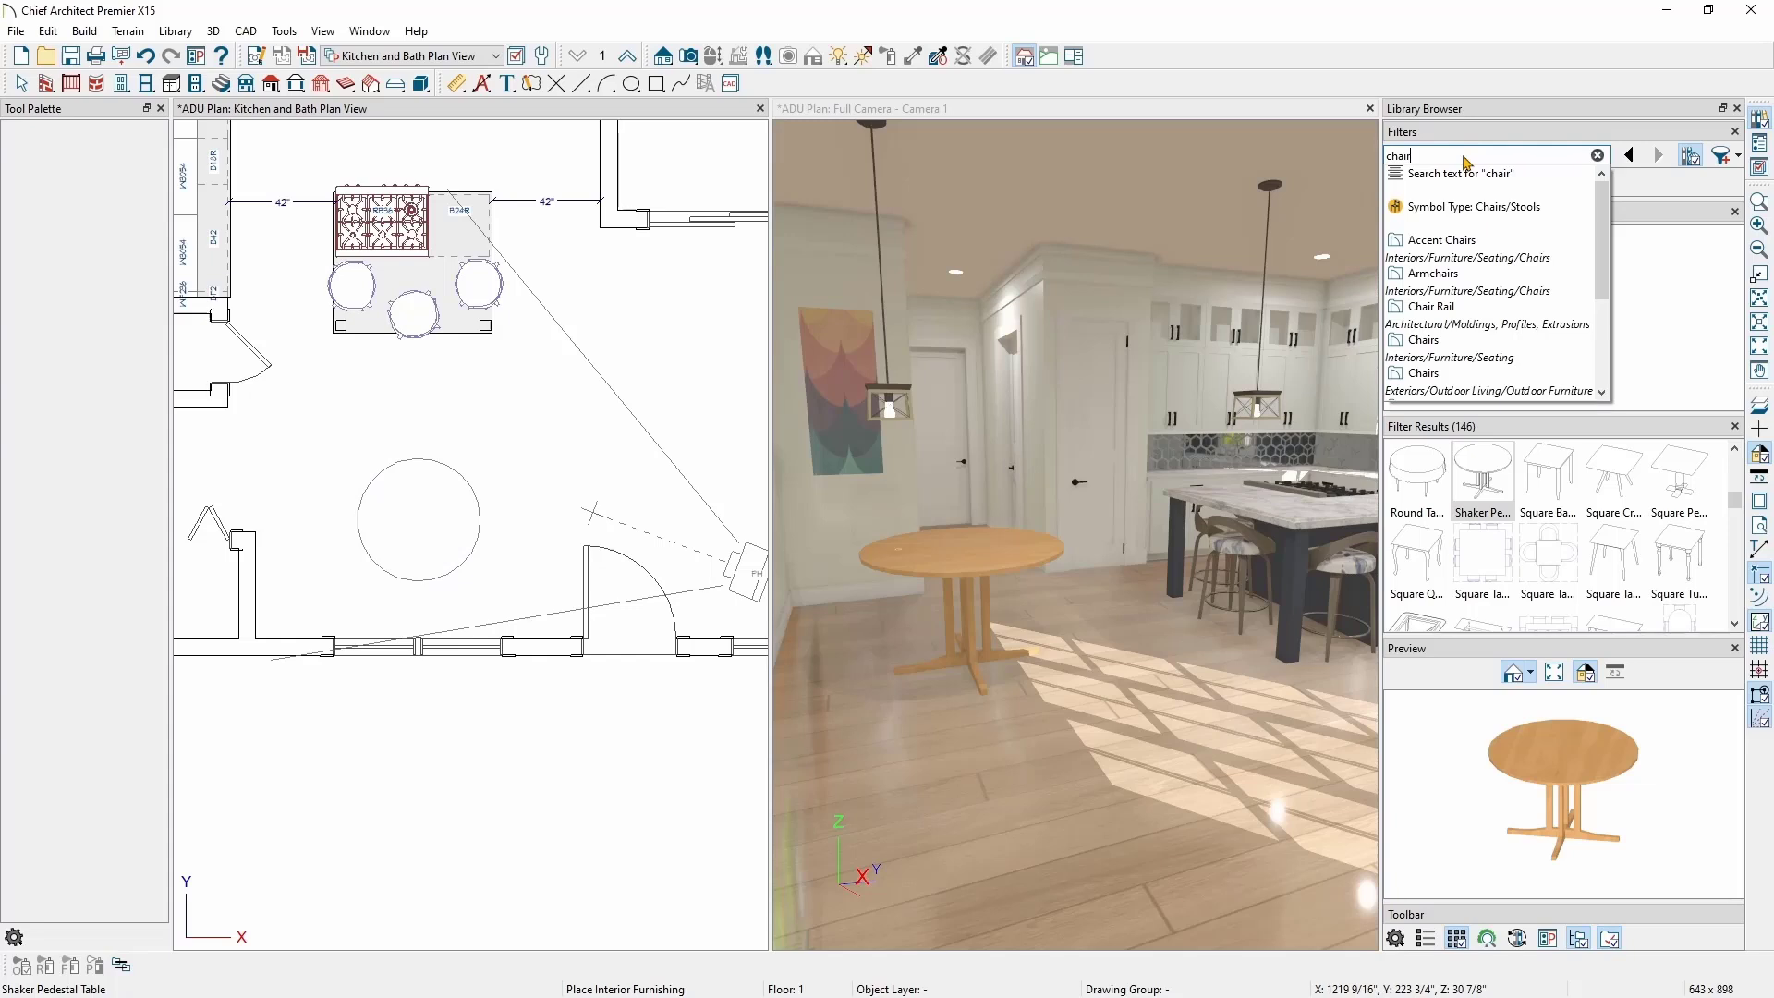
{"action": "mouse_move", "coordinate": [1471, 205]}
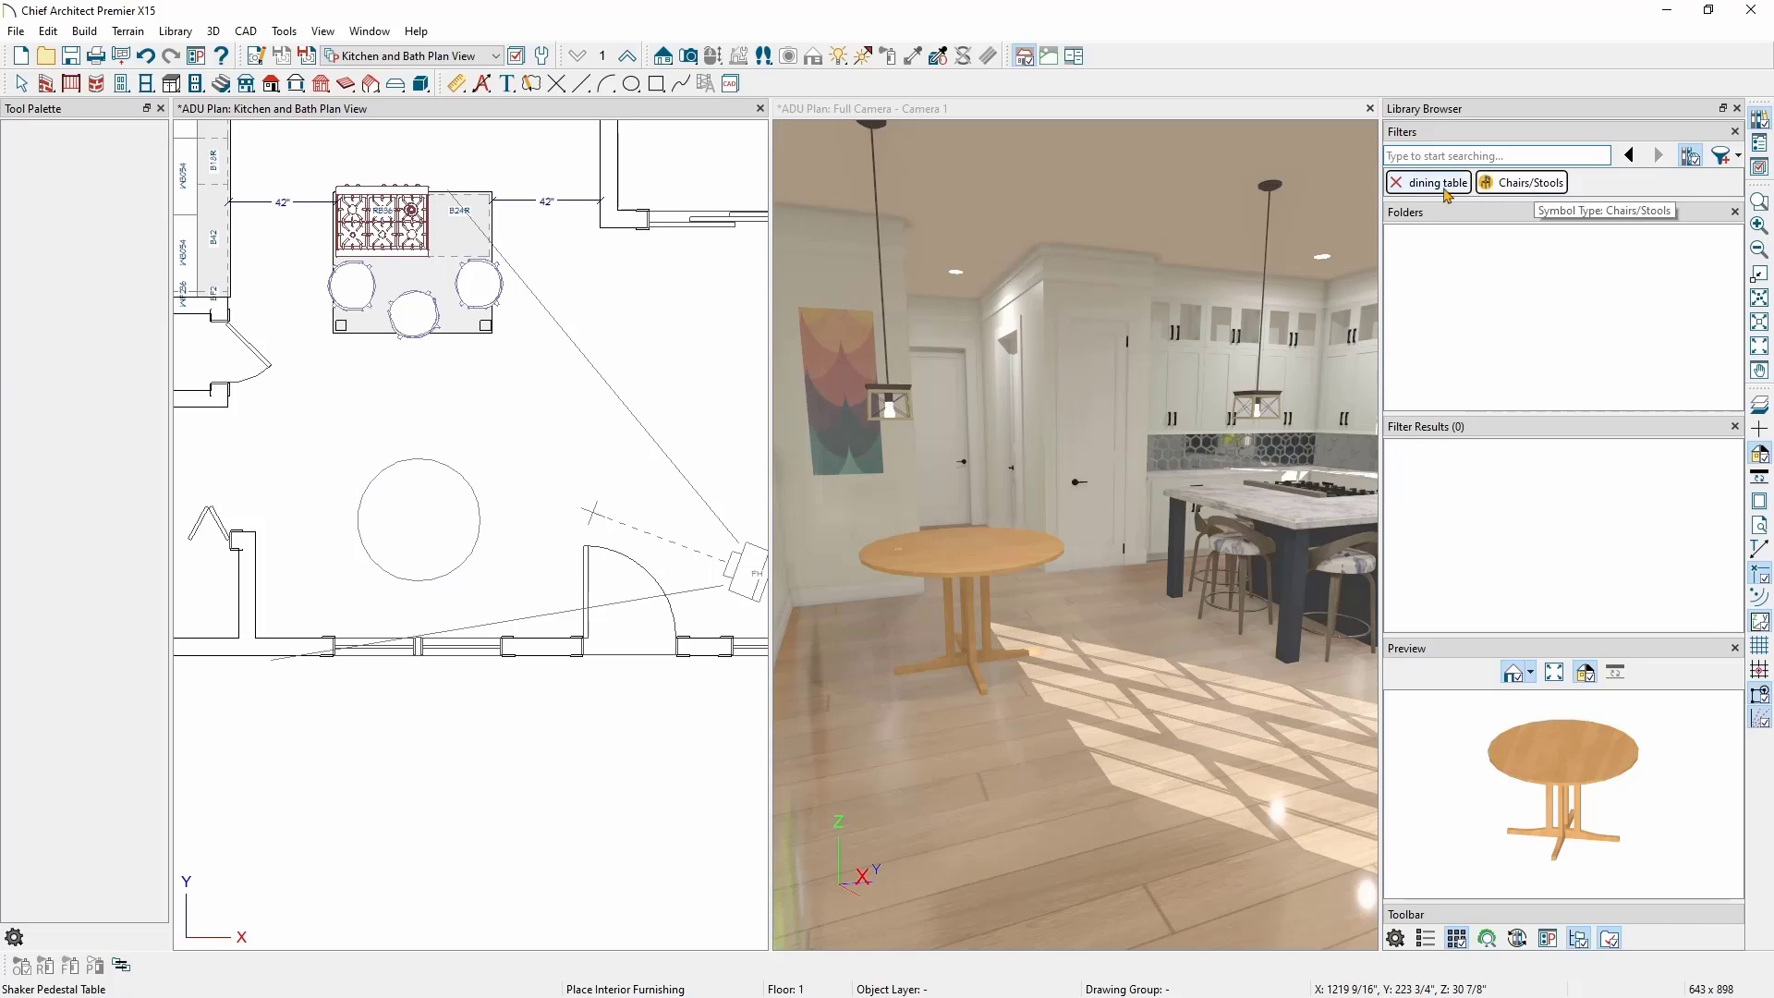
{"action": "mouse_move", "coordinate": [1431, 183]}
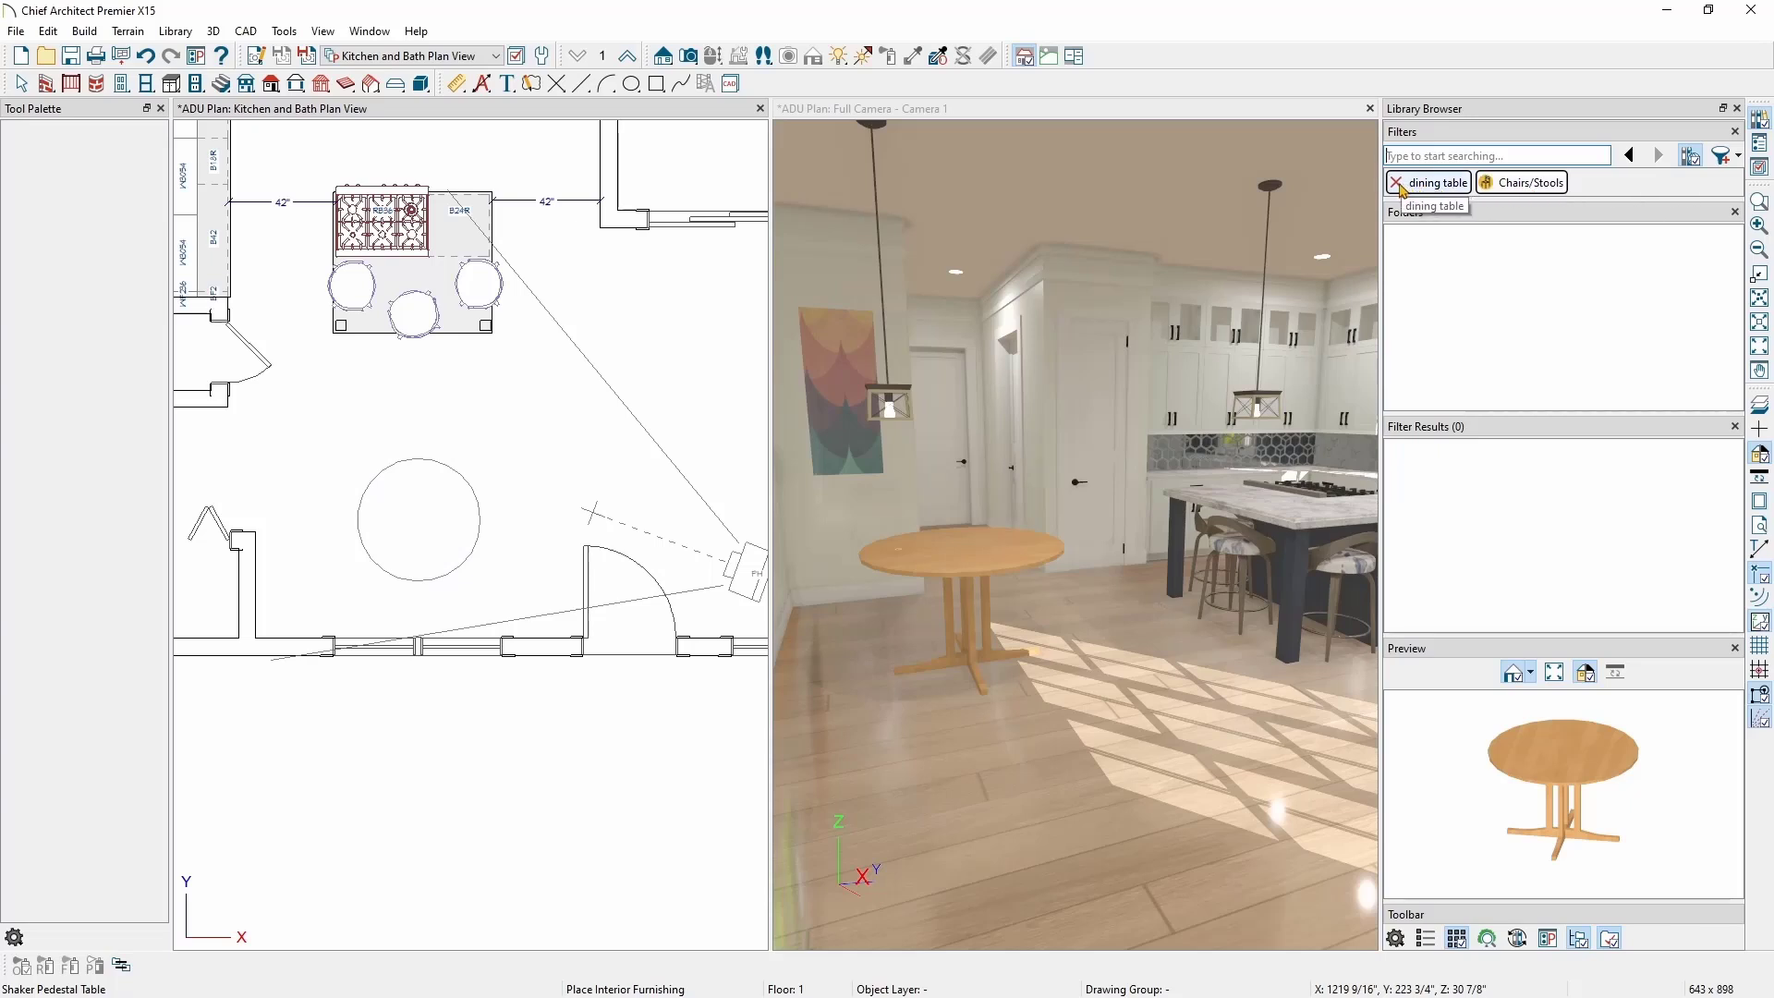
{"action": "left_click", "coordinate": [1412, 183]}
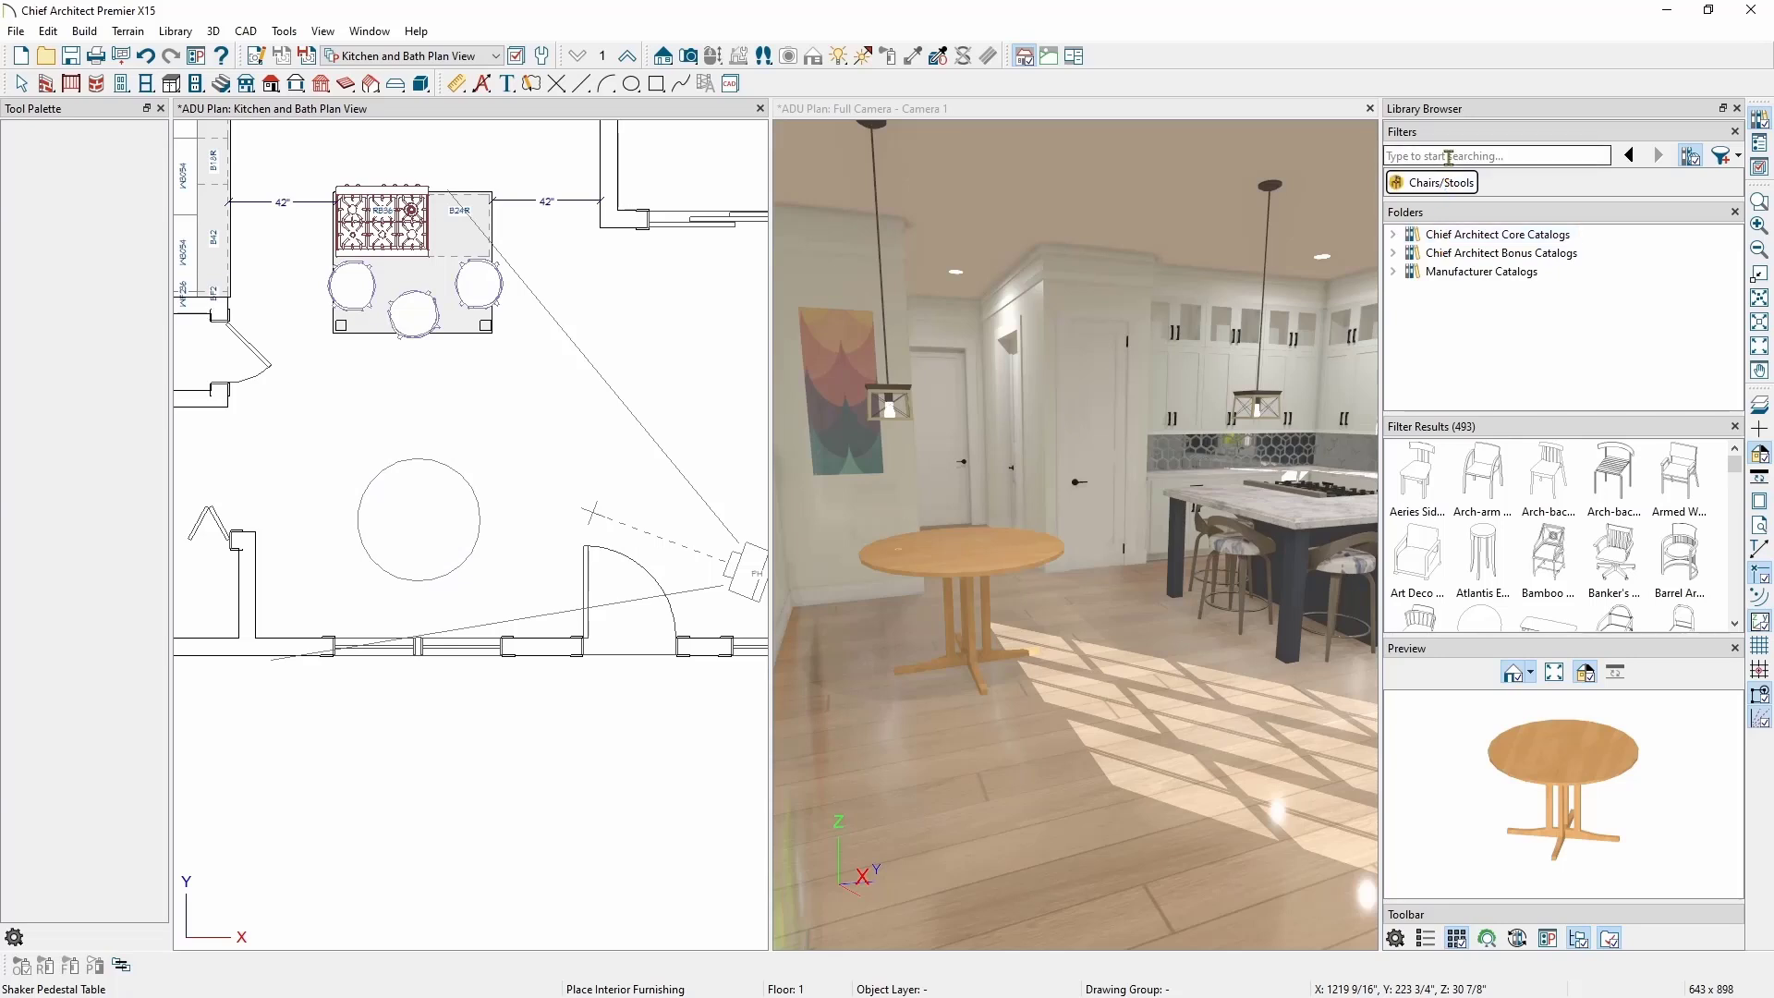
Step: Add a 'dining' filter to the chairs and choose the Chapel dining chair, prompting the catalog login
{"action": "type", "text": "dining"}
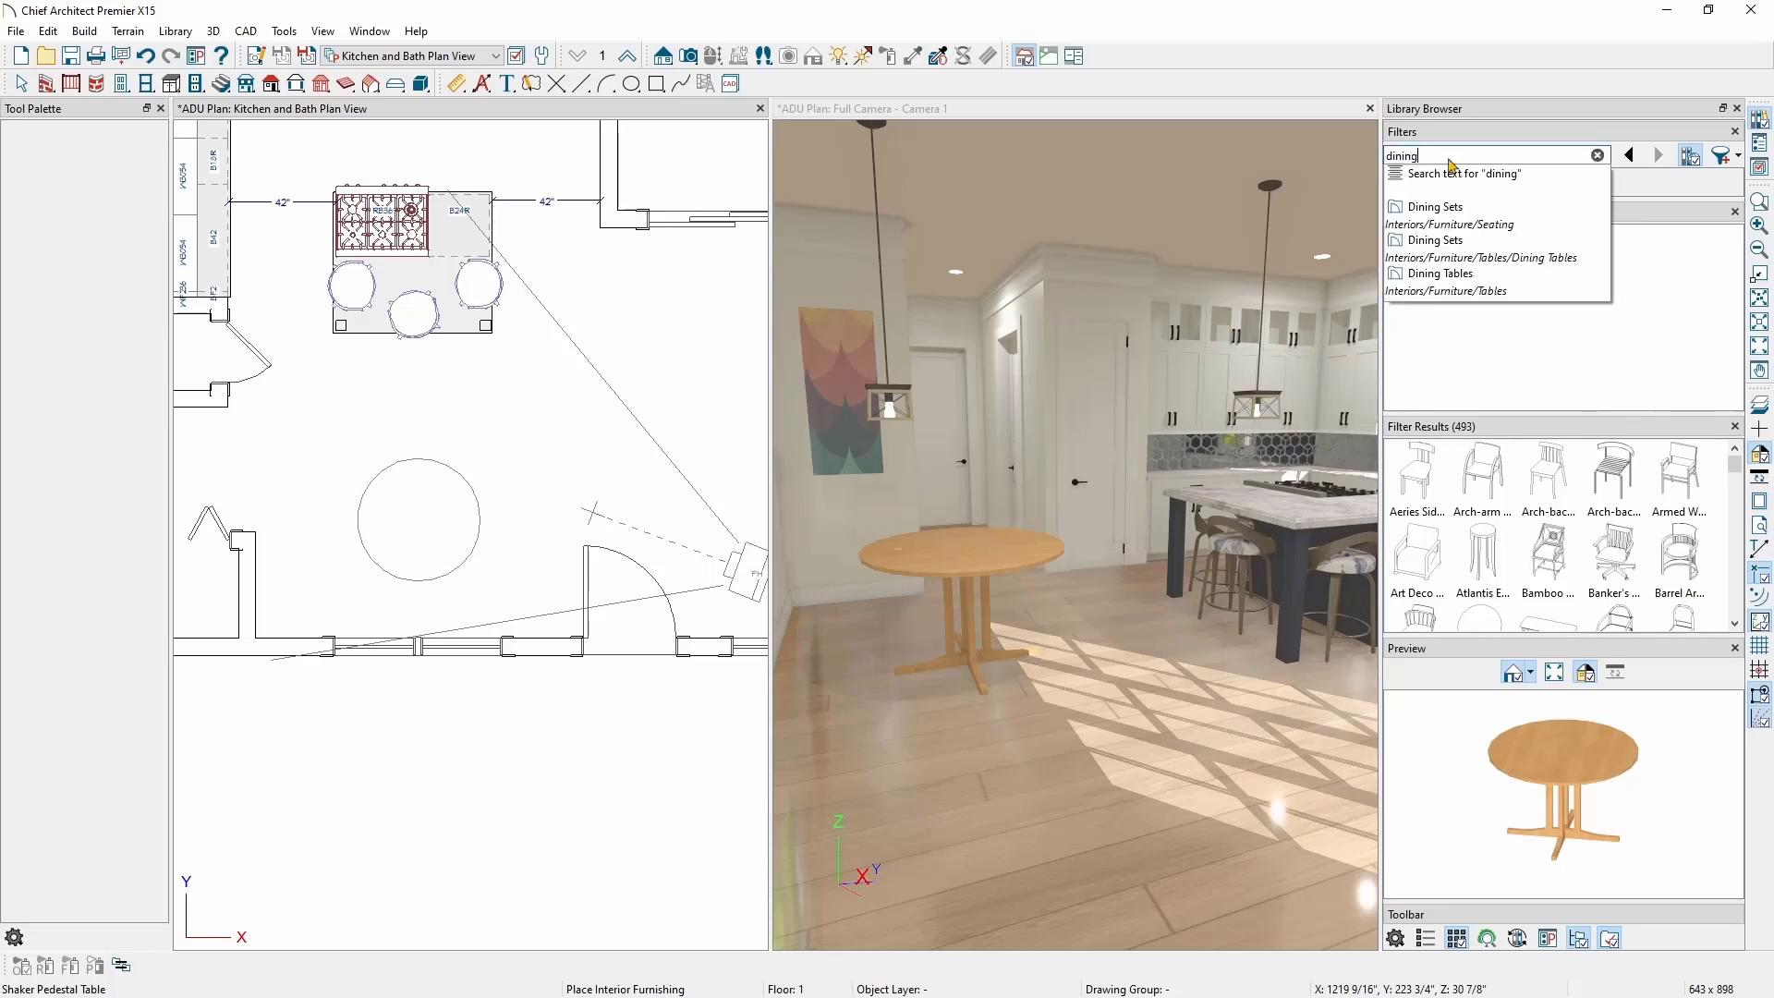
{"action": "left_click", "coordinate": [1440, 205]}
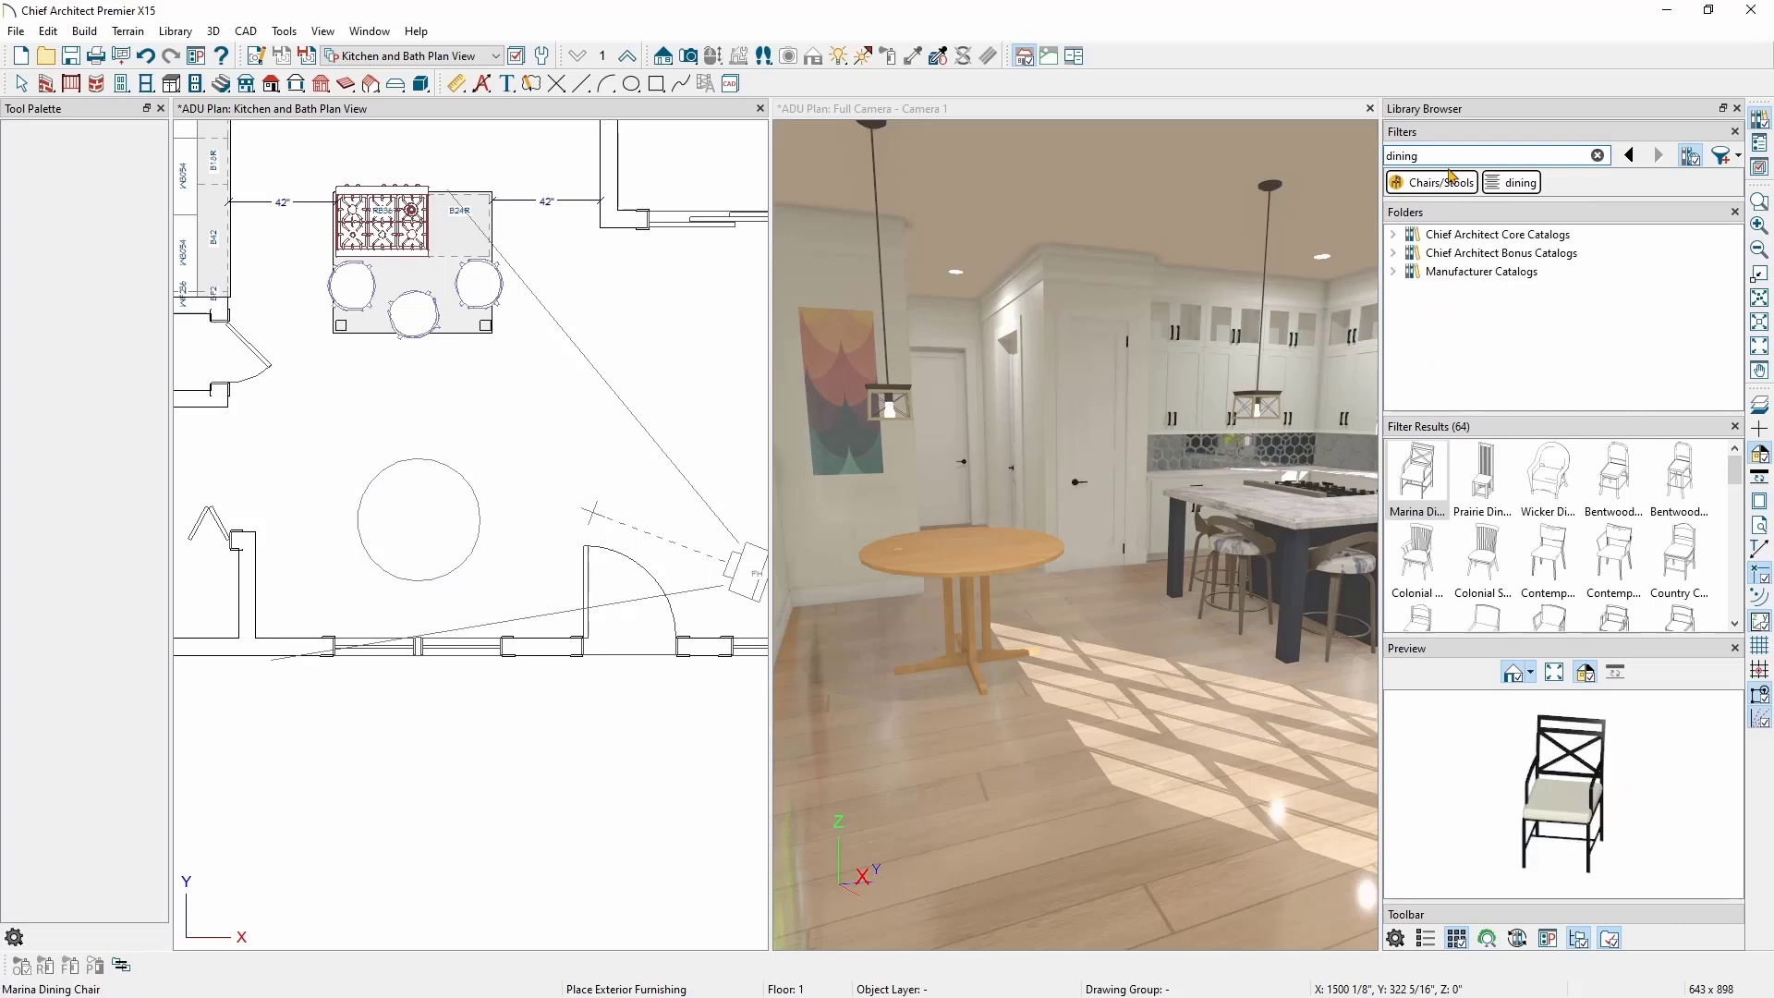
{"action": "left_click", "coordinate": [1400, 183]}
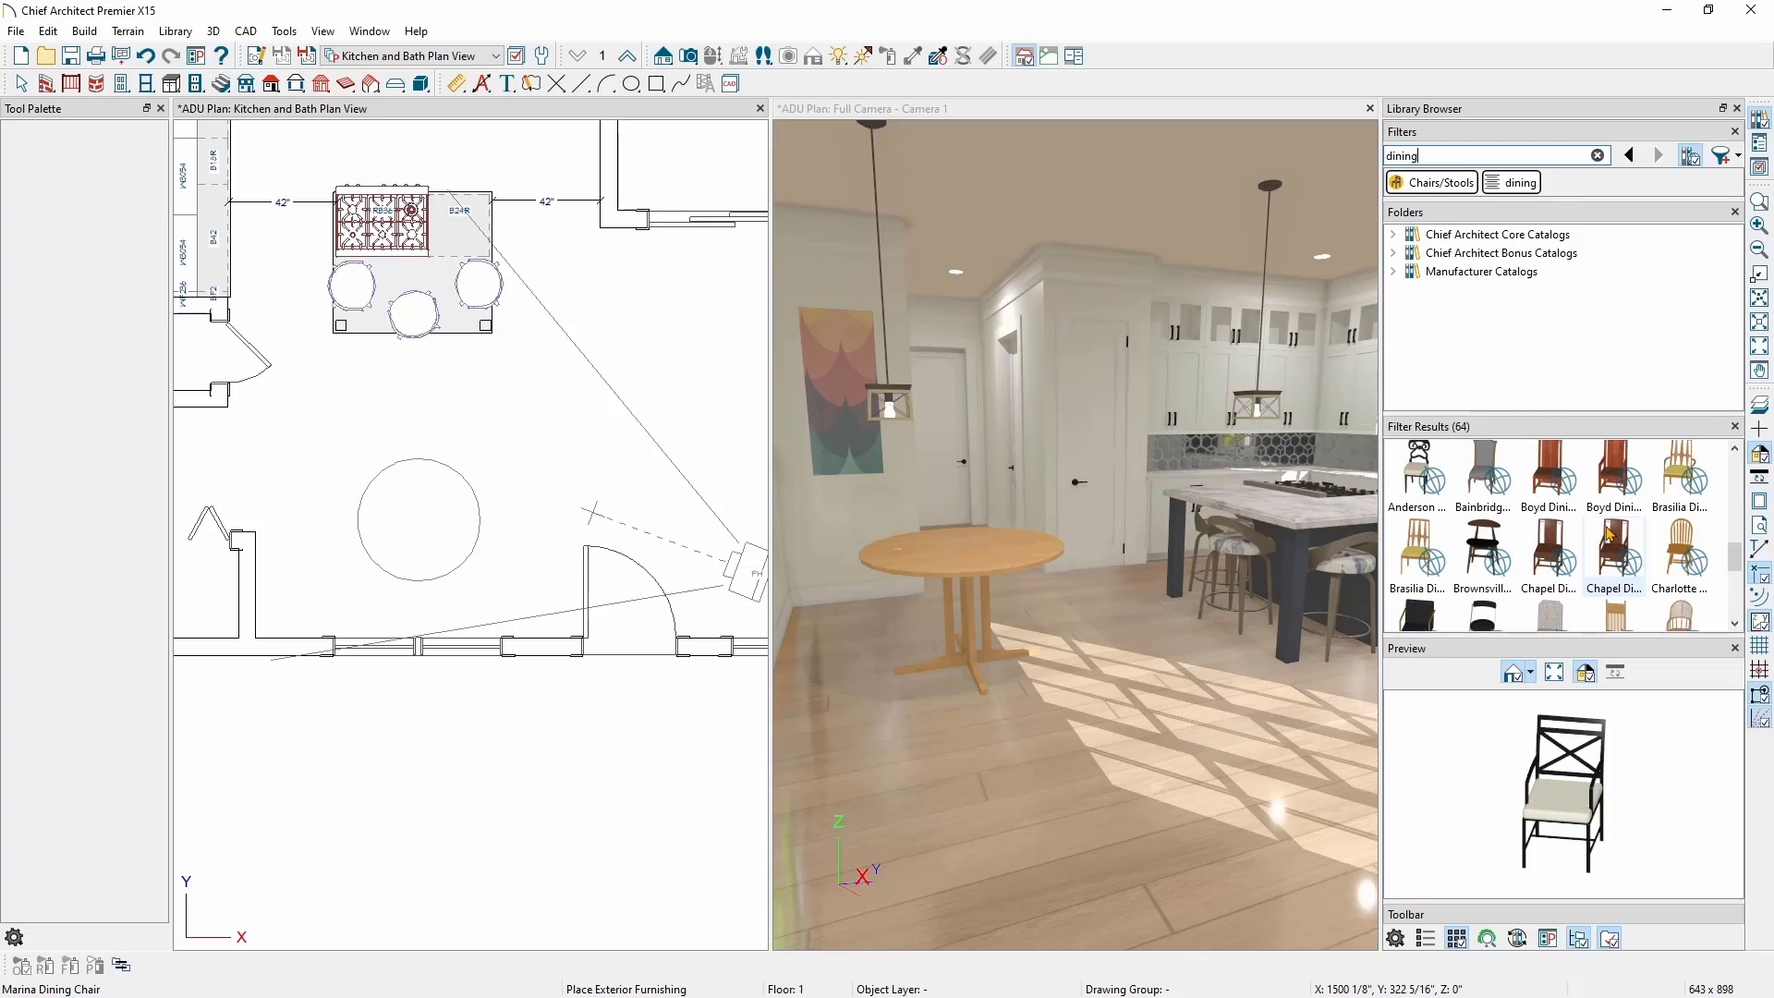
{"action": "mouse_move", "coordinate": [1553, 578]}
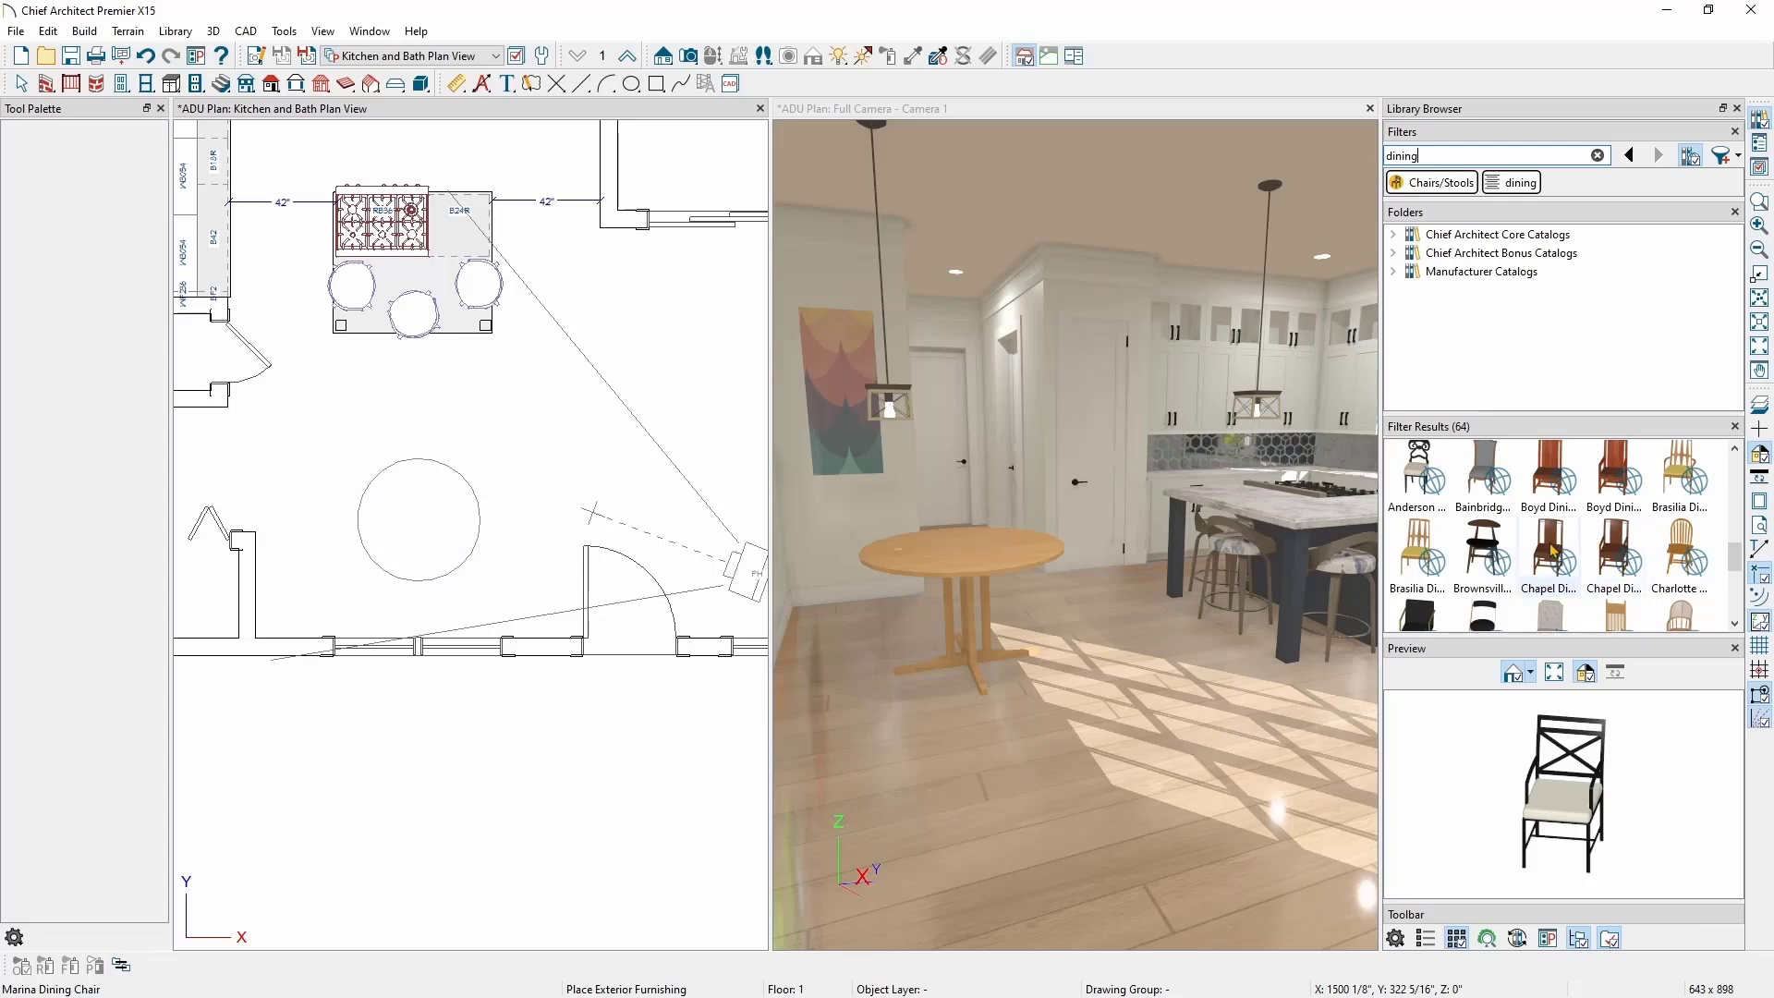
{"action": "left_click", "coordinate": [1549, 557]}
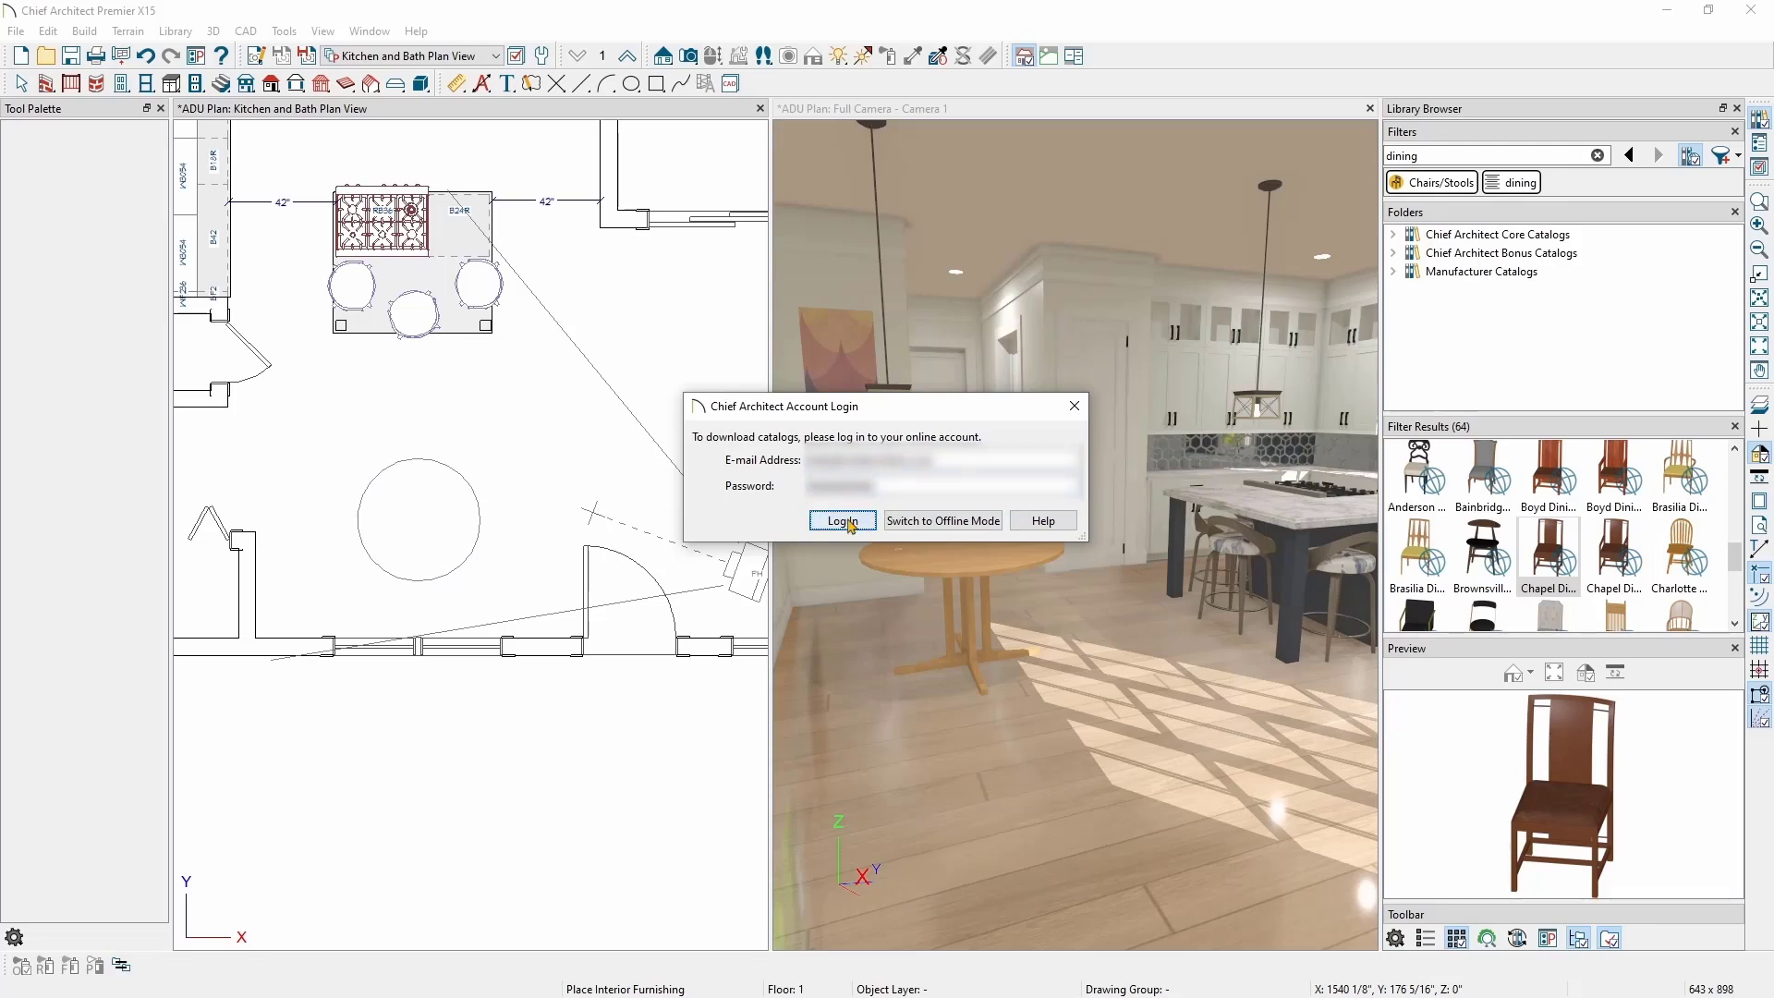
Step: Log in to download the Craftsman No.2 catalog of 49 items and dismiss the import notice
{"action": "left_click", "coordinate": [841, 521]}
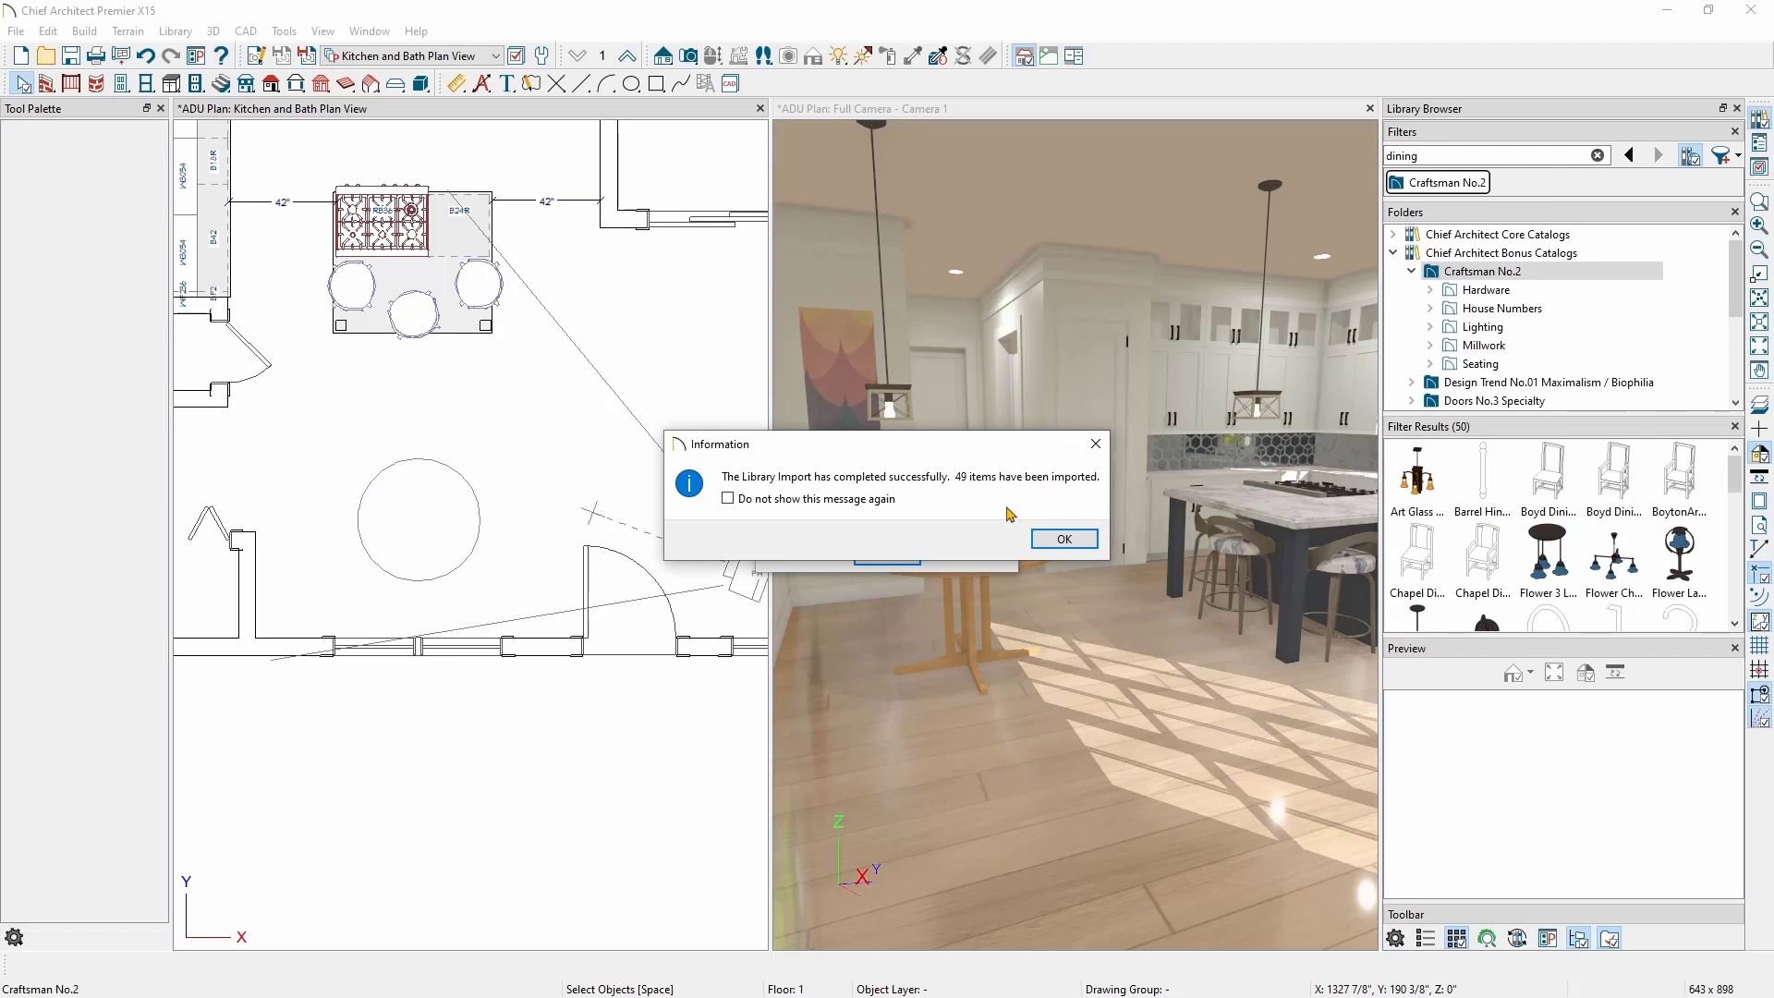
{"action": "left_click", "coordinate": [1061, 538]}
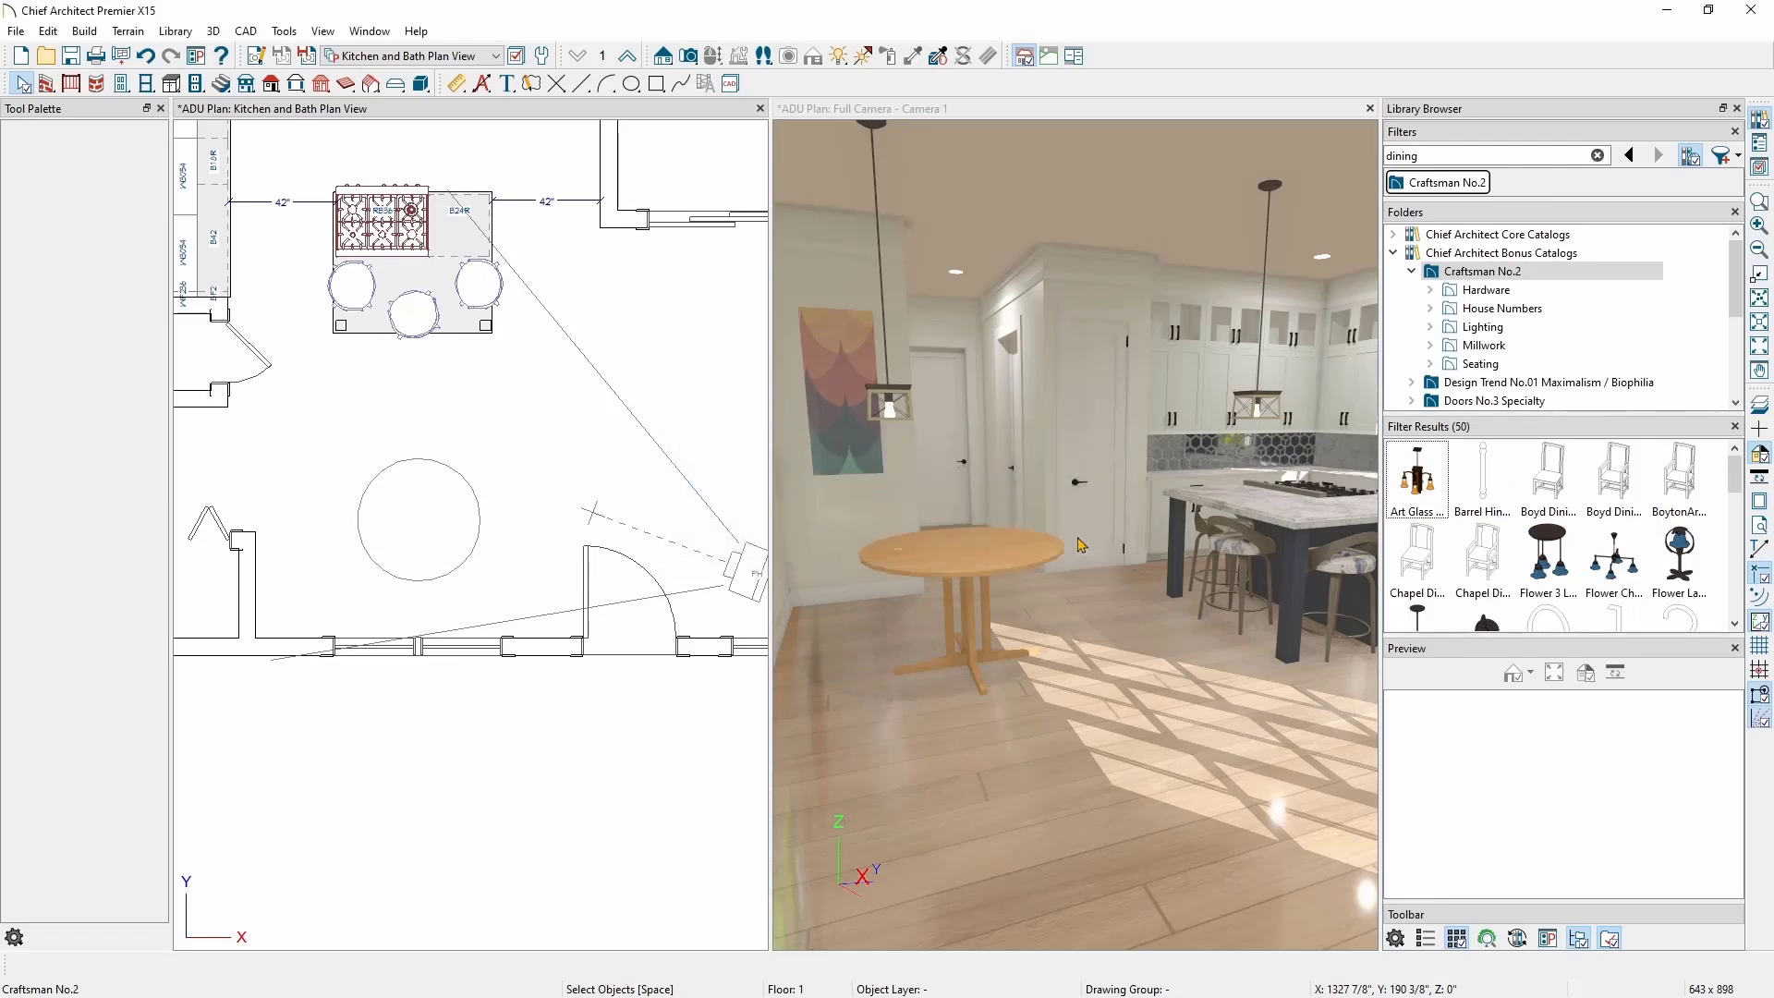
{"action": "mouse_move", "coordinate": [1428, 366]}
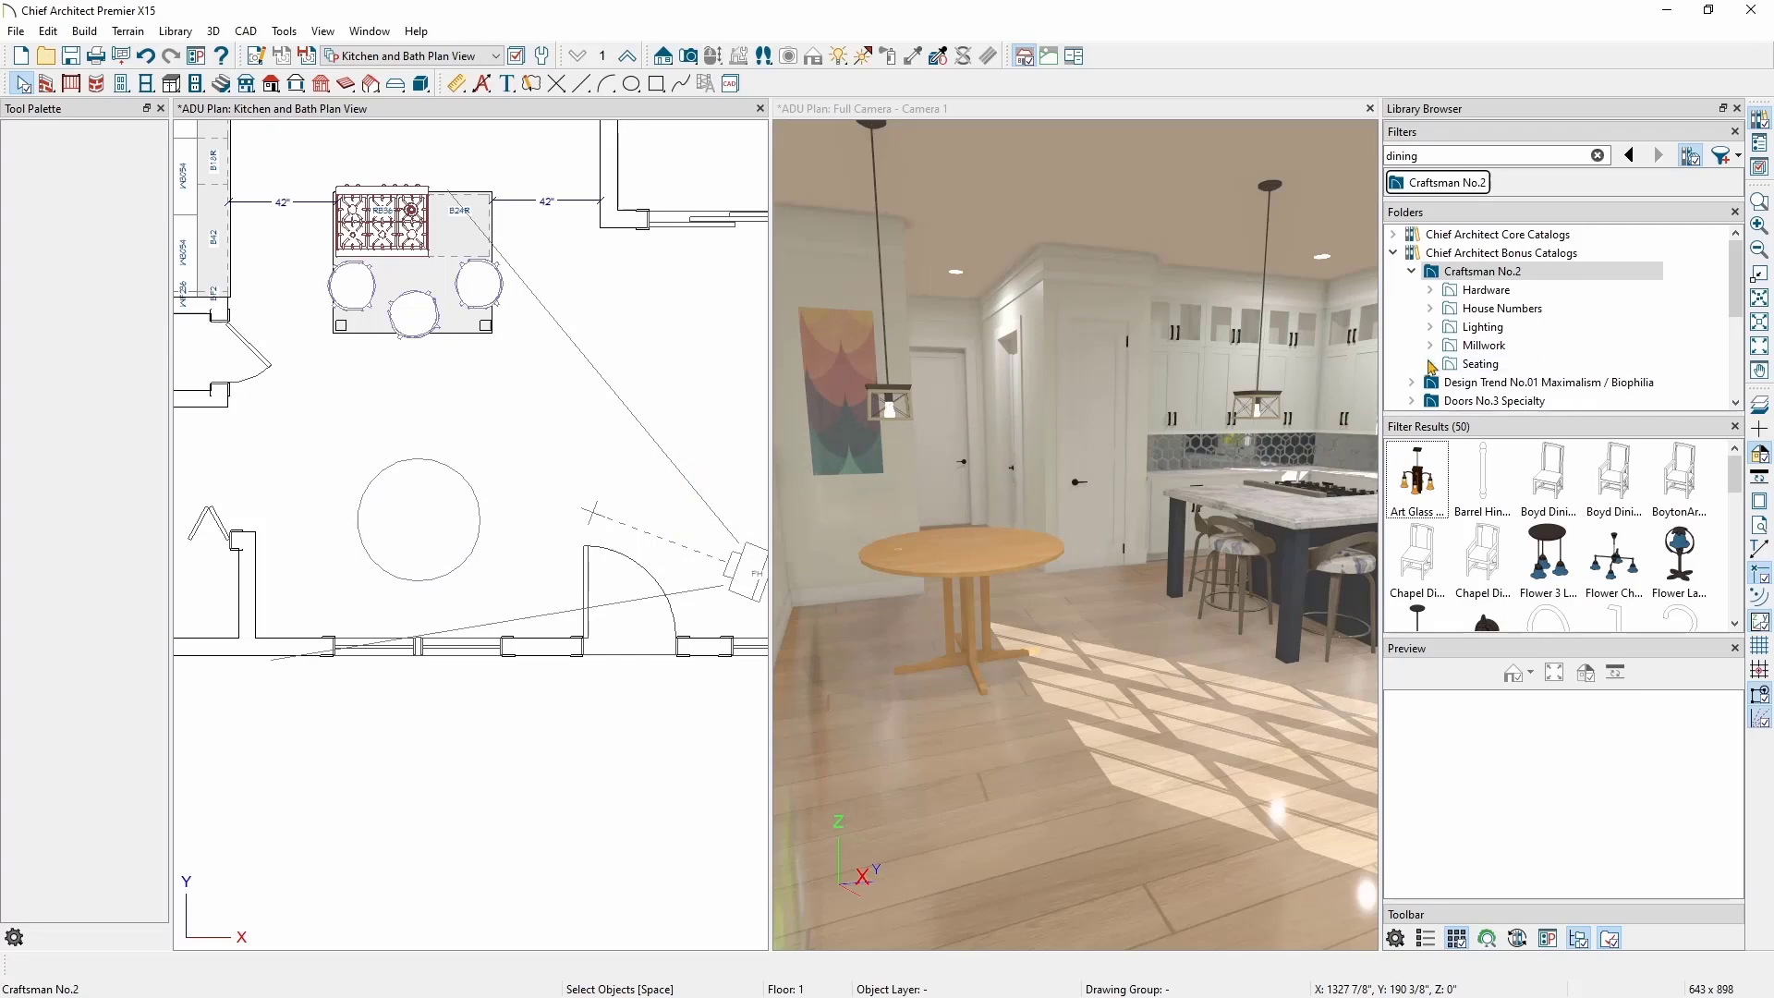
Step: Expand Craftsman No.2 > Seating > Chapel and position the Chapel chairs around the round pedestal table
{"action": "left_click", "coordinate": [1431, 365]}
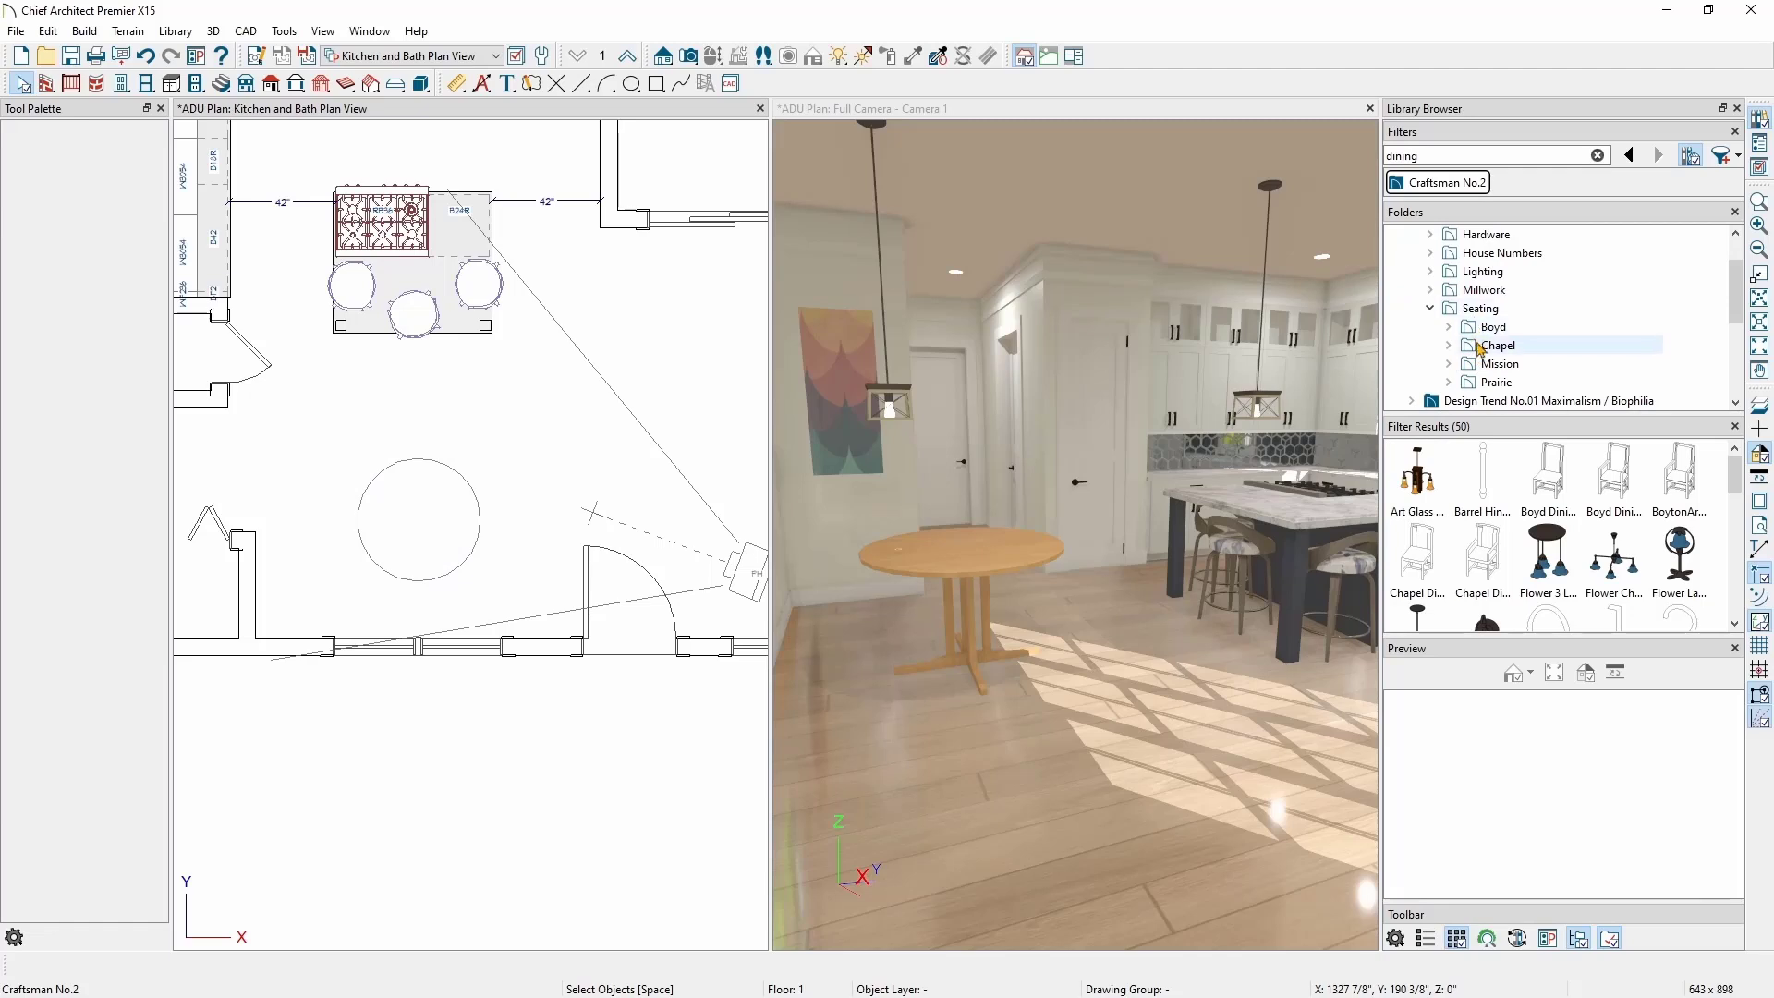
{"action": "left_click", "coordinate": [1498, 345]}
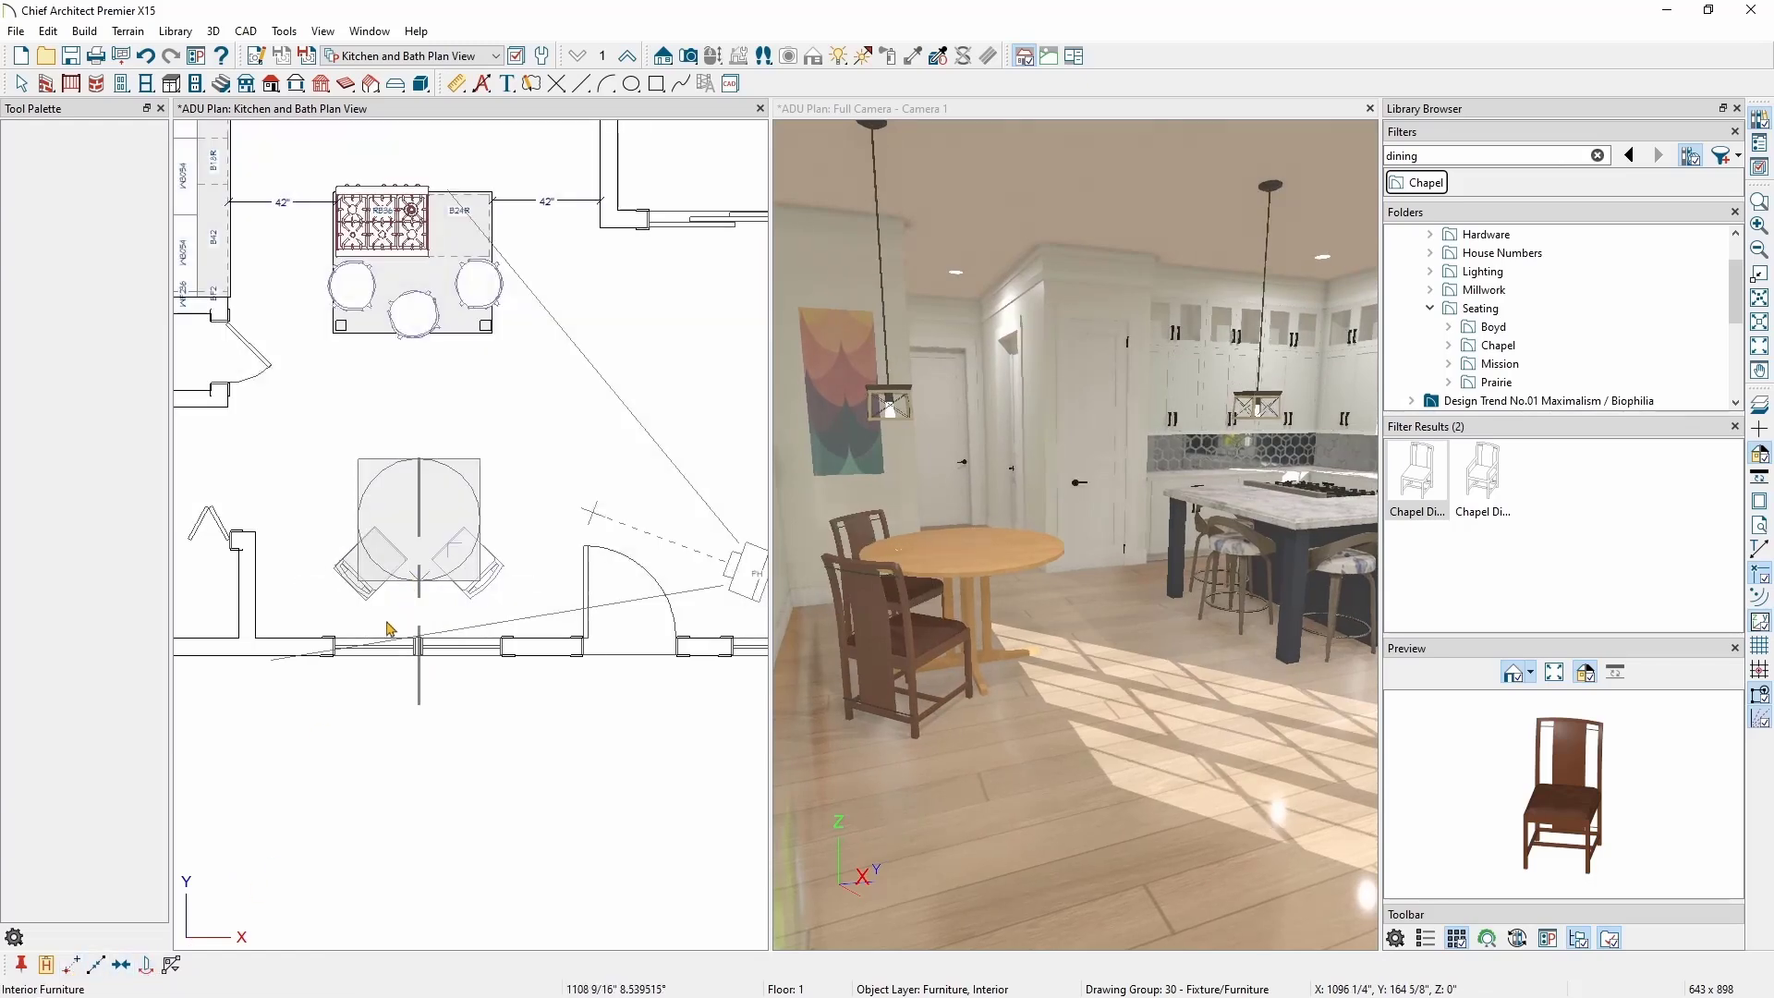
{"action": "left_click", "coordinate": [412, 533]}
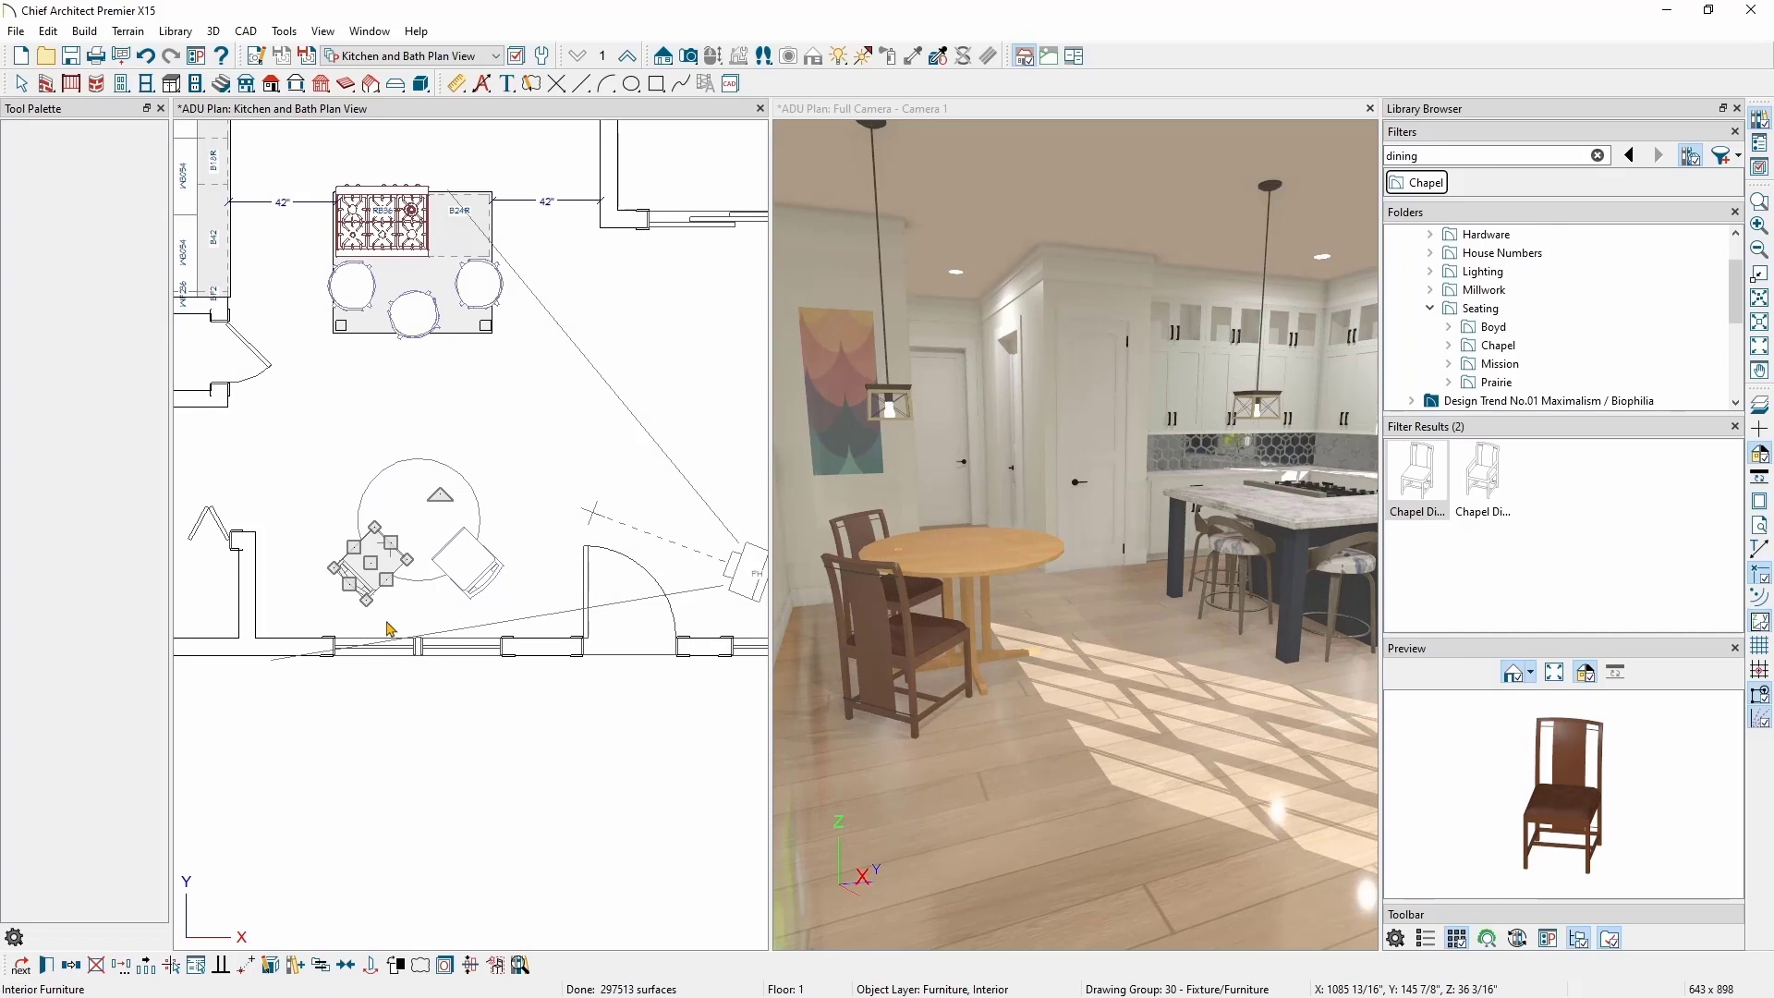
{"action": "mouse_move", "coordinate": [388, 627]}
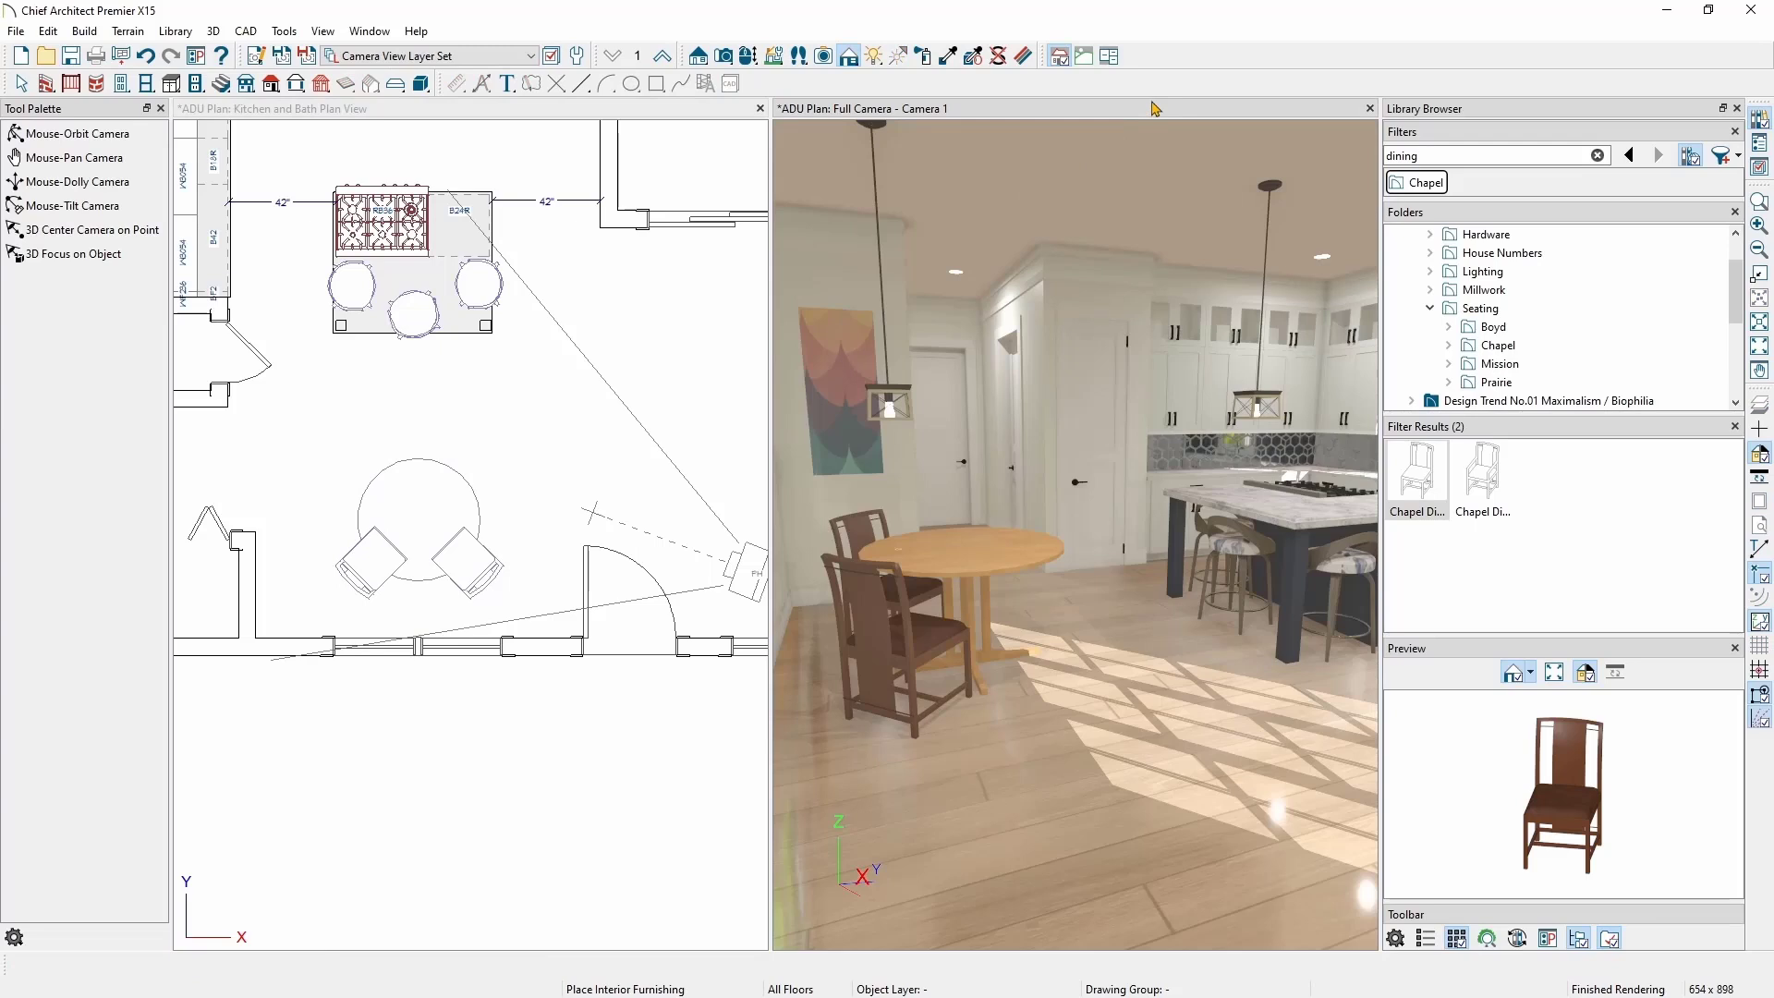
{"action": "mouse_move", "coordinate": [987, 218]}
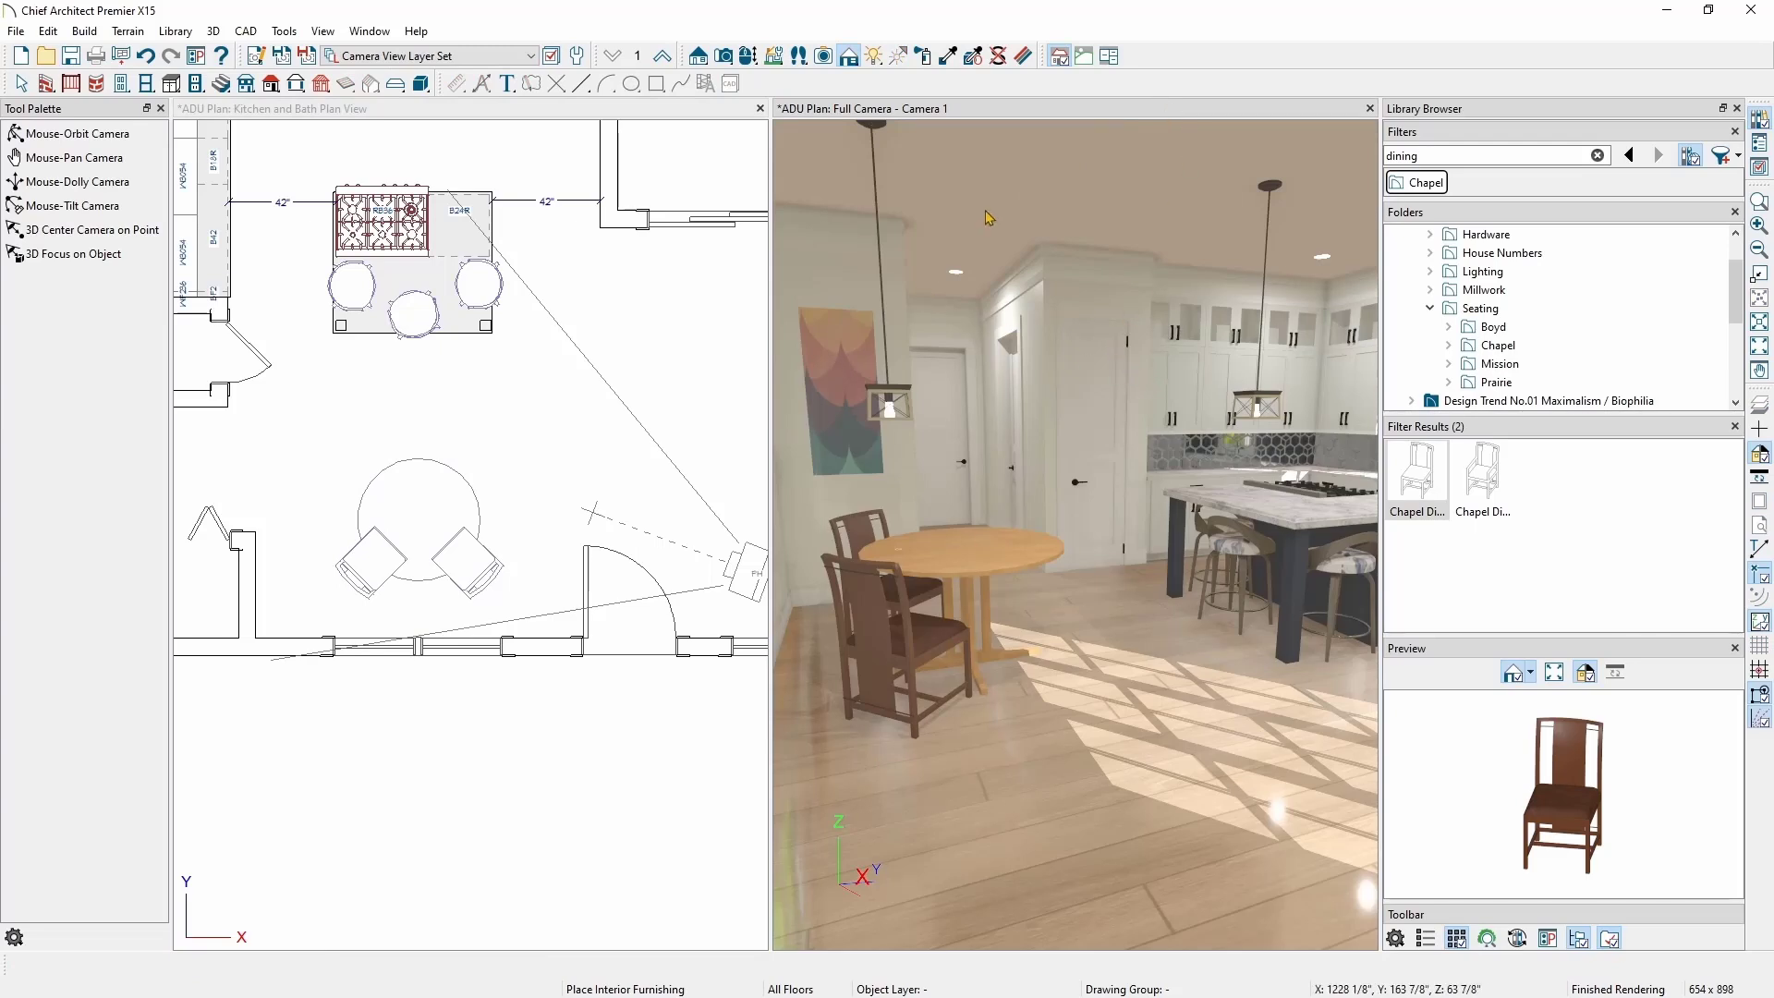
Step: Clear the Chapel filter and filter the library to manufacturer Wellborn
{"action": "left_click", "coordinate": [1494, 155]}
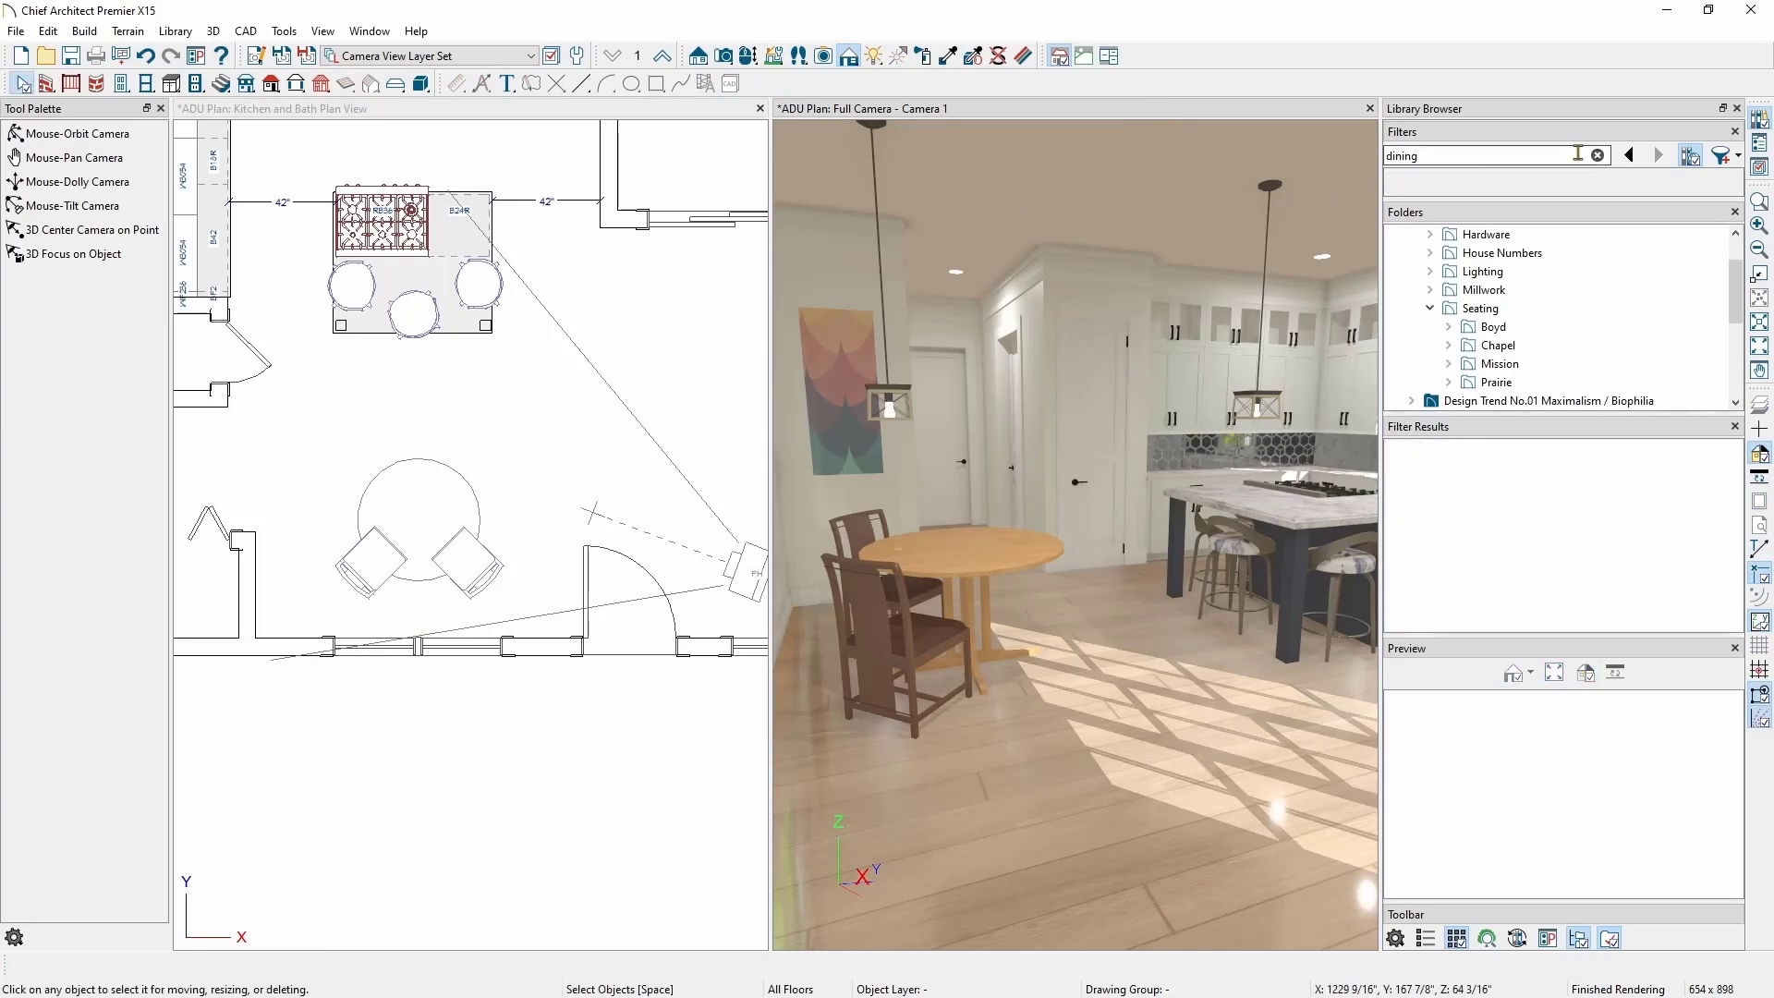
{"action": "left_click", "coordinate": [1597, 156]}
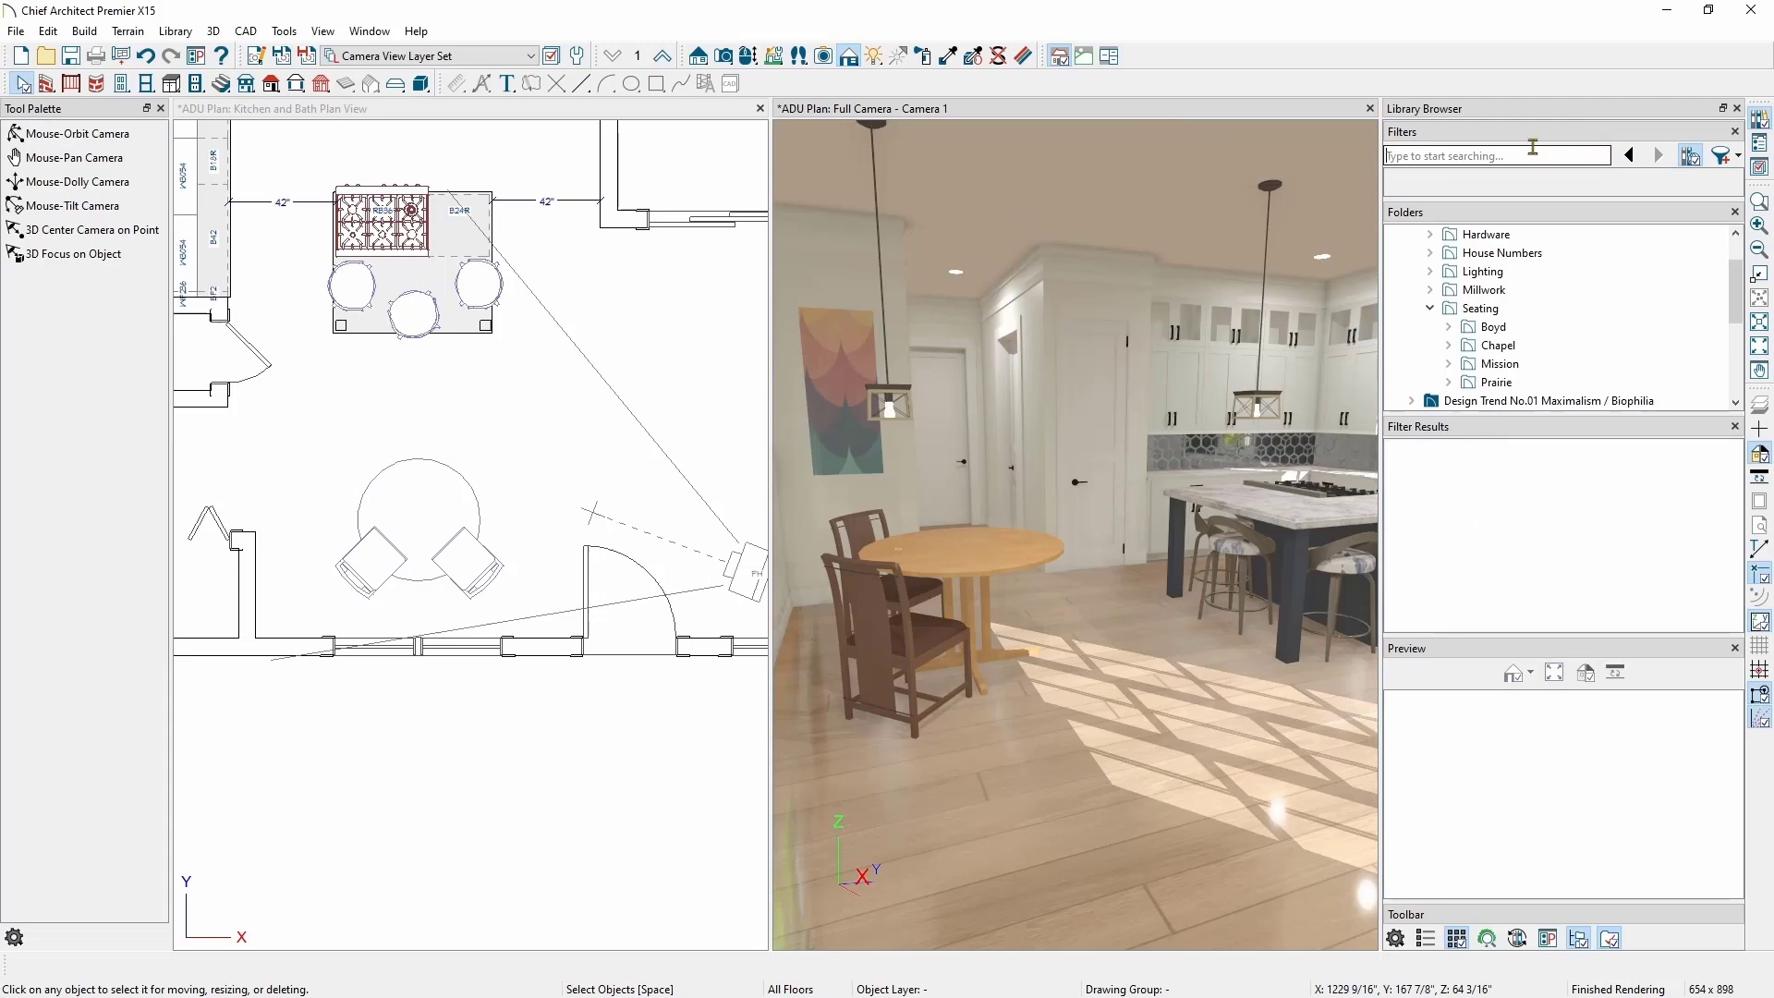
{"action": "type", "text": "wellb"}
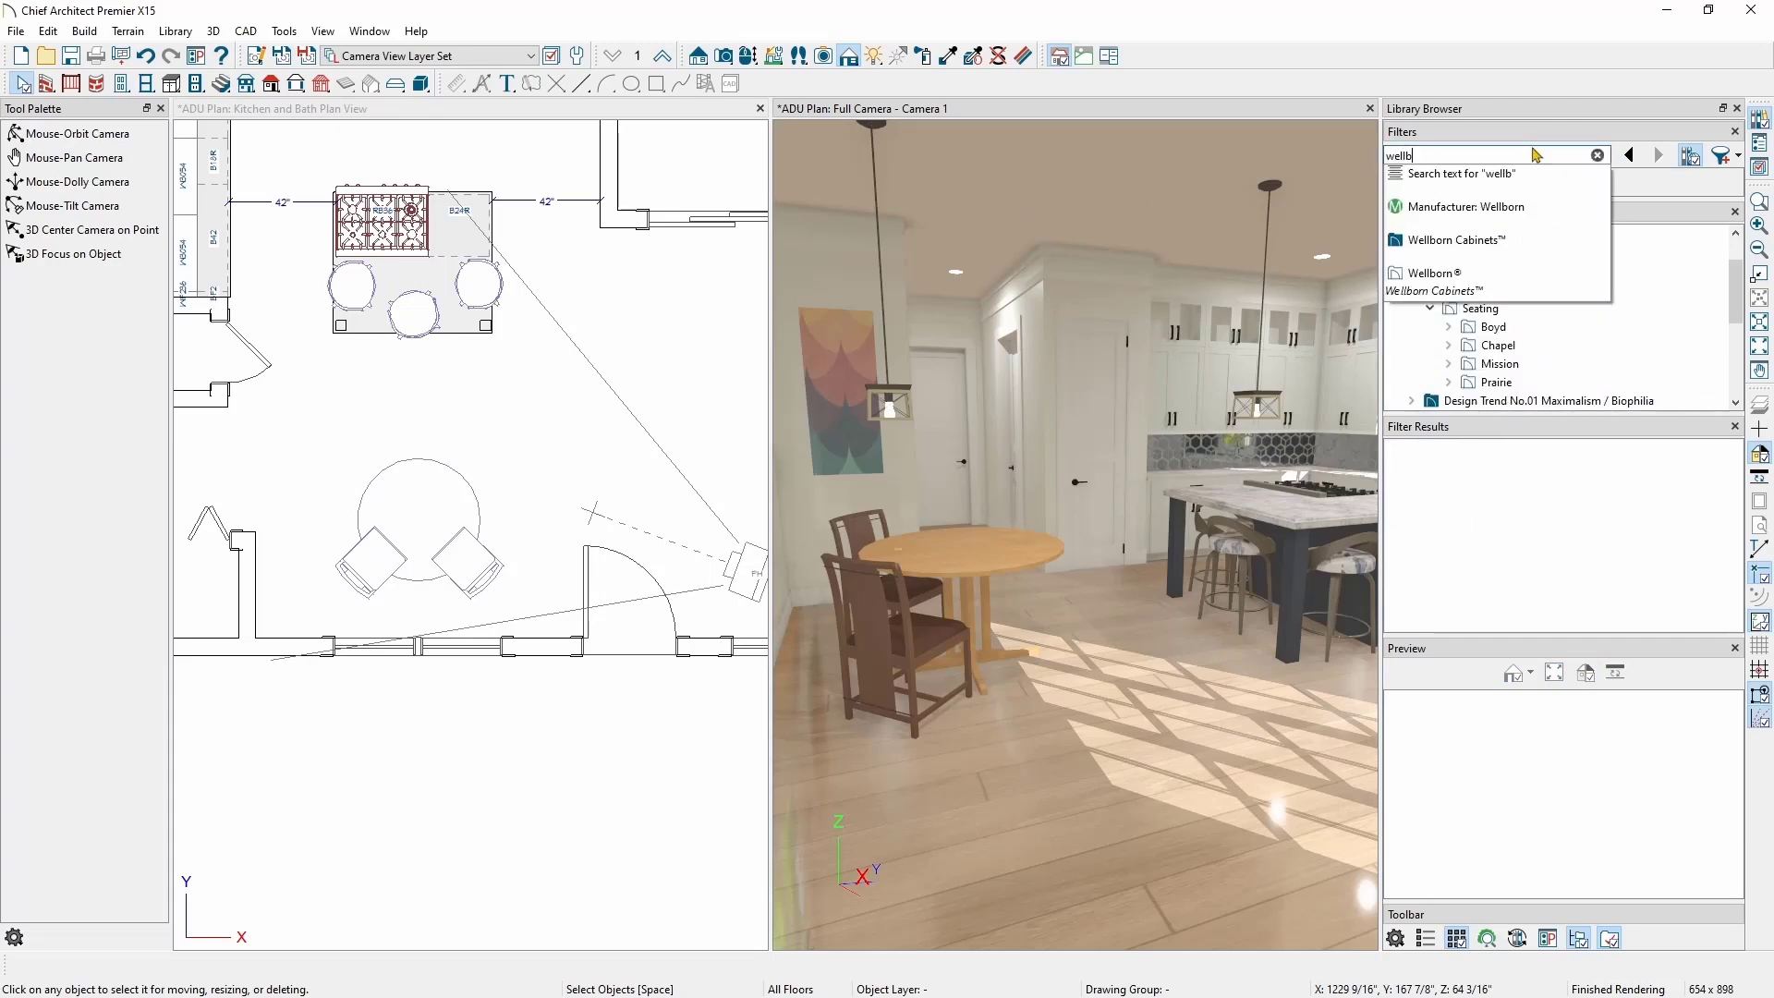
{"action": "mouse_move", "coordinate": [1494, 214]}
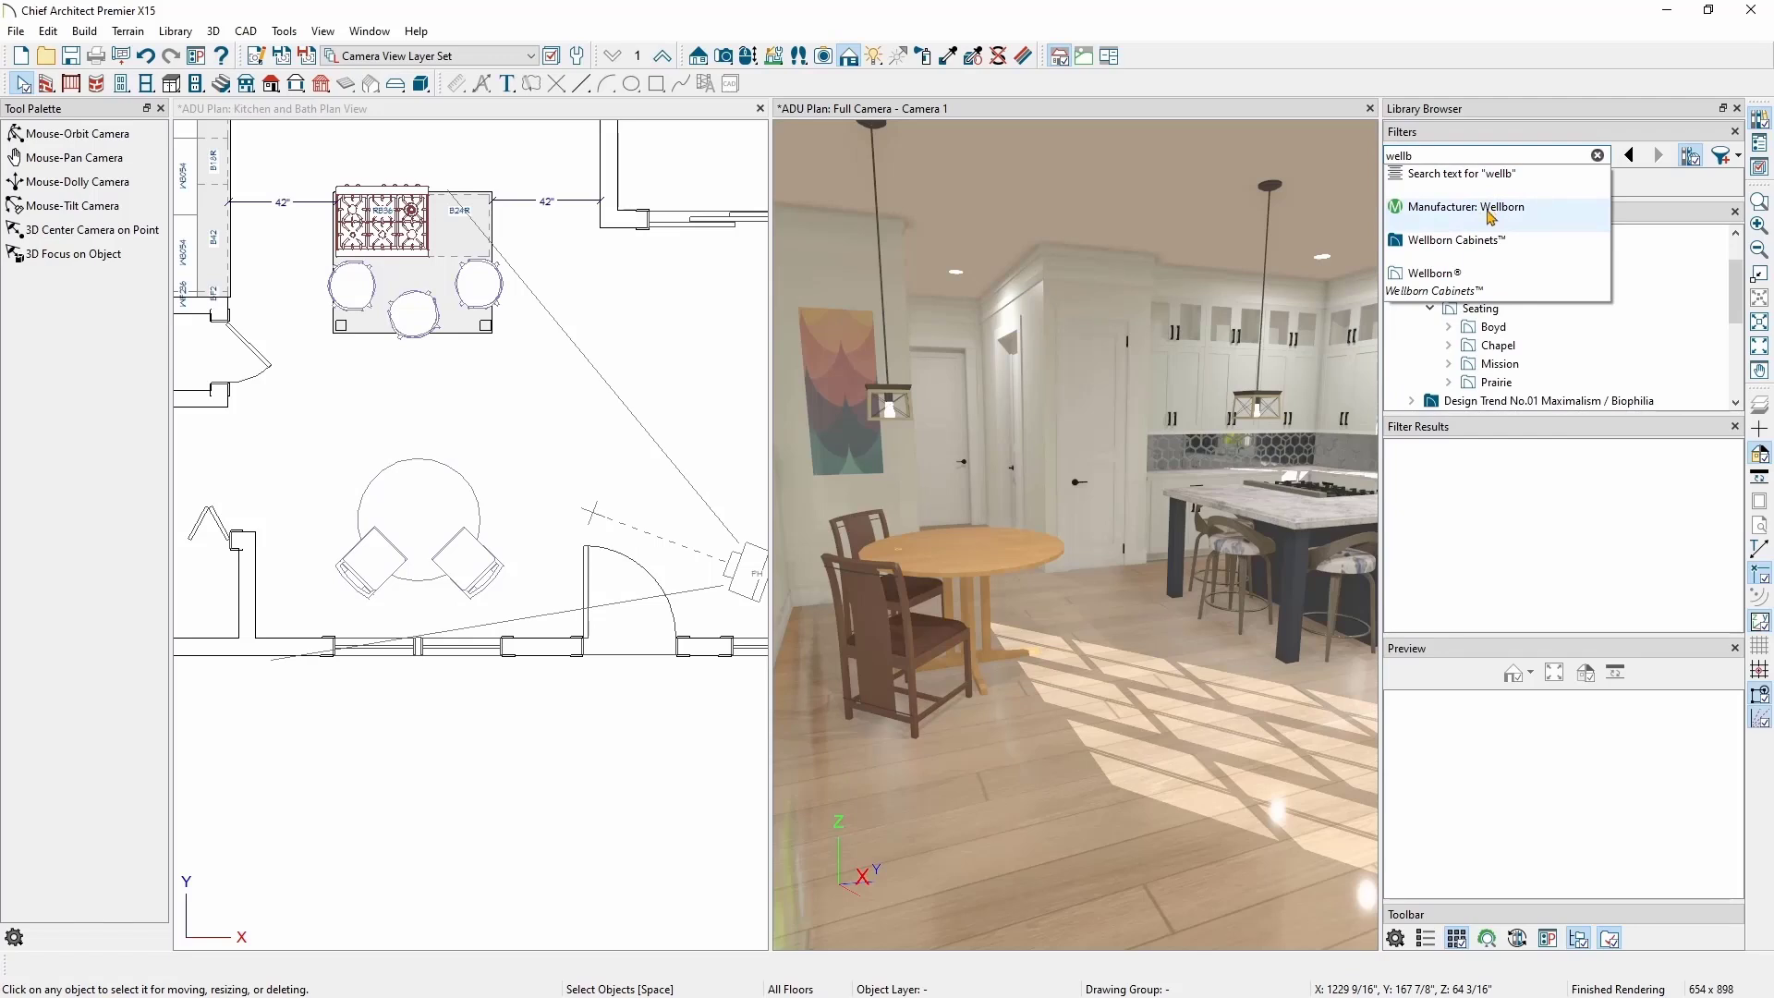
{"action": "left_click", "coordinate": [1471, 207]}
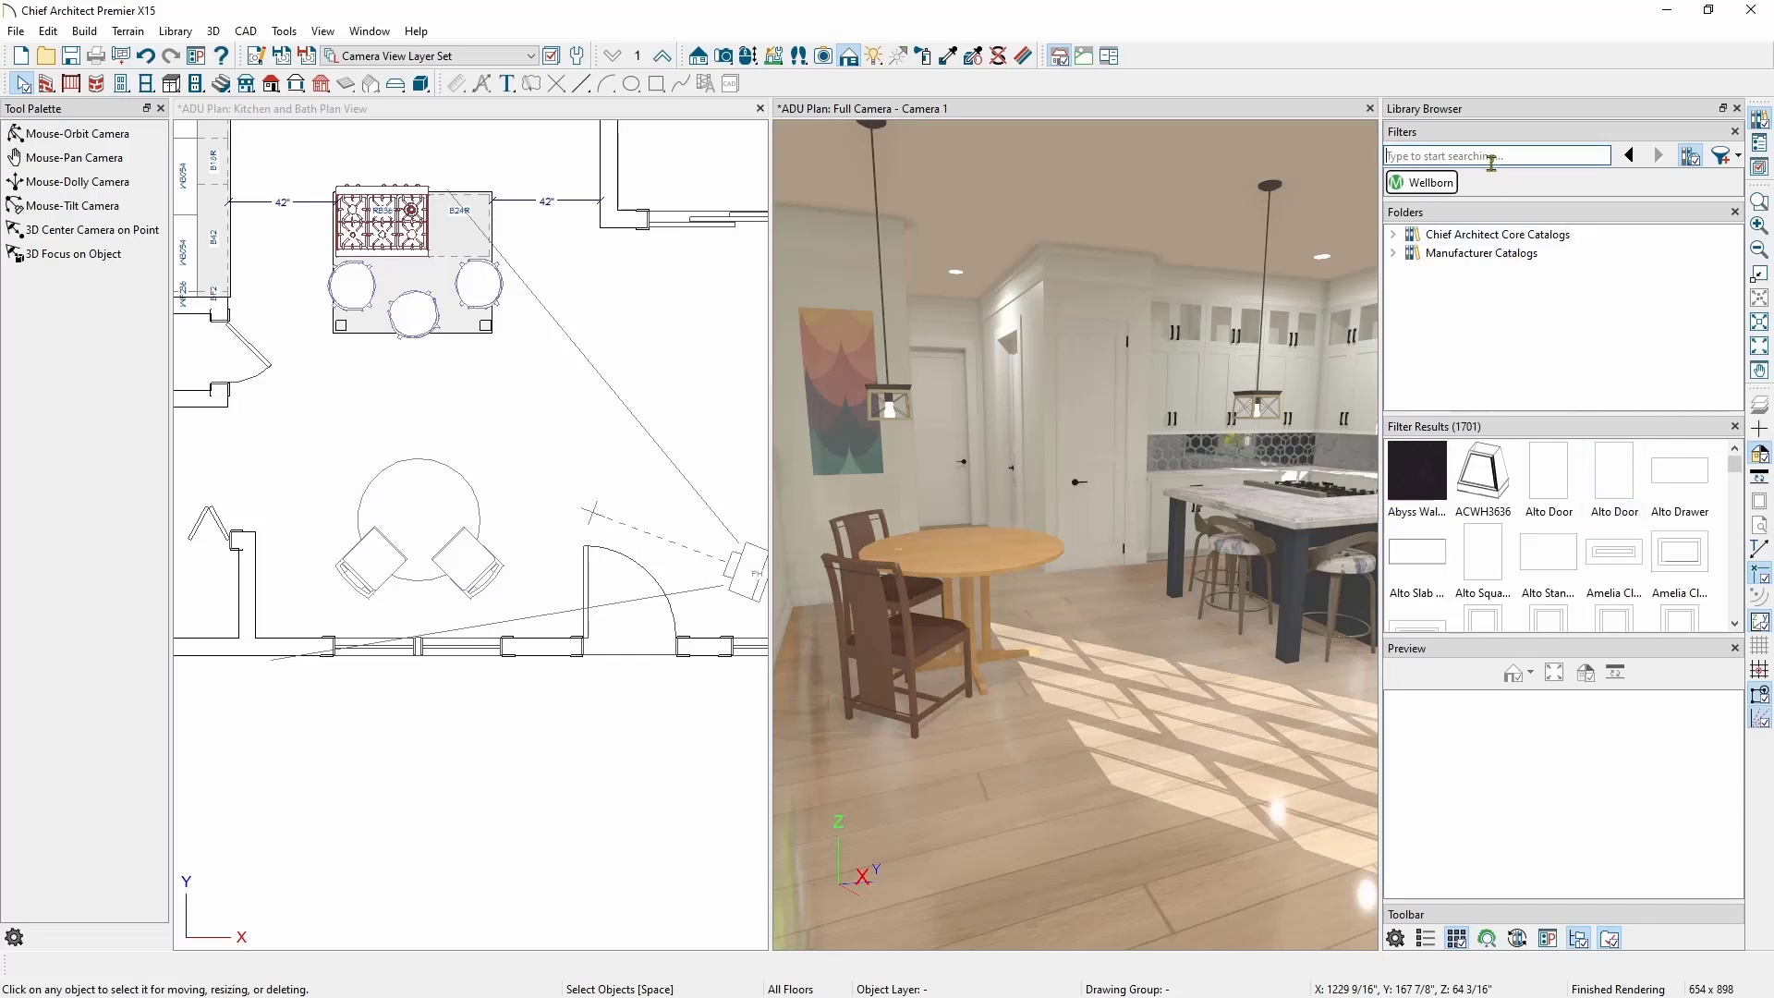
Step: Add a Type: Materials filter within the manufacturer catalogs, listing 901 Wellborn materials
{"action": "type", "text": "type:"}
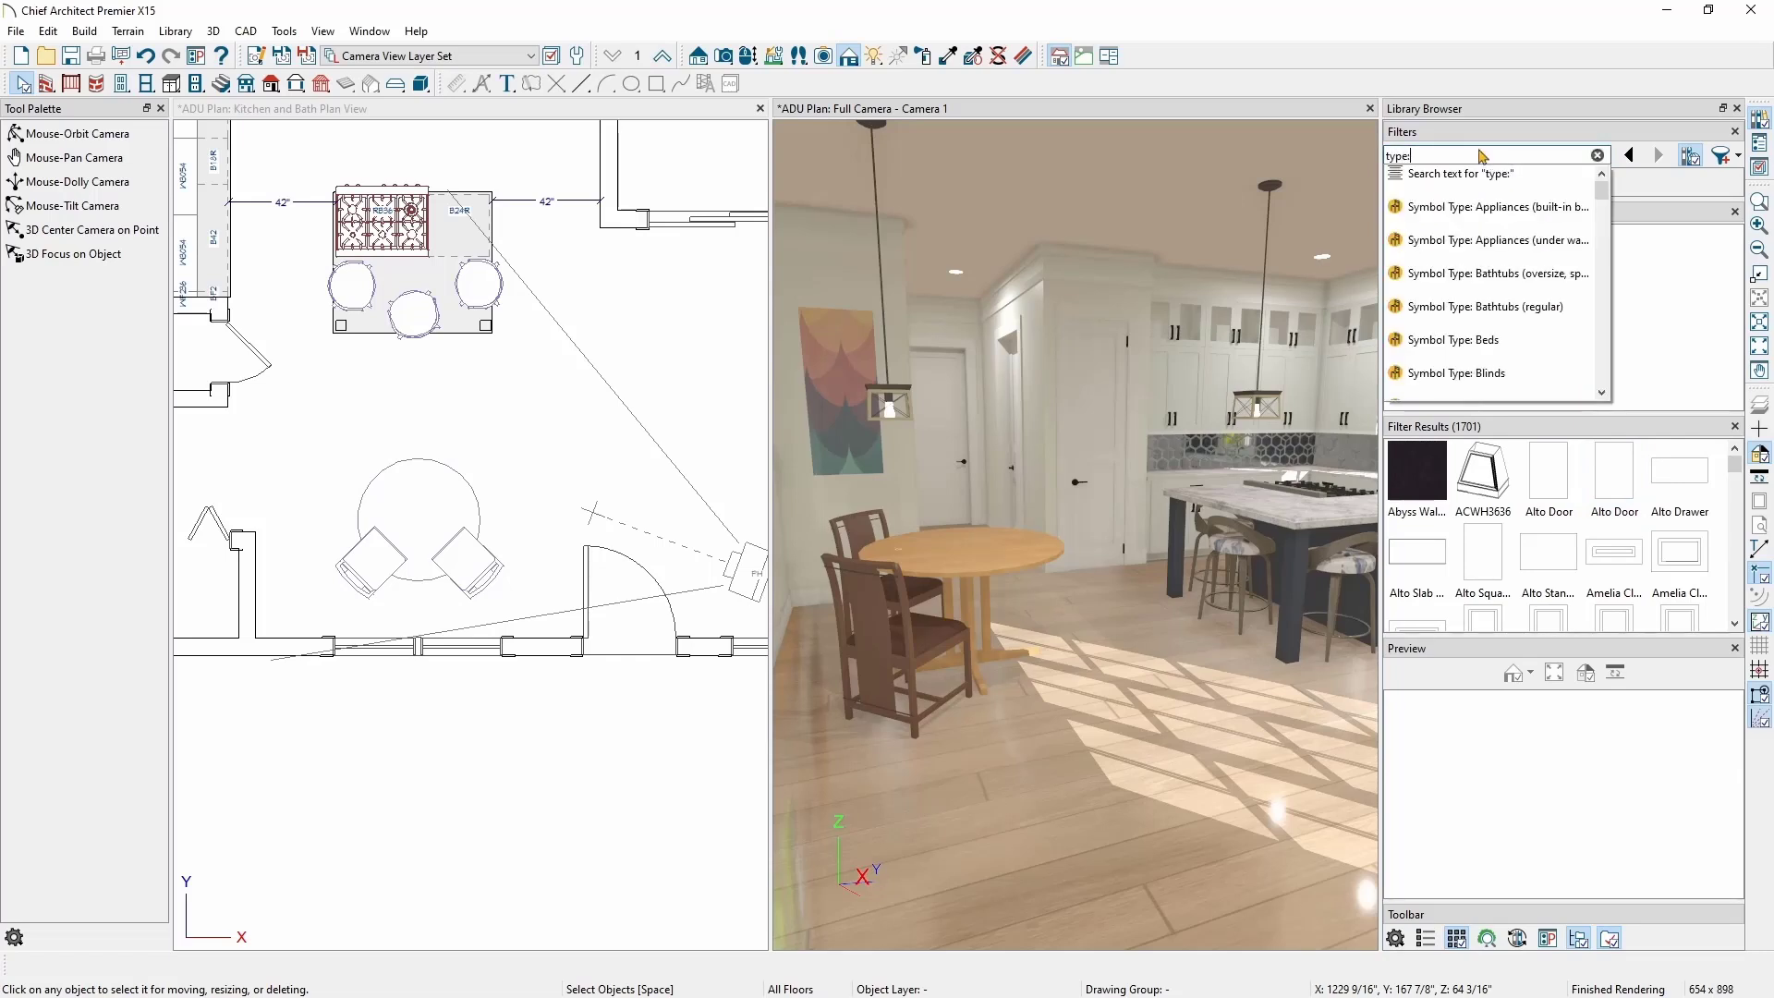
{"action": "type", "text": "mat"}
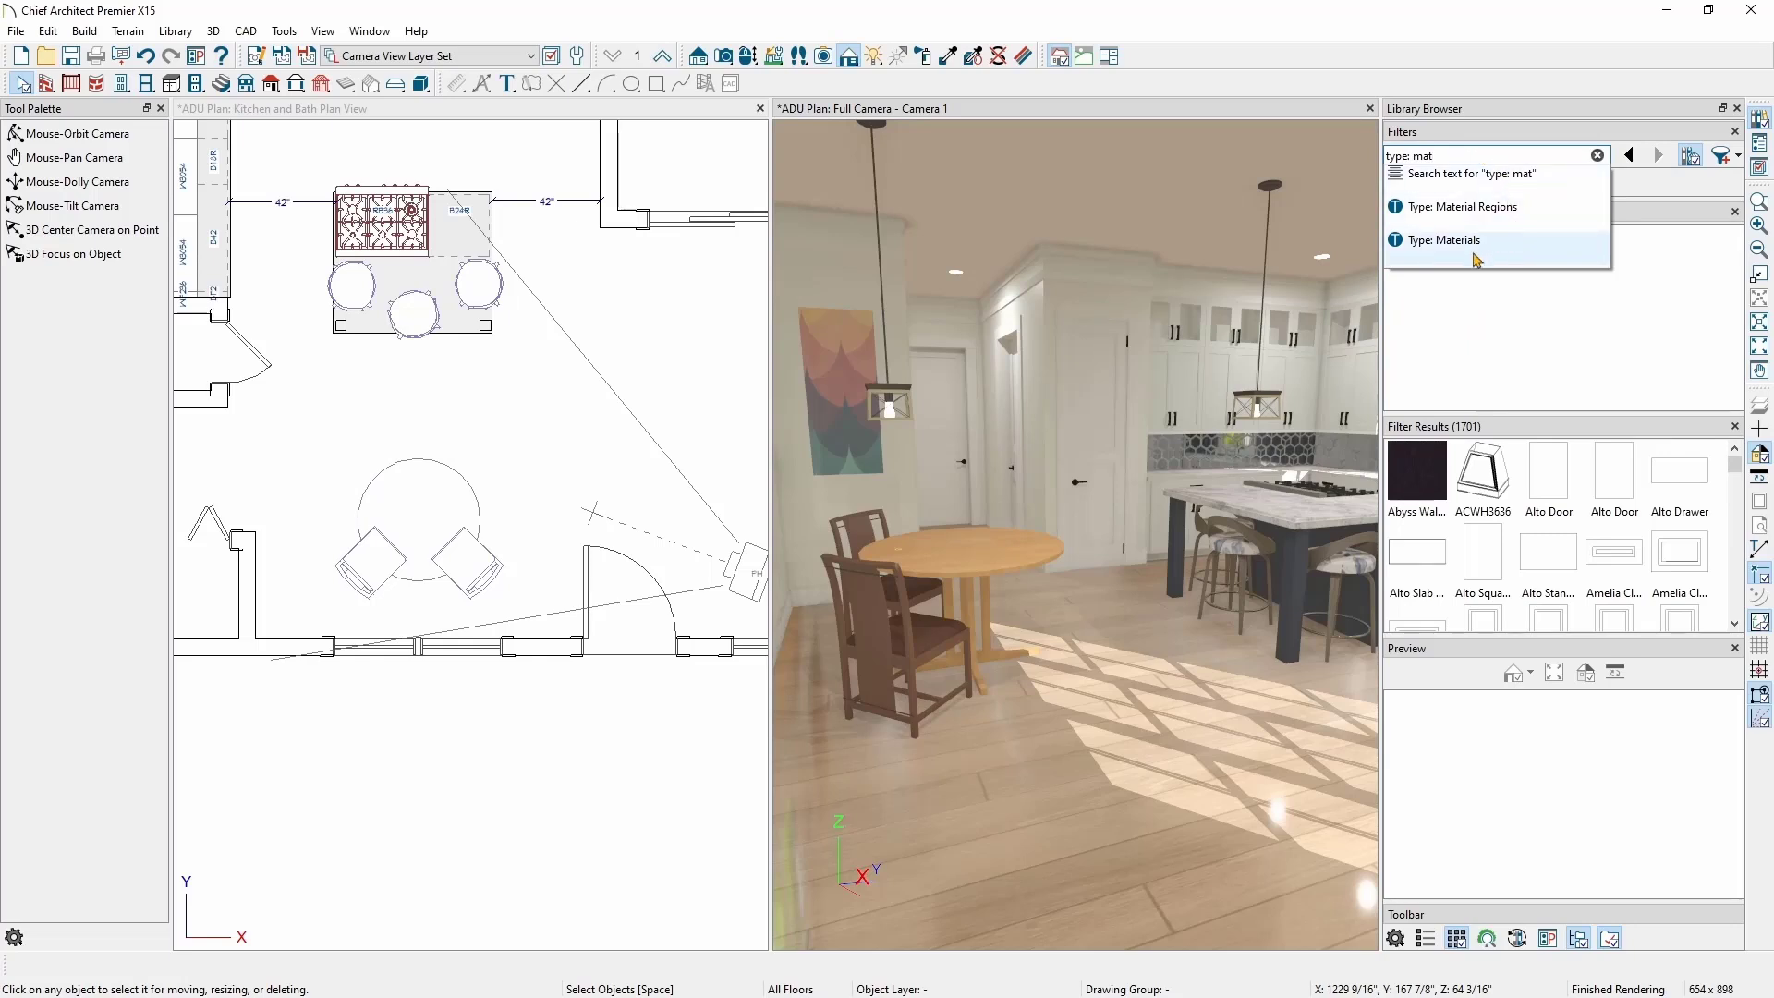
{"action": "left_click", "coordinate": [1444, 240]}
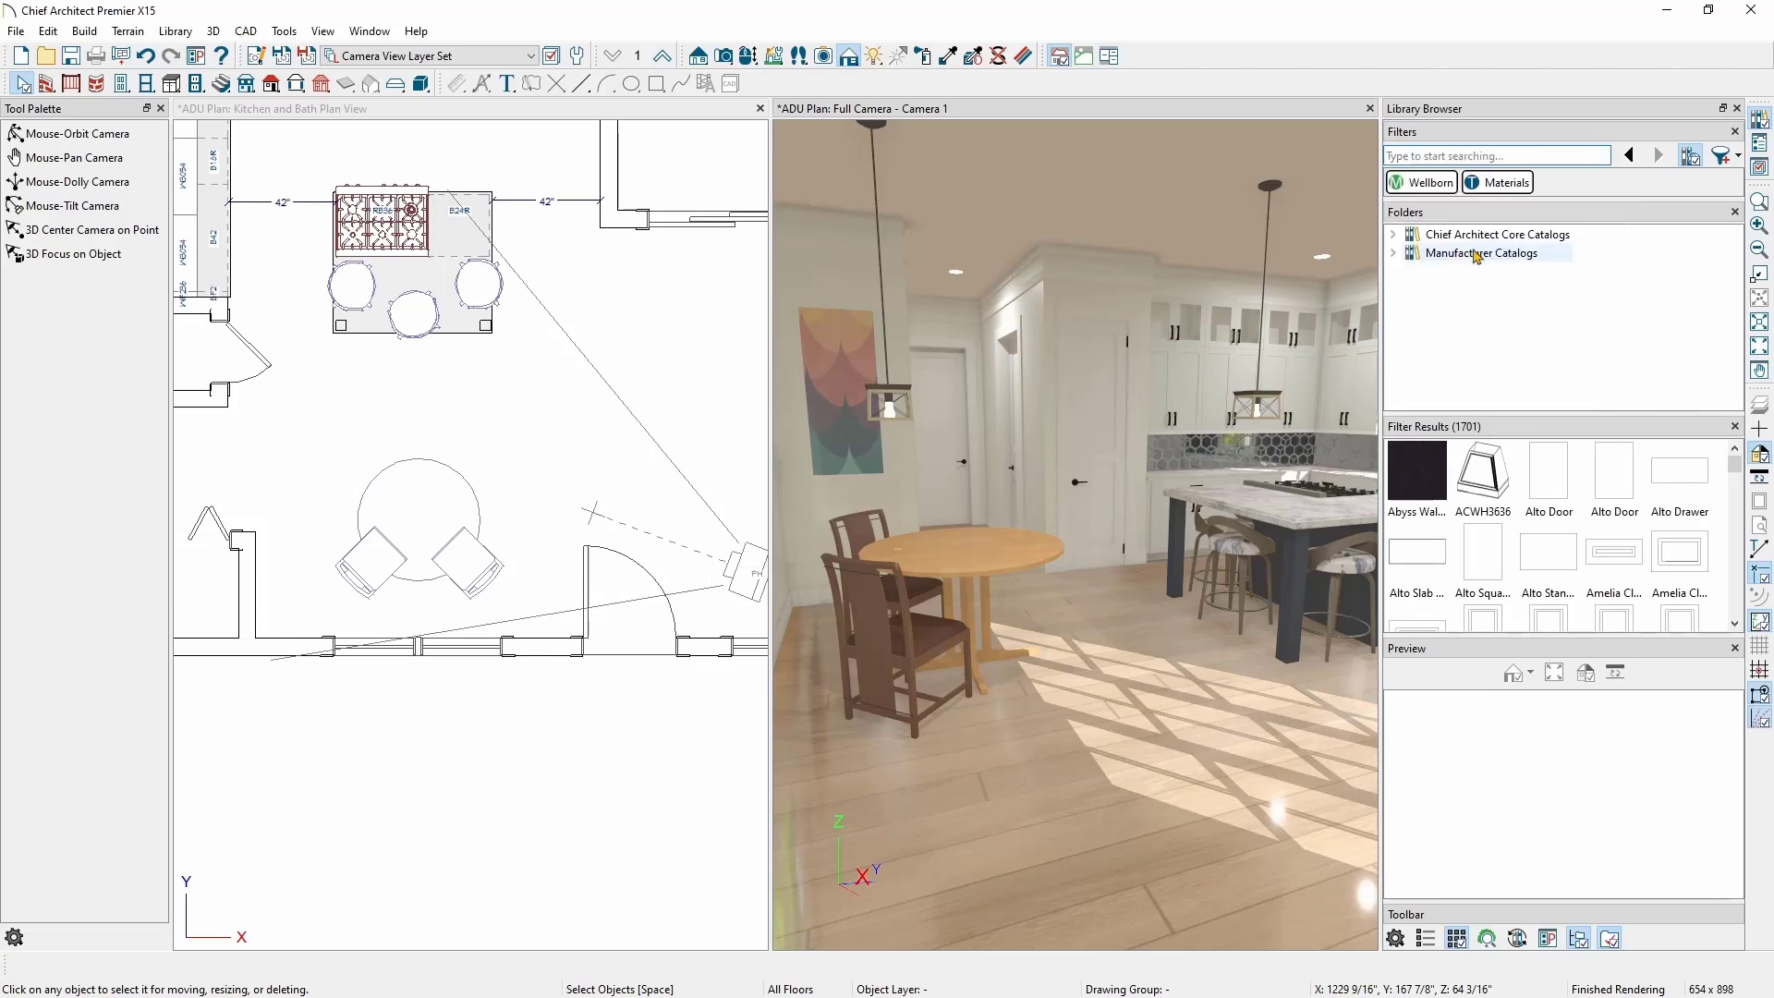
{"action": "left_click", "coordinate": [1504, 183]}
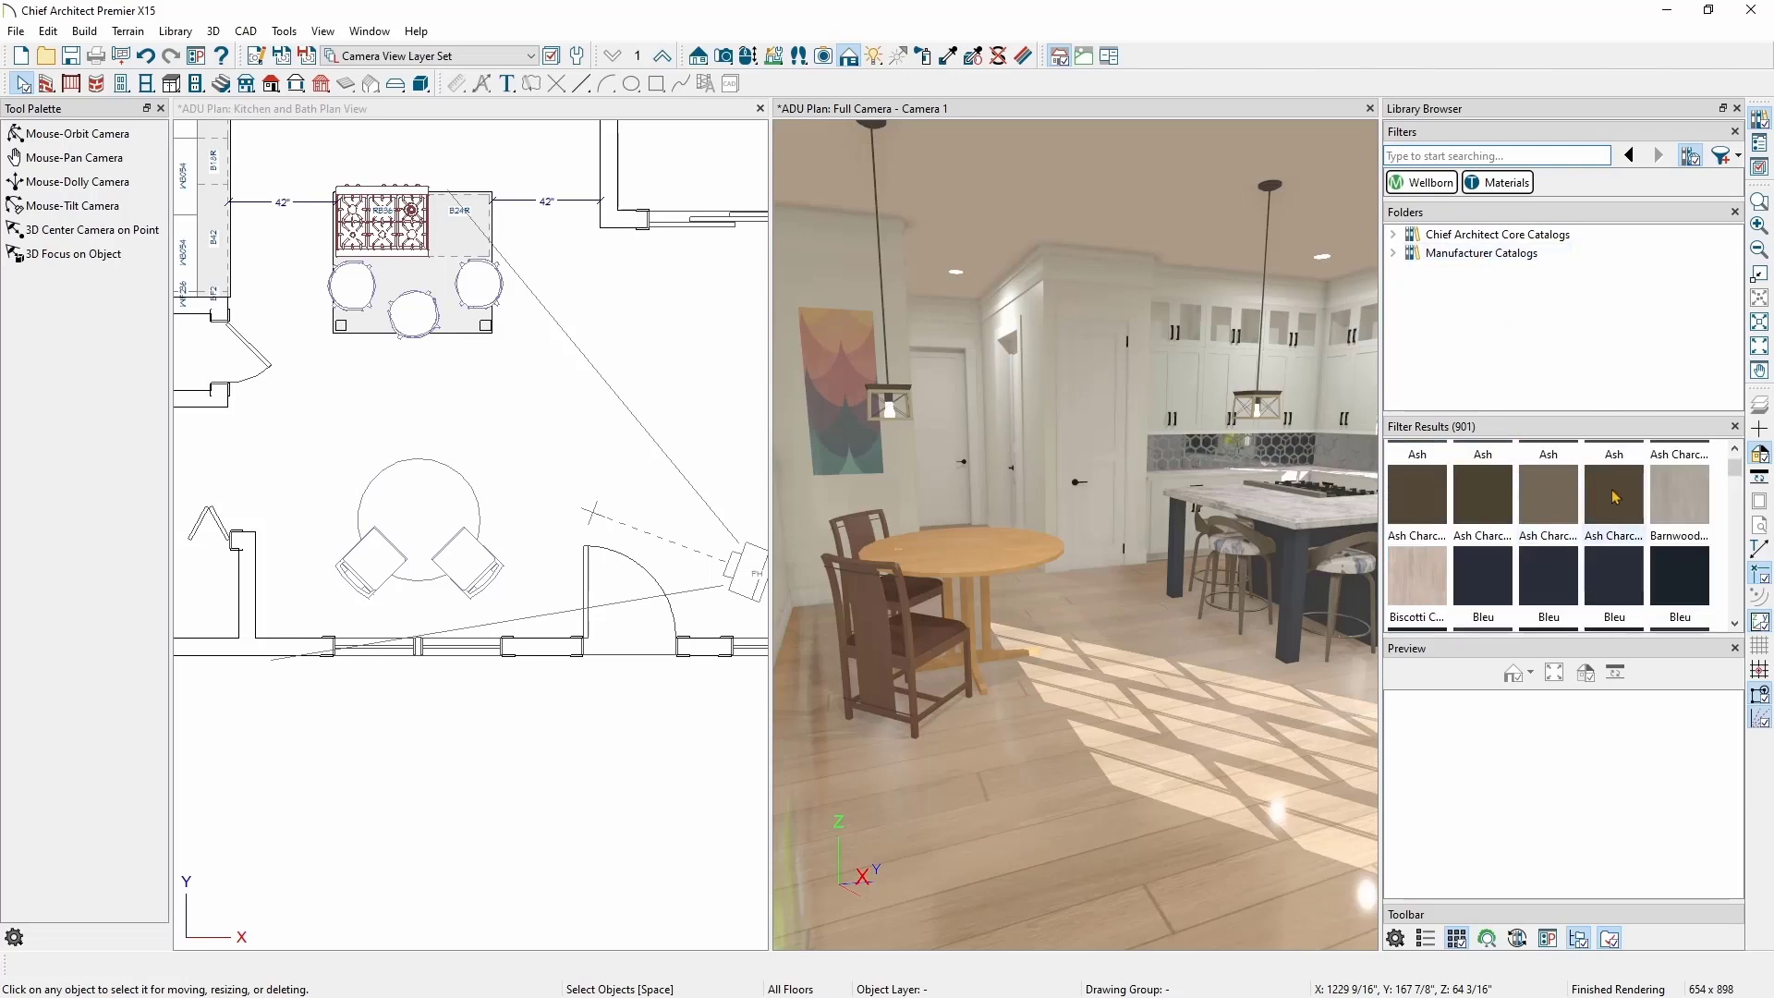
Step: Paint the round pedestal table in the 3D view with Wellborn's Ash Charcoal material
{"action": "left_click", "coordinate": [1549, 496]}
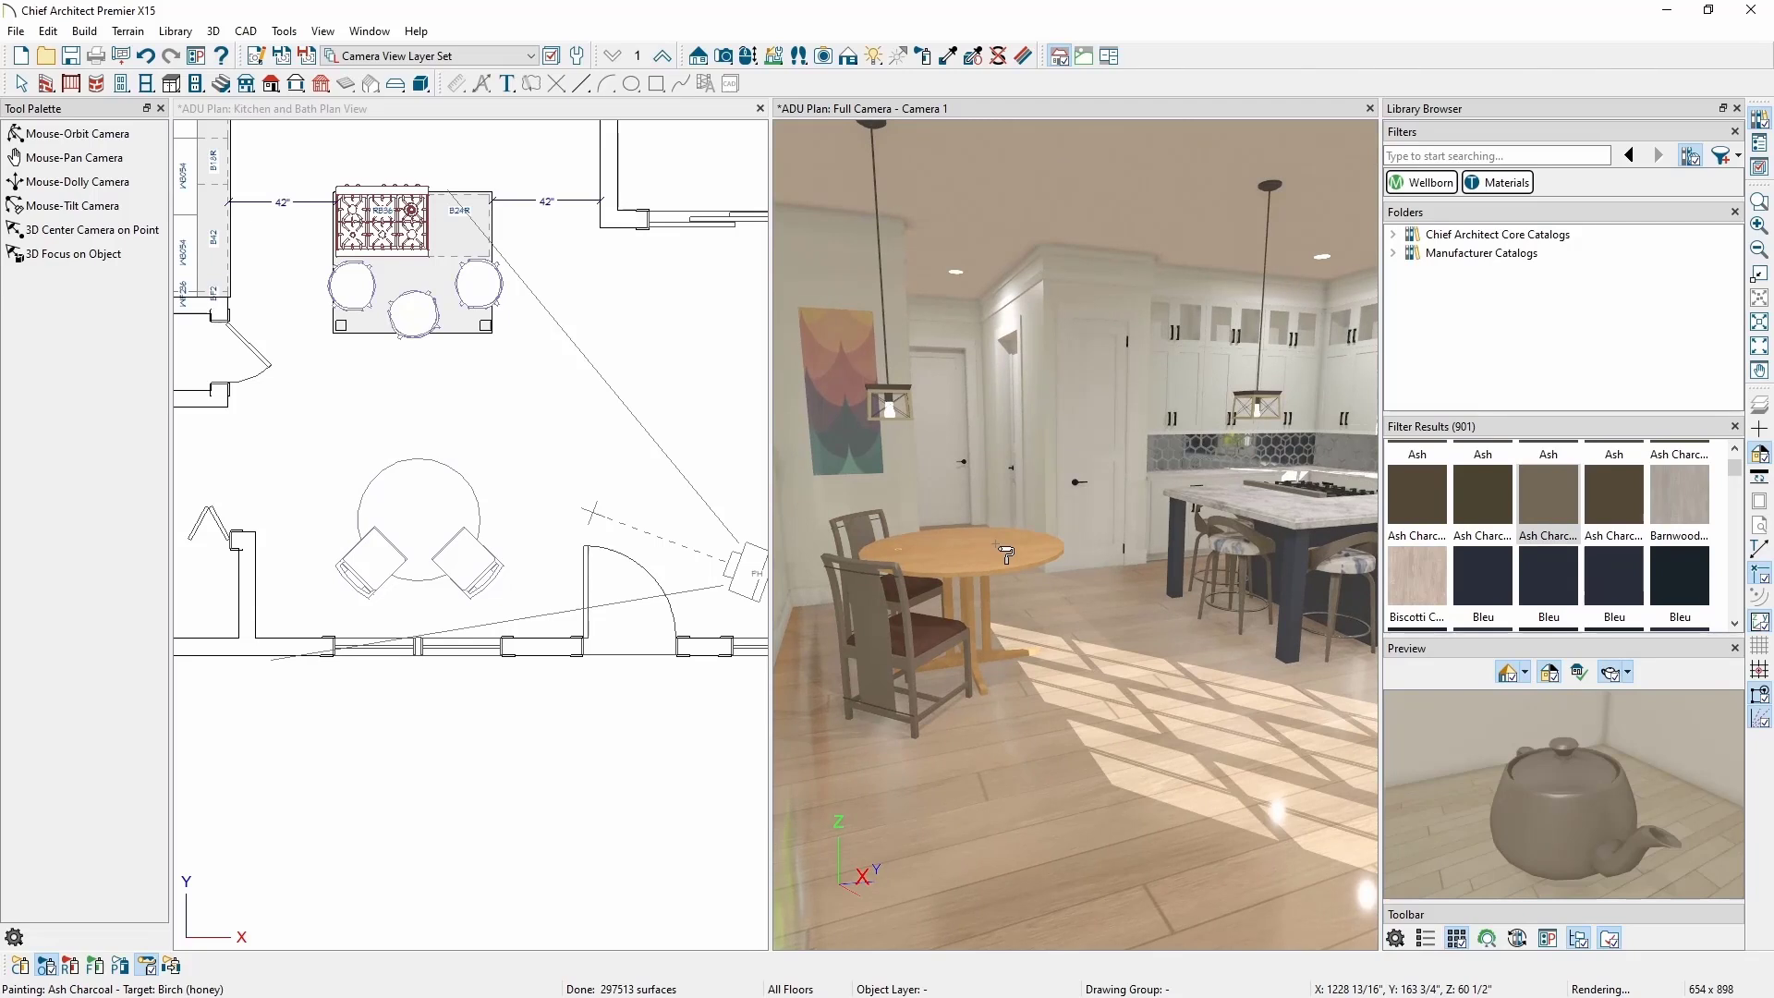
{"action": "left_click", "coordinate": [1005, 555]}
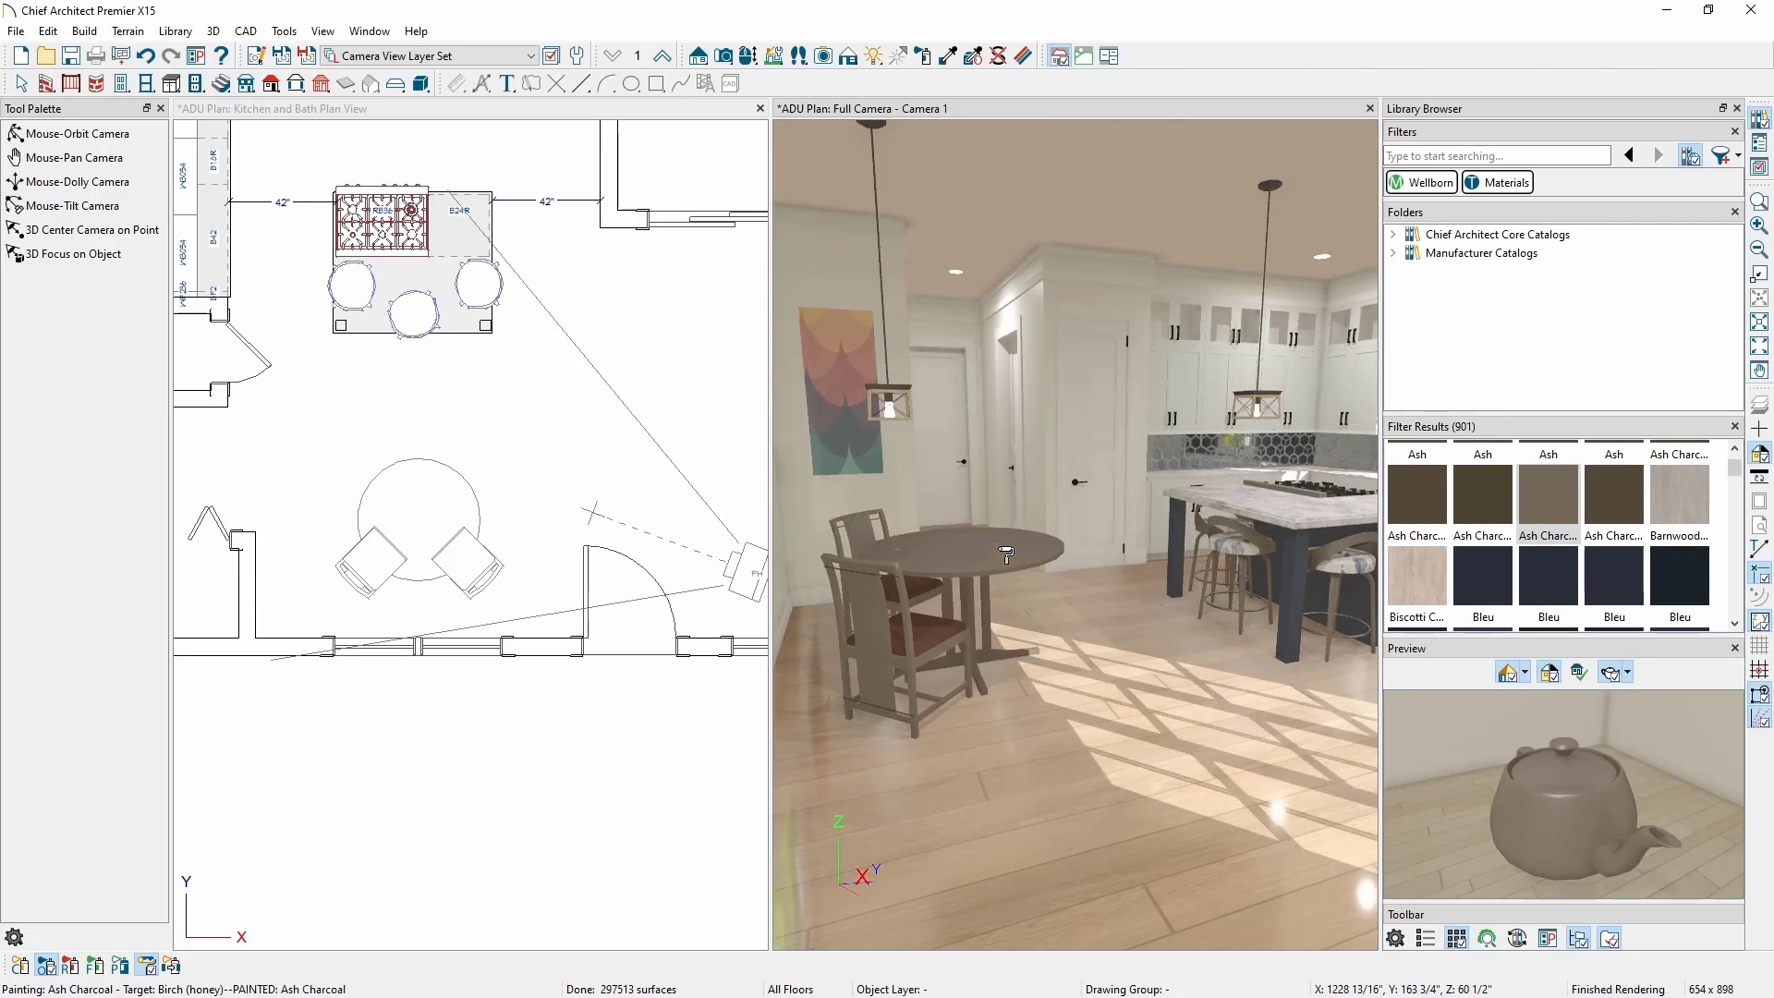